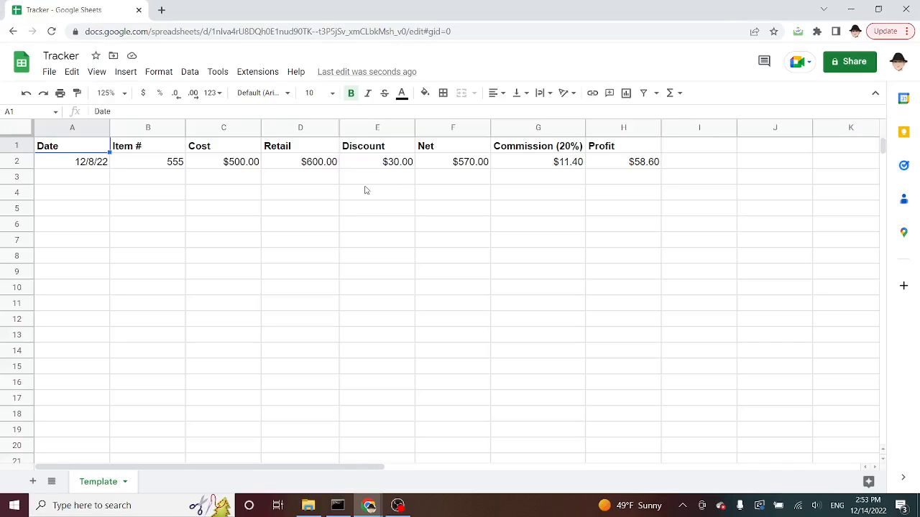
# - Inspect row 2's Item #, Cost, Retail, Discount, Net, Commission and Profit values
pyautogui.click(148, 161)
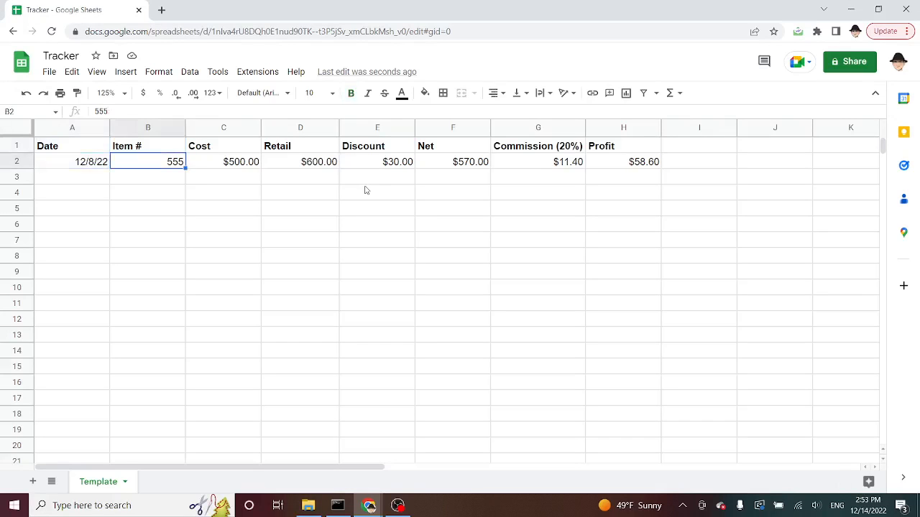
pyautogui.click(223, 161)
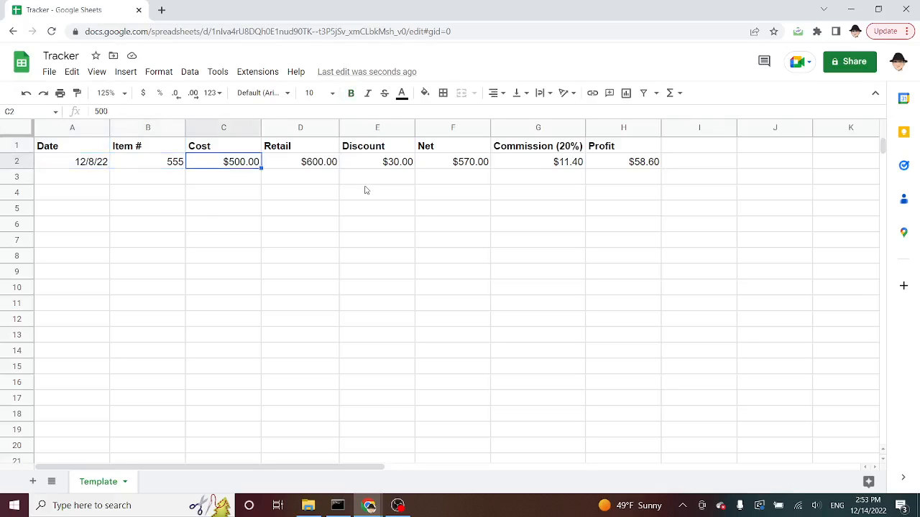
pyautogui.click(300, 161)
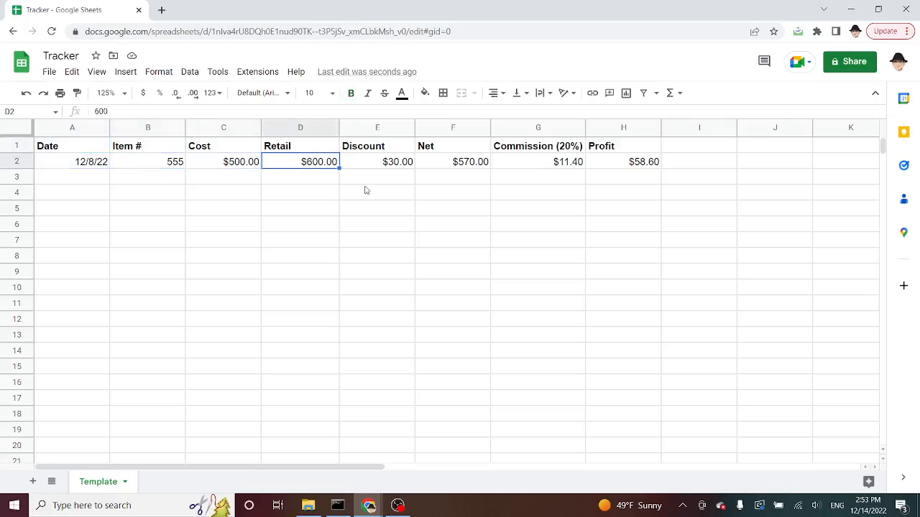
pyautogui.click(377, 161)
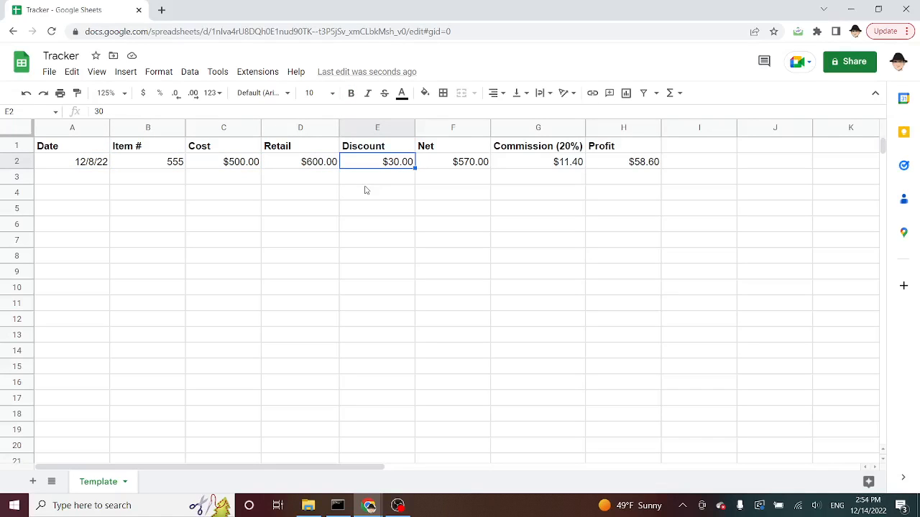
pyautogui.click(453, 161)
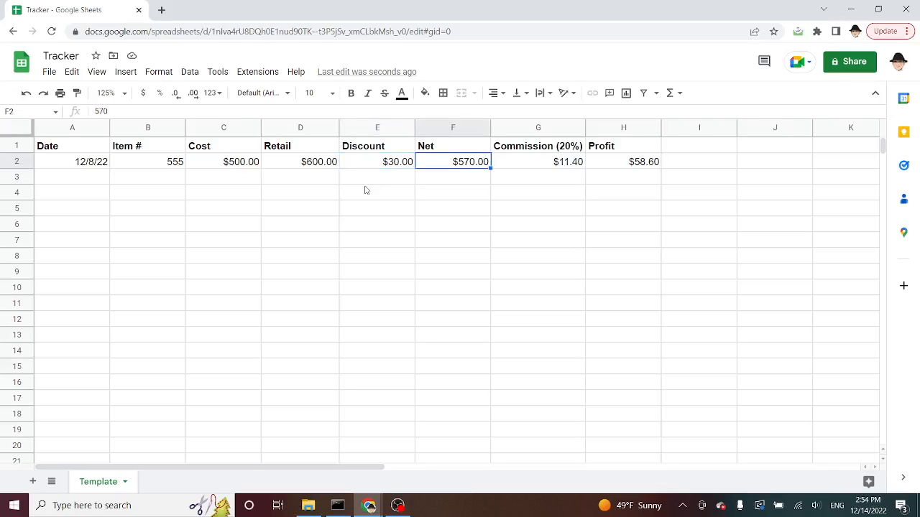
pyautogui.click(537, 161)
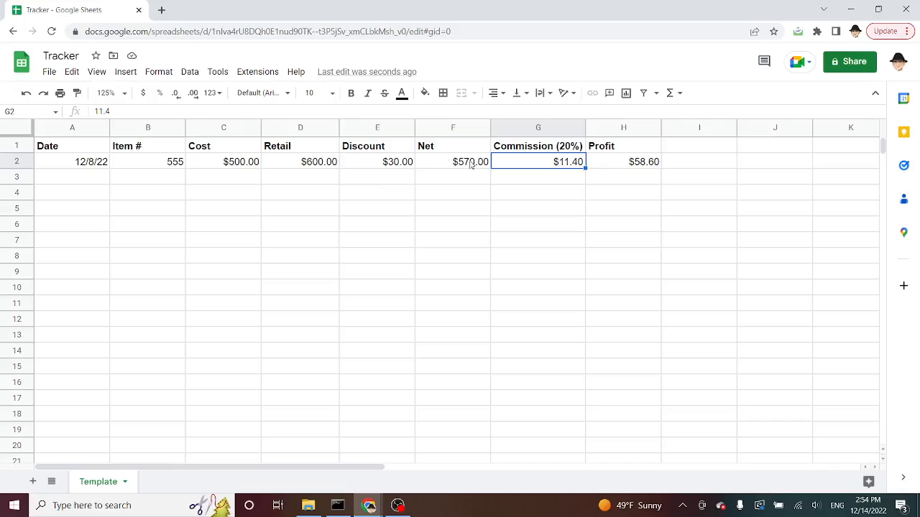
pyautogui.click(453, 161)
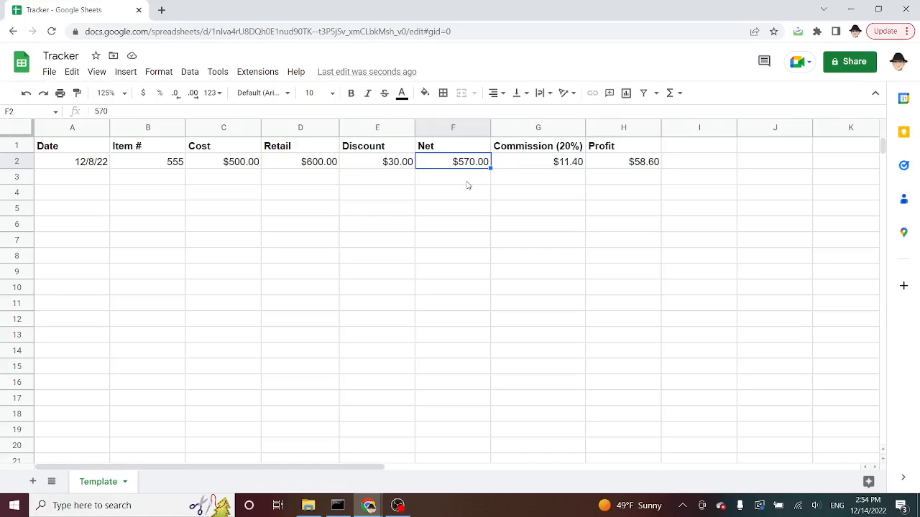
pyautogui.click(538, 162)
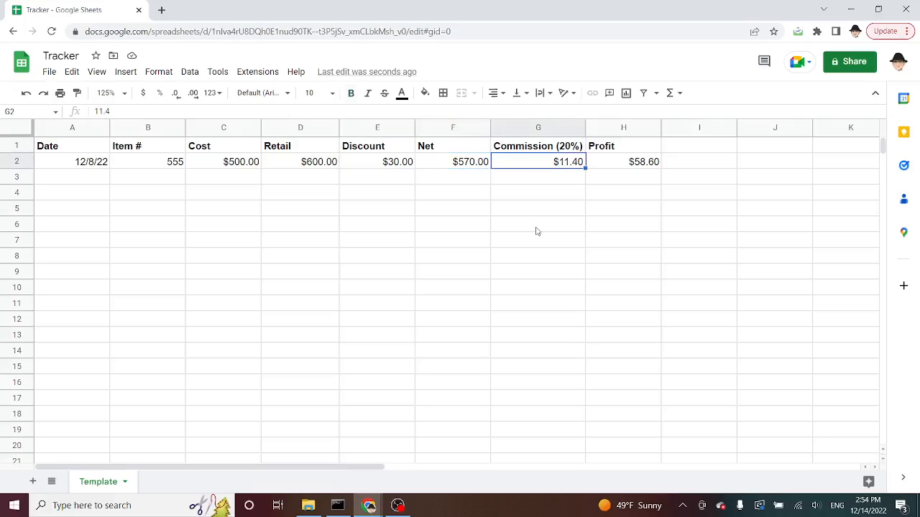
pyautogui.click(623, 161)
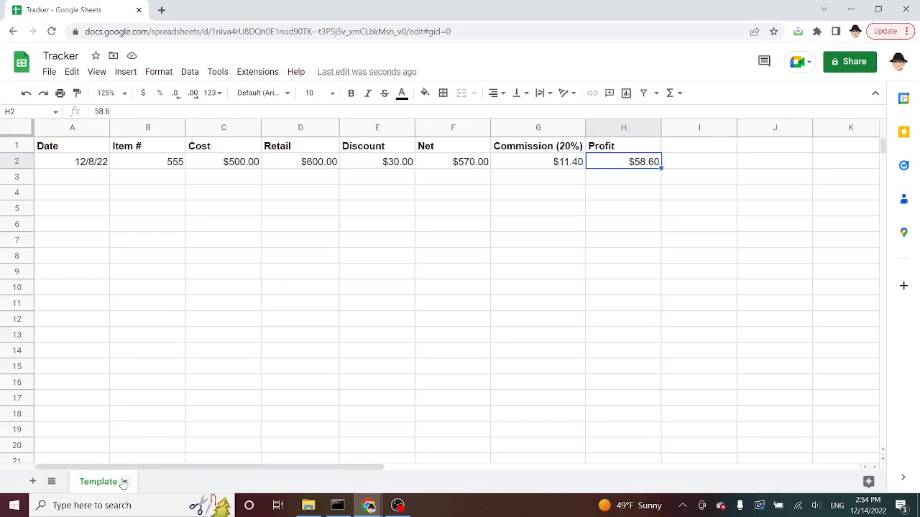
# - Duplicate Template into copies named Spencer, Michael and Tiffany, then return to Template
pyautogui.rightClick(99, 482)
pyautogui.write('Spencer')
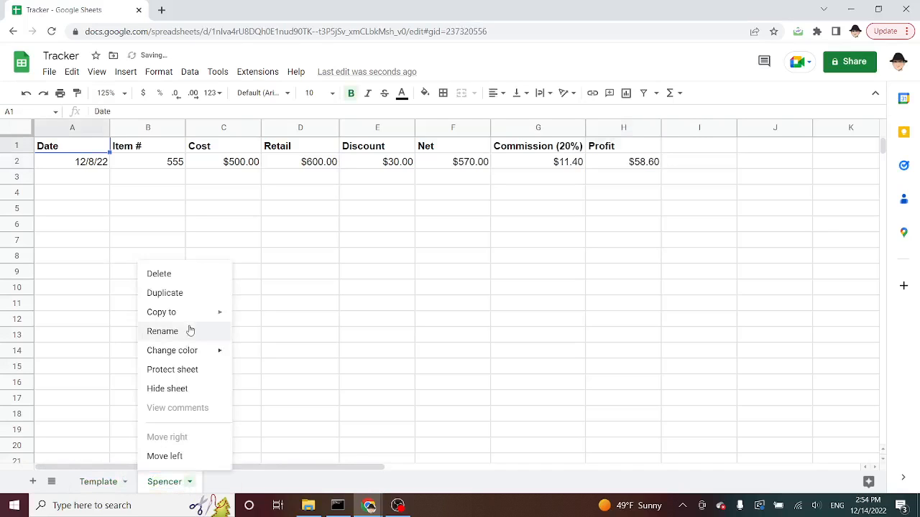
pyautogui.click(164, 292)
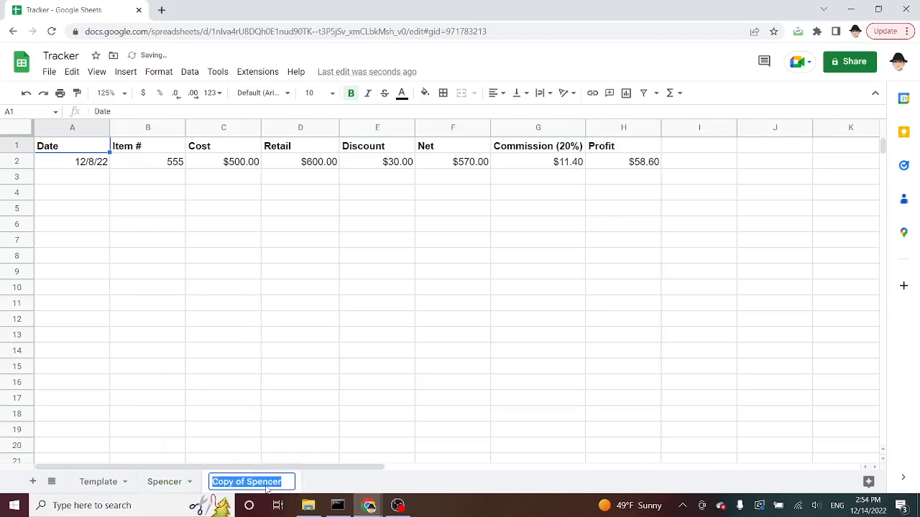
pyautogui.write('Michael')
pyautogui.write('Tiffany')
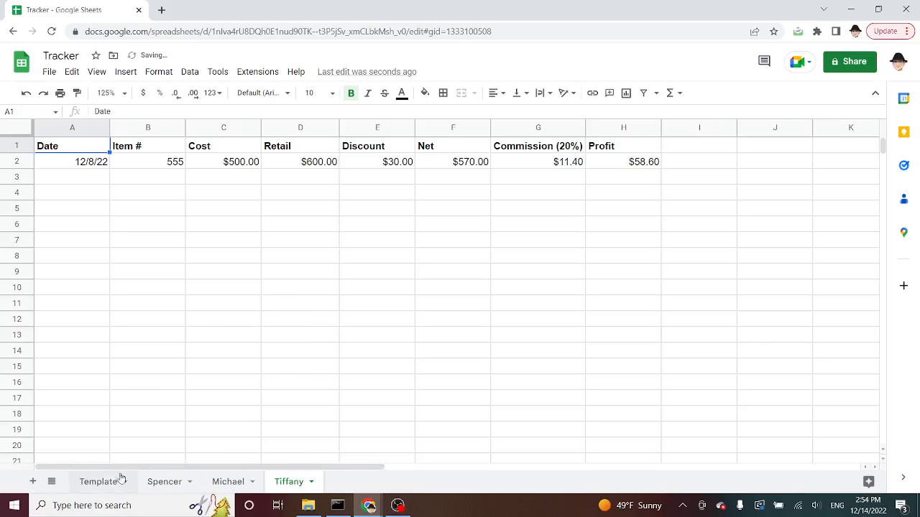
pyautogui.click(98, 481)
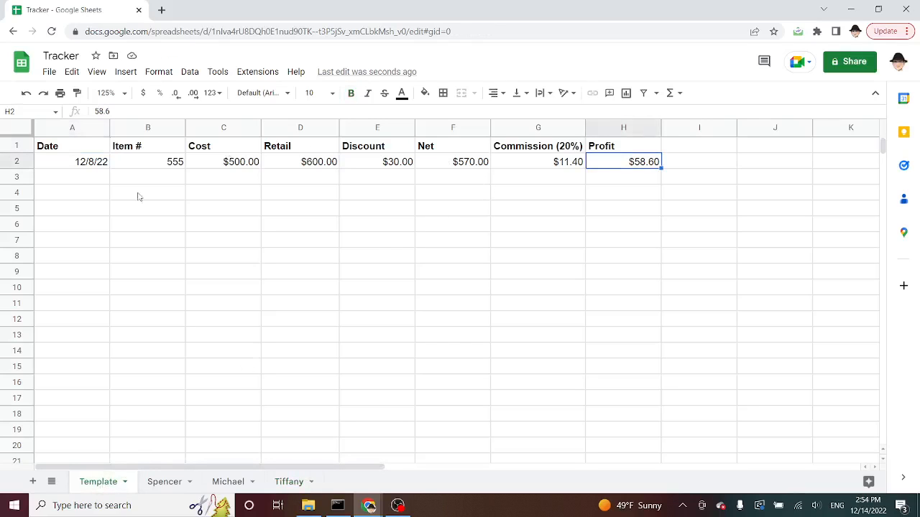
pyautogui.moveTo(445, 239)
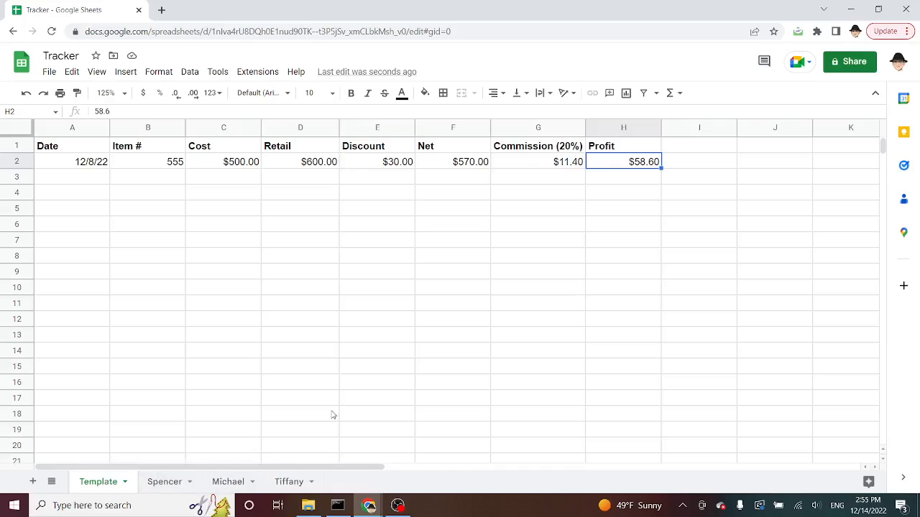
pyautogui.moveTo(548, 161)
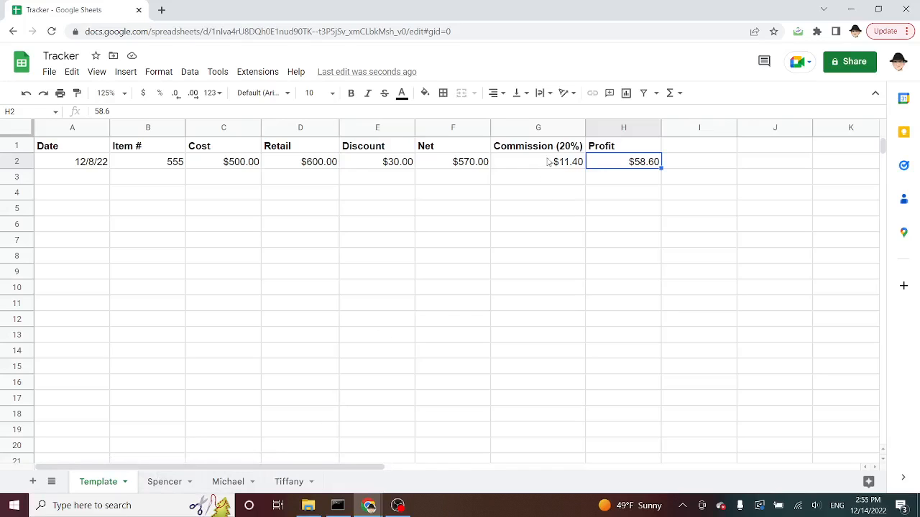
# - Revise the ARRAYFORMULA headers for Commission (G1) and Profit (H1) and confirm
pyautogui.click(538, 146)
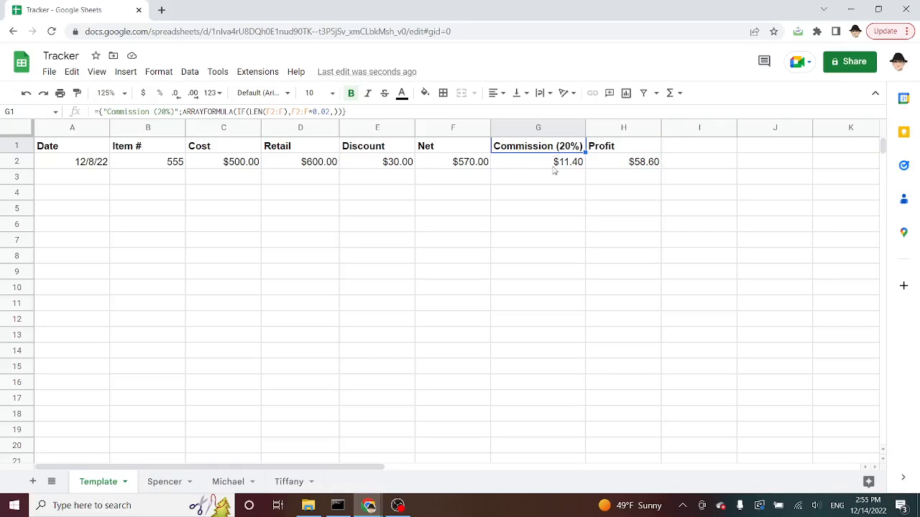
pyautogui.moveTo(551, 189)
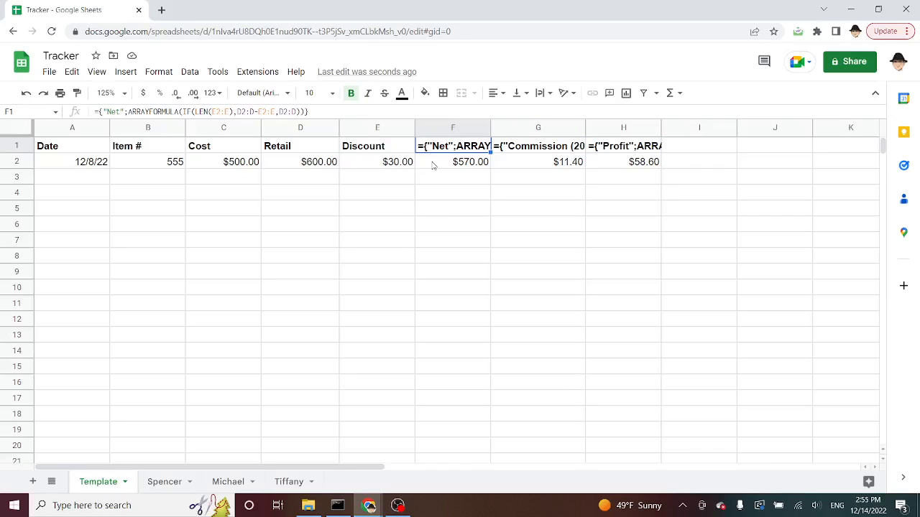
pyautogui.click(537, 146)
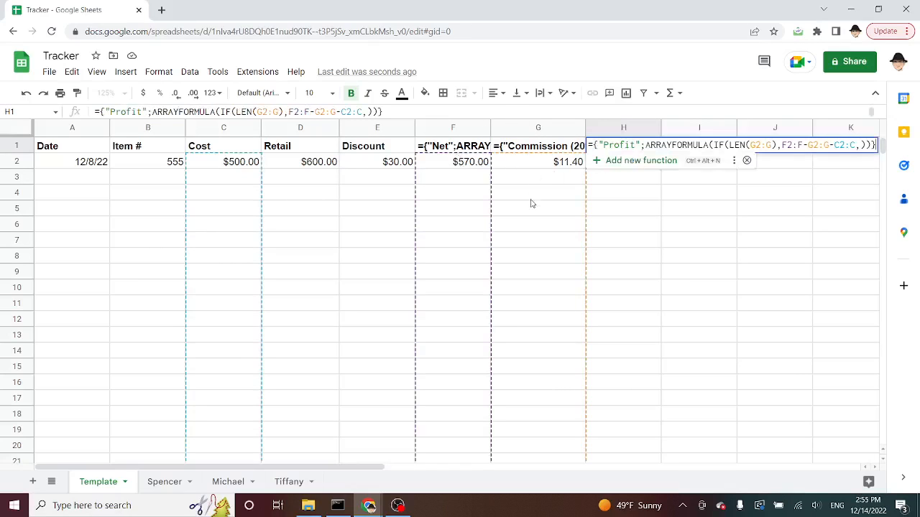
pyautogui.press('enter')
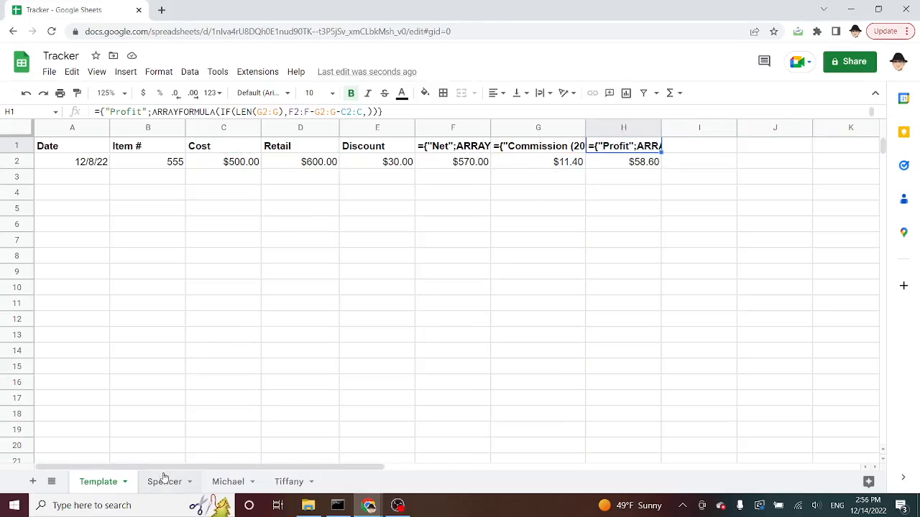
# - Glance at Spencer's date, then enter a sale on Michael with 127, 12/7/22 and 50
pyautogui.click(163, 482)
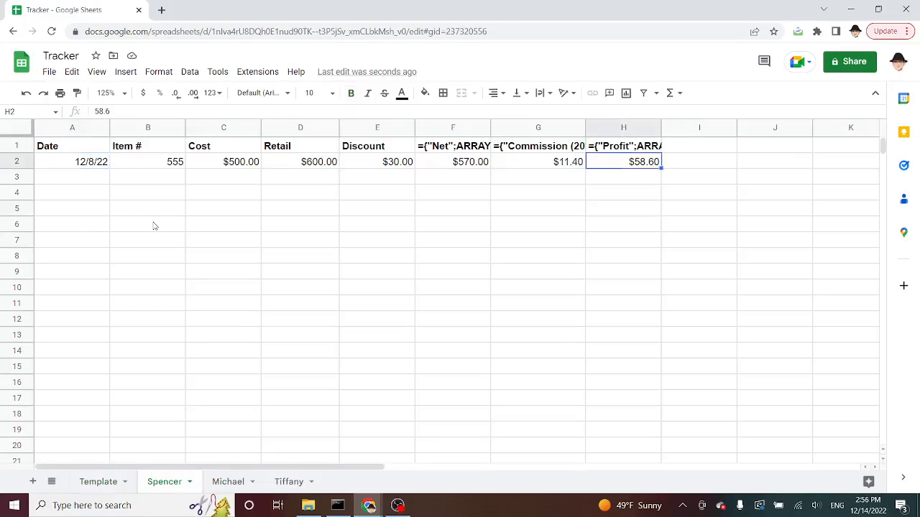
pyautogui.click(72, 161)
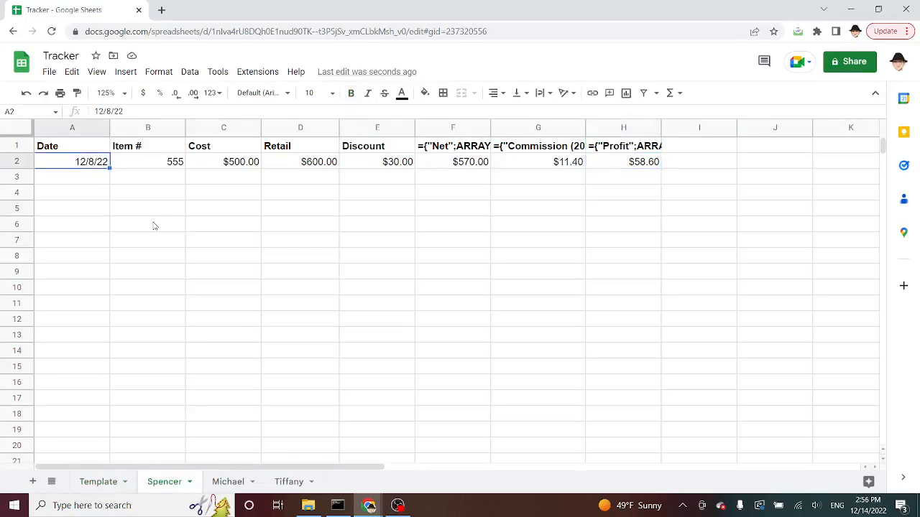
pyautogui.click(228, 482)
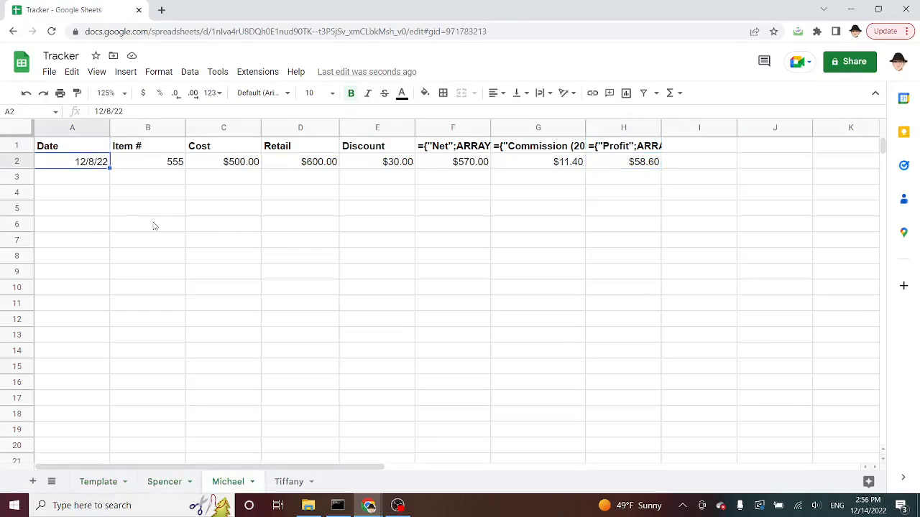
pyautogui.write('127')
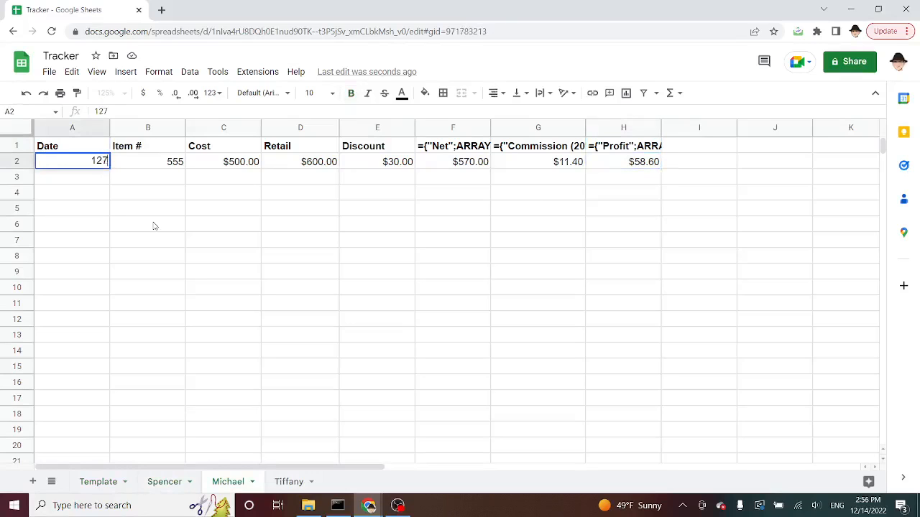
pyautogui.write('12/7/22')
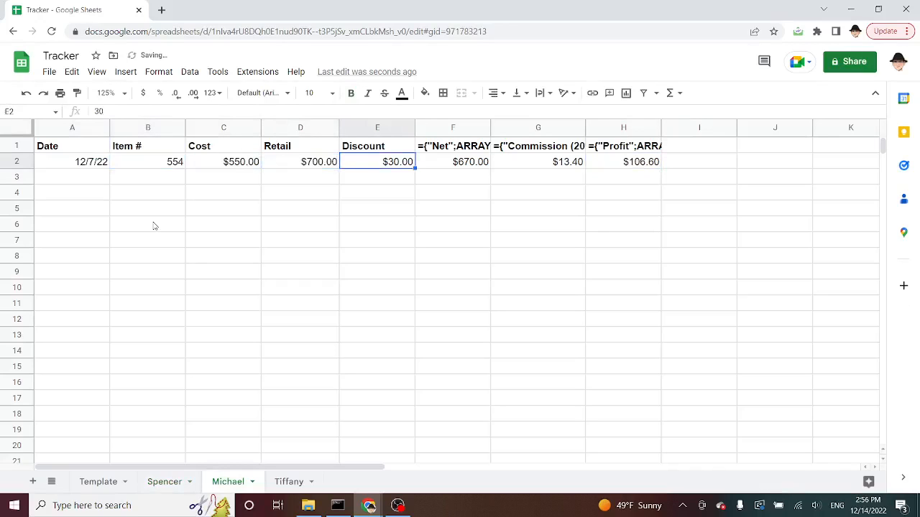
pyautogui.write('50')
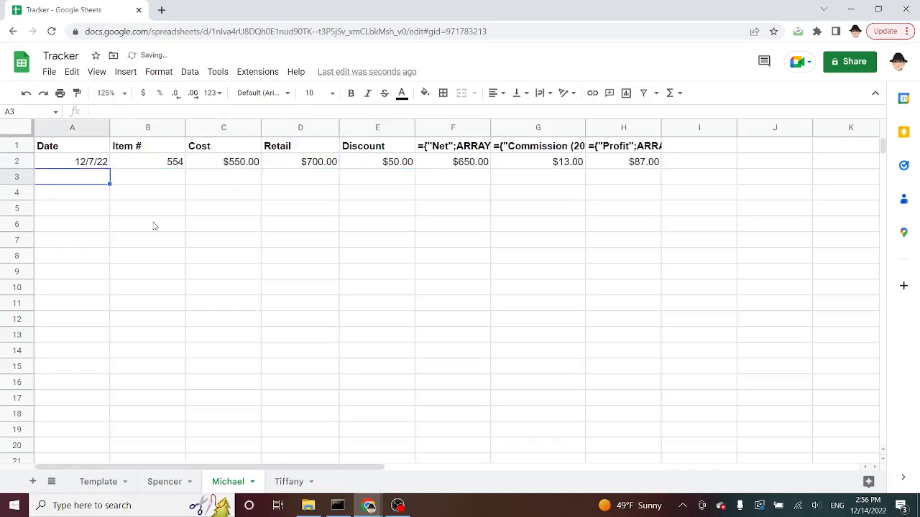
# - Check Michael's Discount and recalculated Net $650, Commission $13 and Profit $87
pyautogui.click(377, 161)
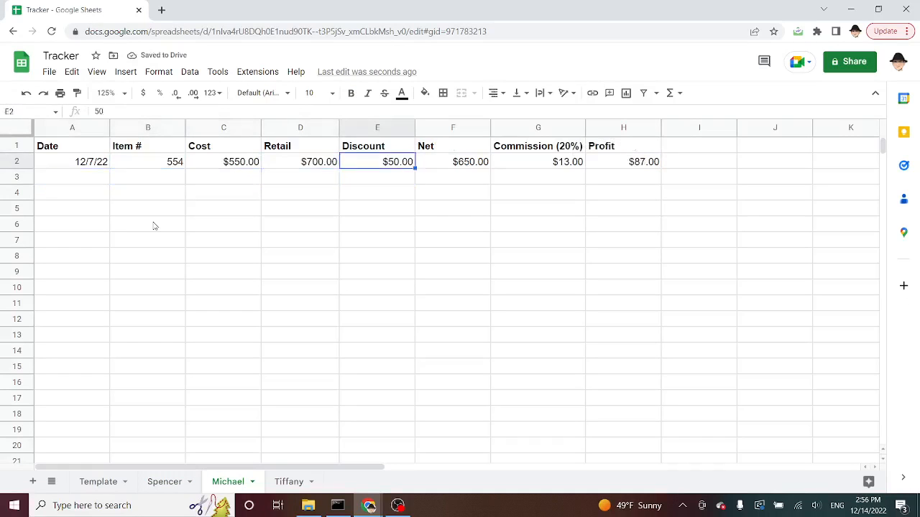
pyautogui.click(453, 161)
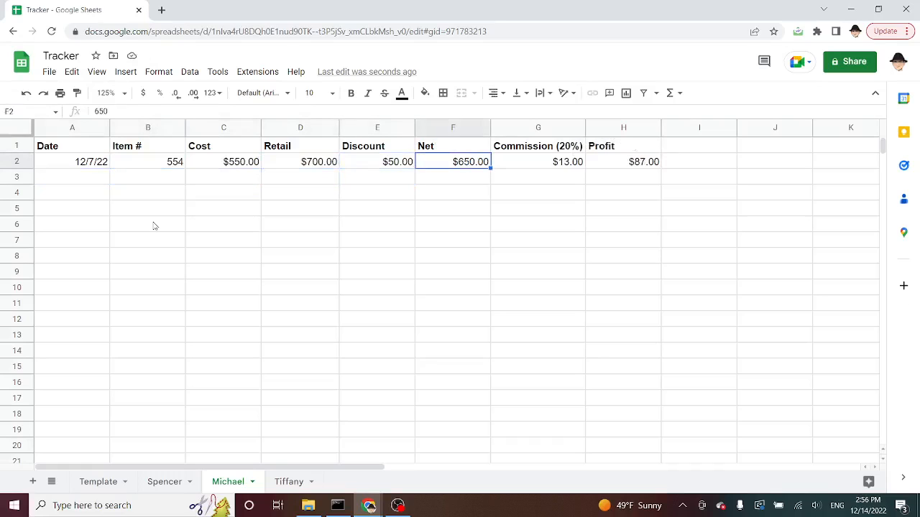
pyautogui.click(537, 161)
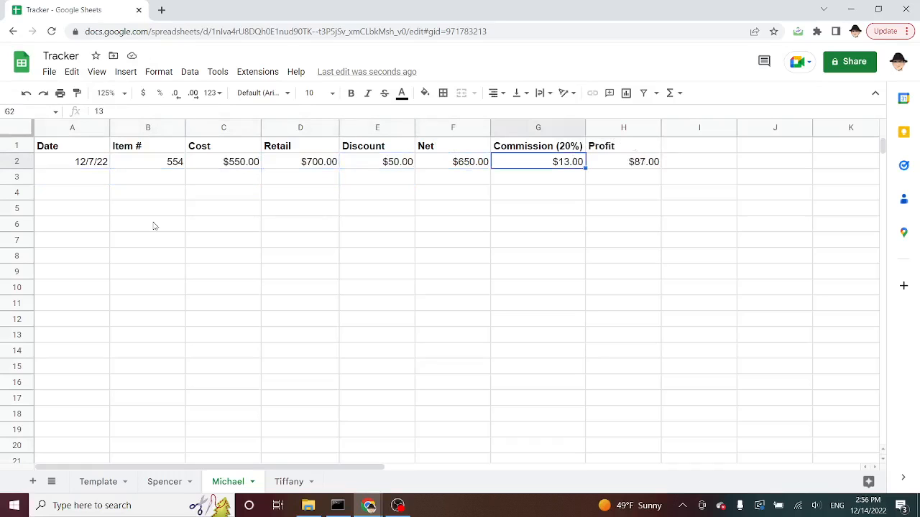
pyautogui.click(623, 162)
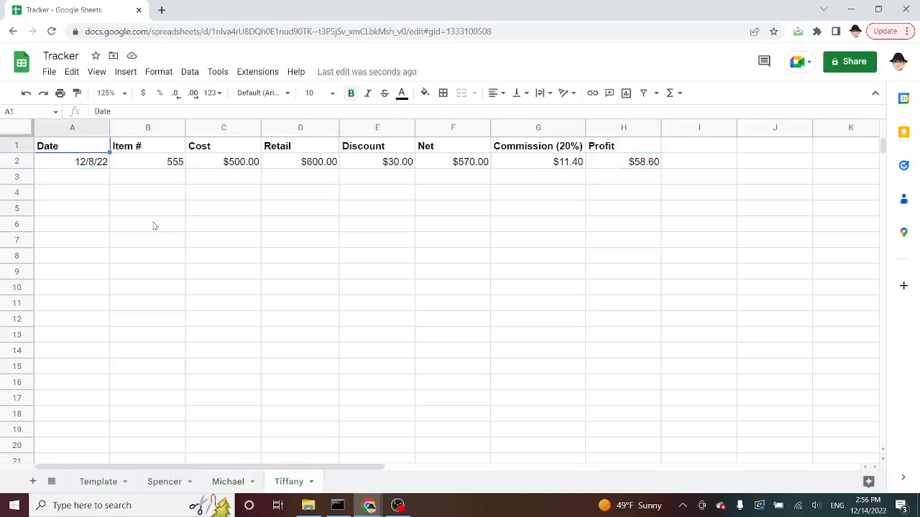
# - Enter a 12/9 sale for item 555 on Tiffany and check its Net and cost
pyautogui.click(72, 161)
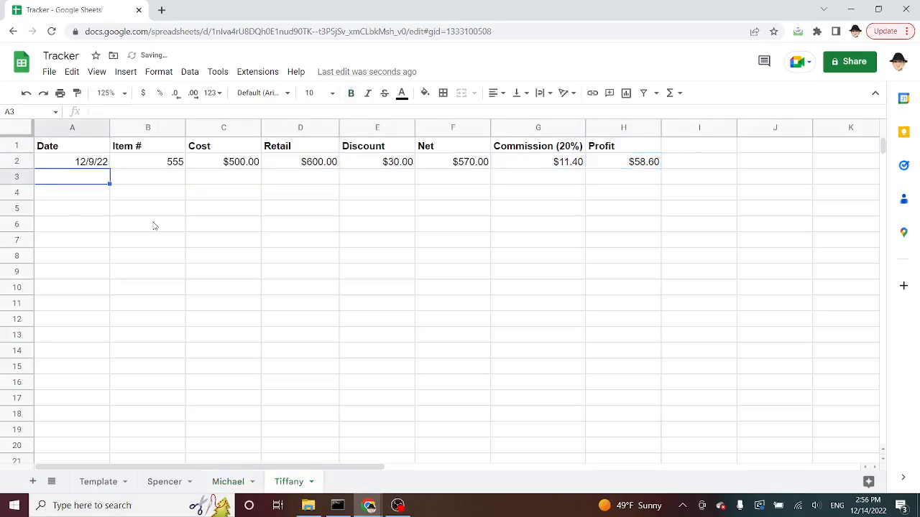
pyautogui.write('12/9')
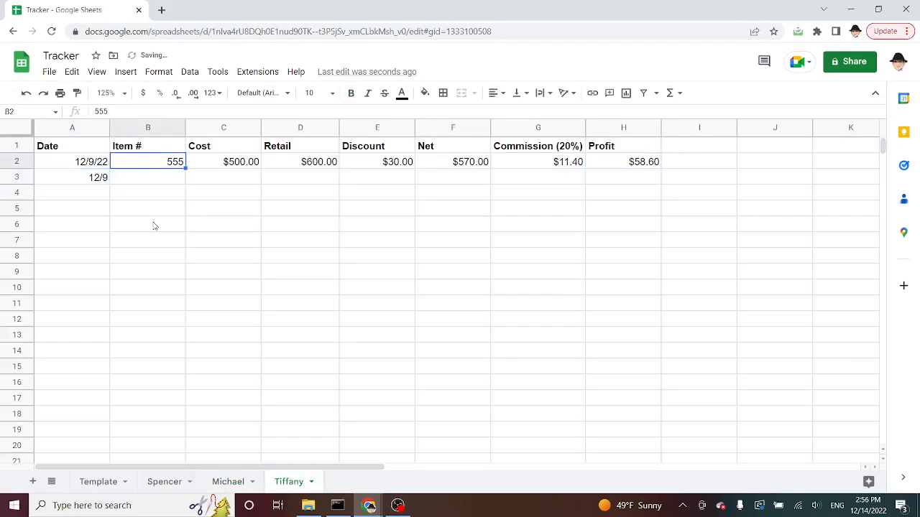
pyautogui.write('554')
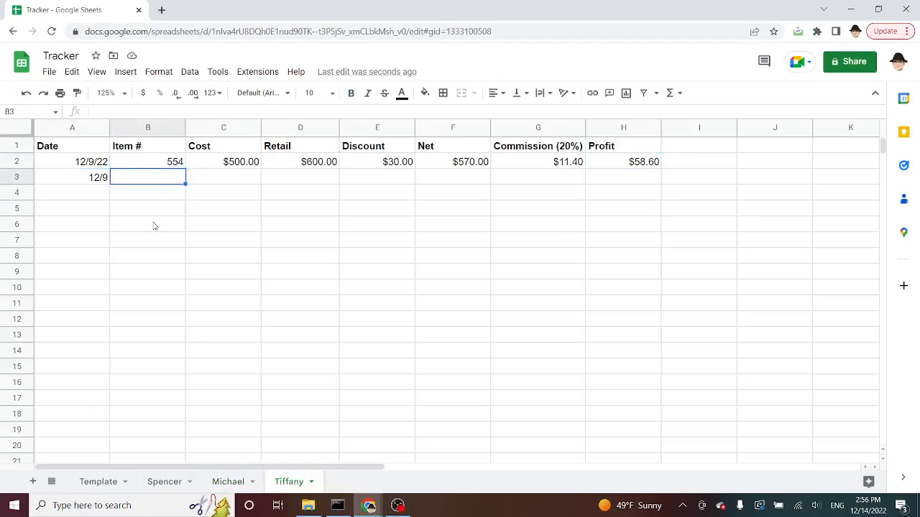
pyautogui.write('555')
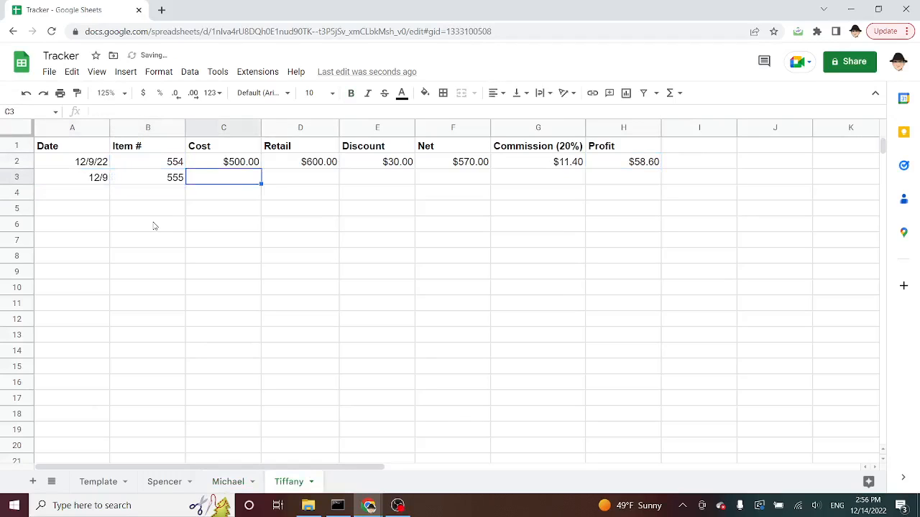
pyautogui.click(228, 482)
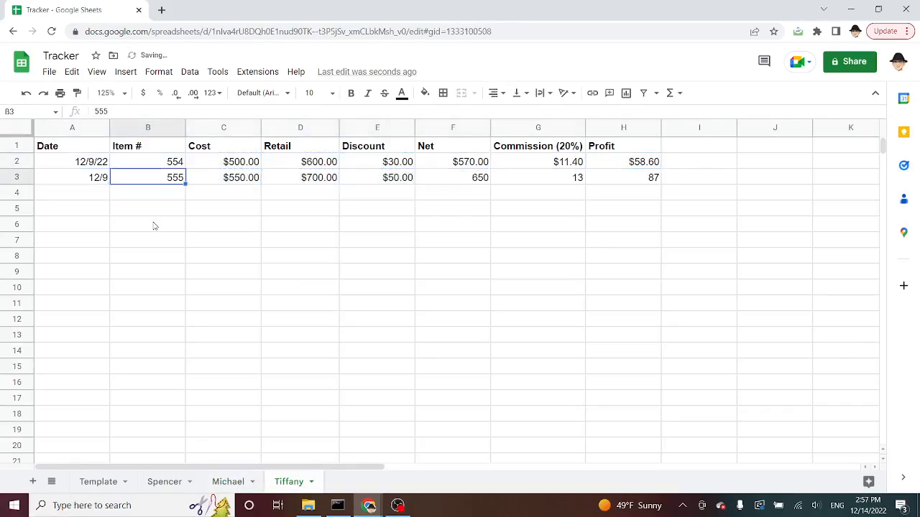
pyautogui.click(453, 177)
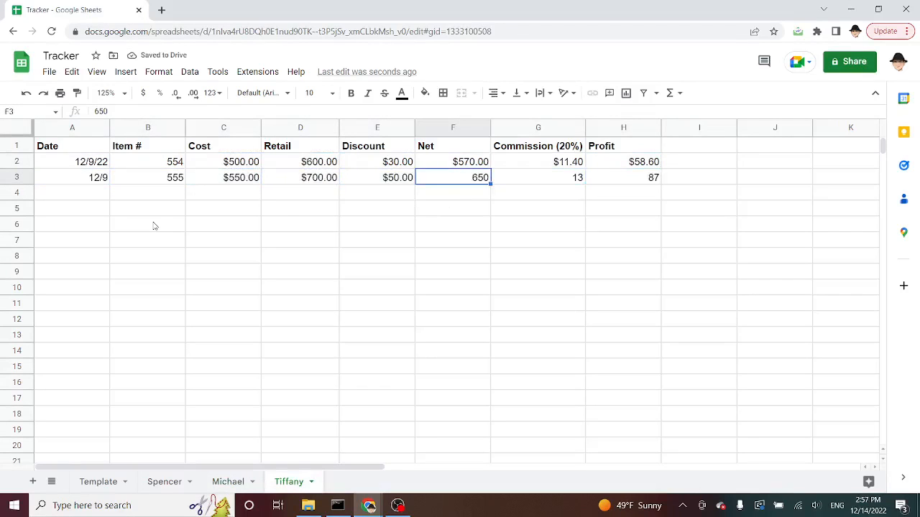
pyautogui.click(224, 178)
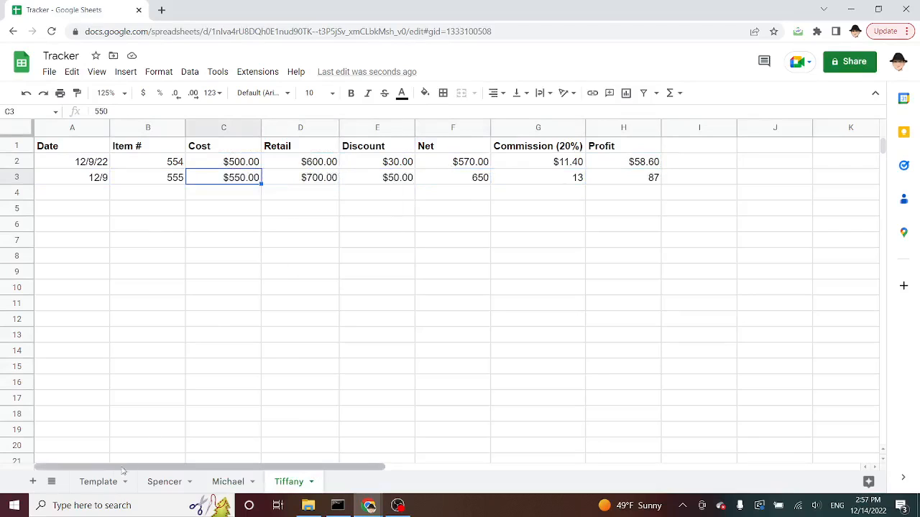
# - Clear the second sale's discount, set the first sale's discount to 45, and reopen Template
pyautogui.click(164, 481)
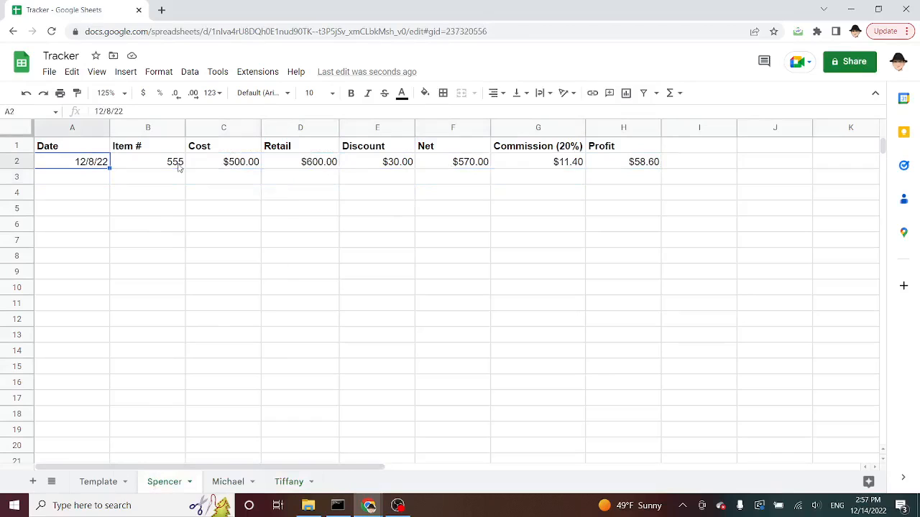
pyautogui.click(148, 162)
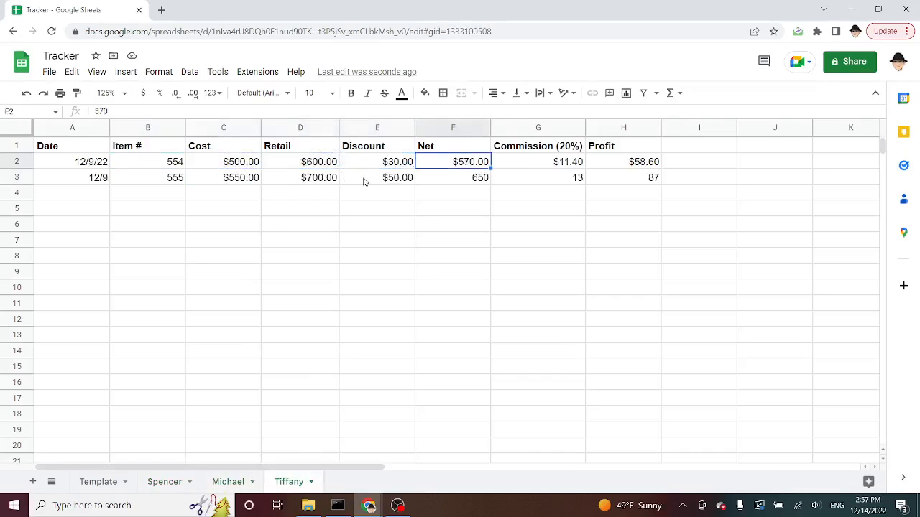
pyautogui.click(377, 177)
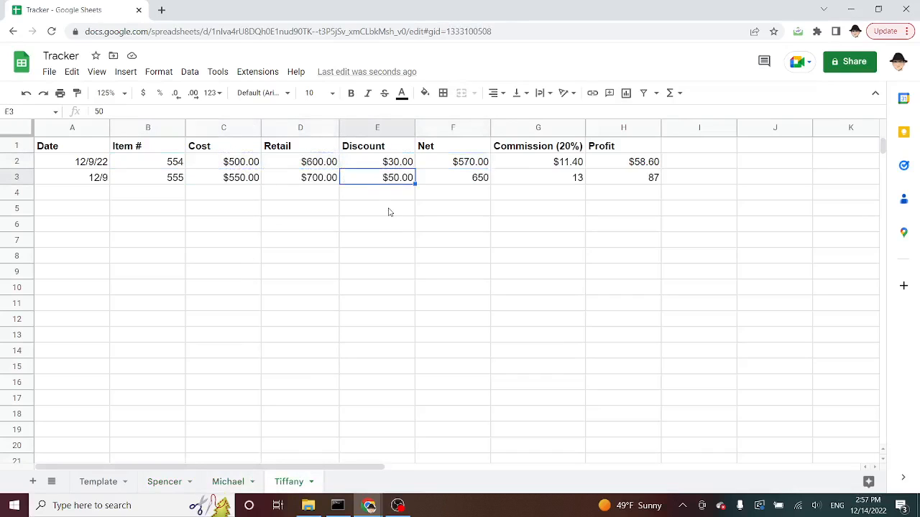
pyautogui.scroll(-3)
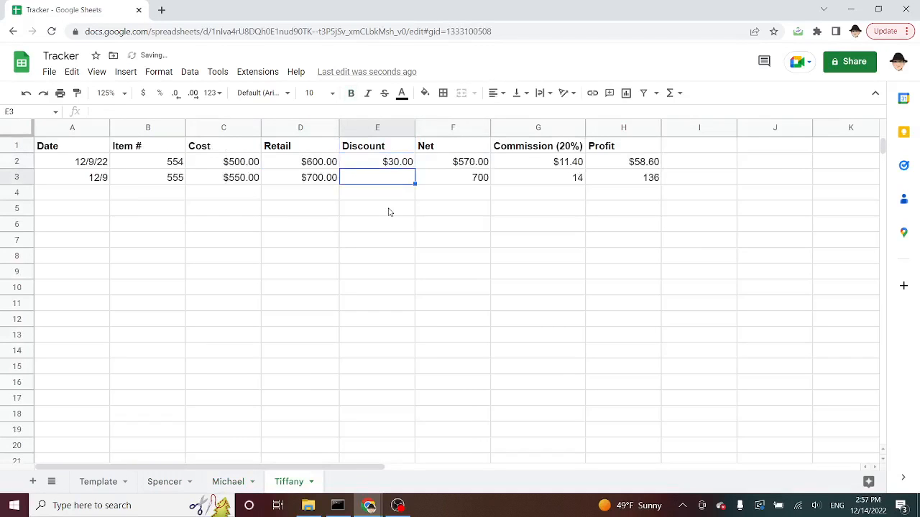
pyautogui.click(377, 161)
pyautogui.write('45')
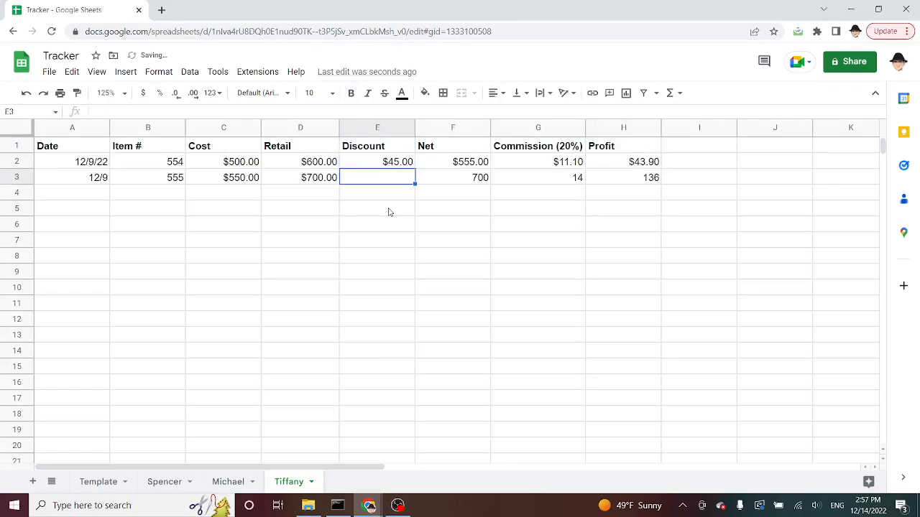
pyautogui.click(377, 161)
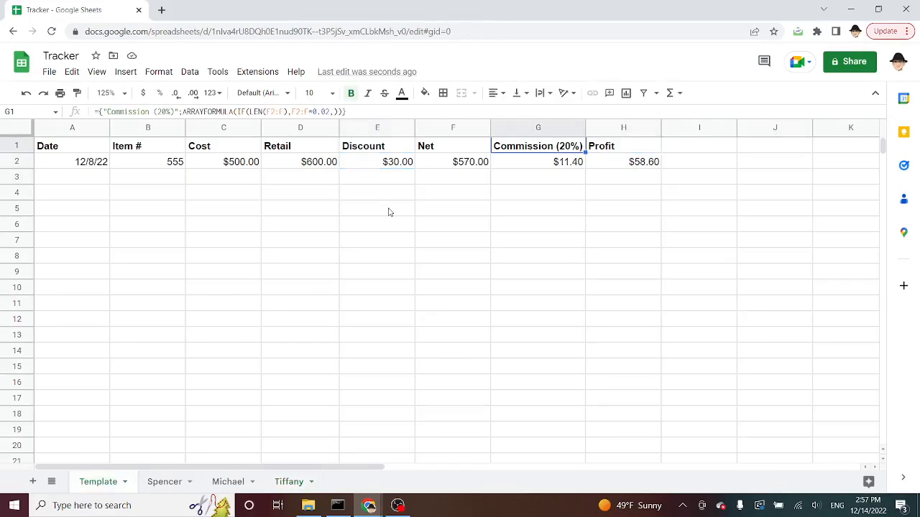
# - View the Commission (20%) column G formula, then launch Extensions > Apps Script
pyautogui.click(538, 127)
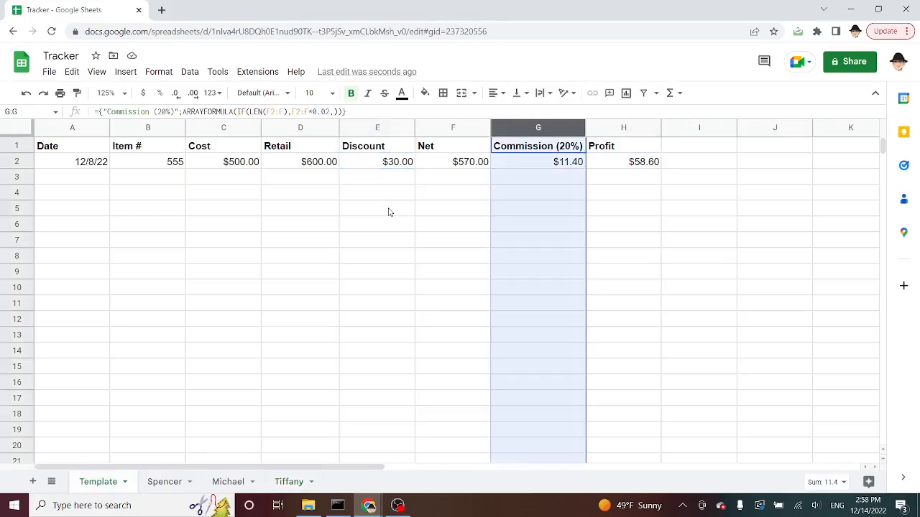
pyautogui.click(288, 481)
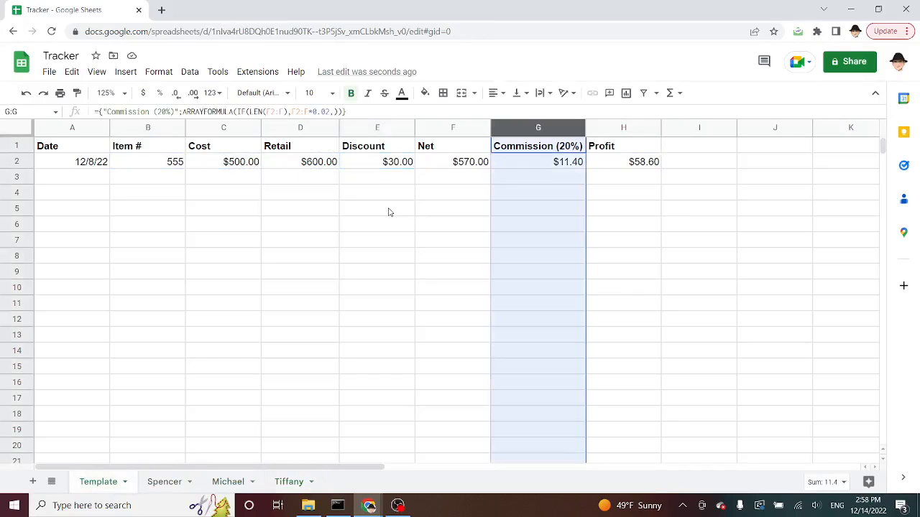
pyautogui.click(257, 71)
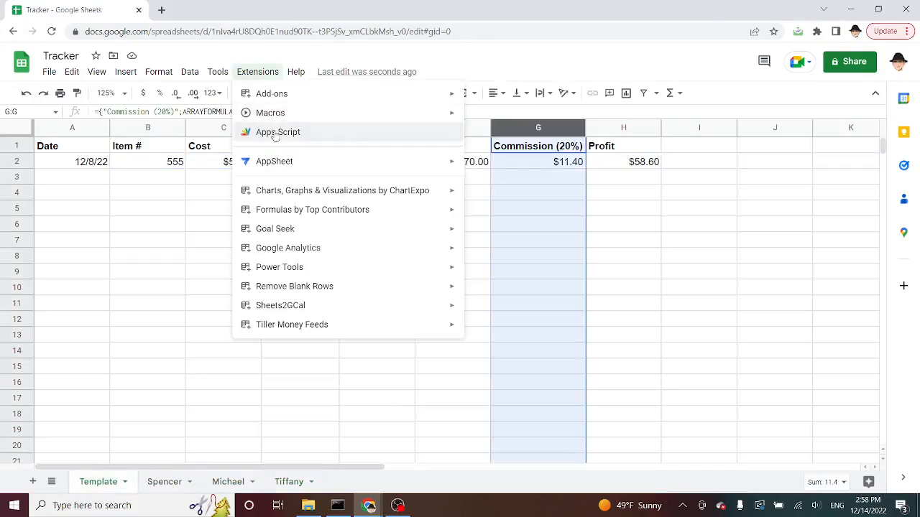
pyautogui.click(278, 132)
pyautogui.write('function onEdit(e) {')
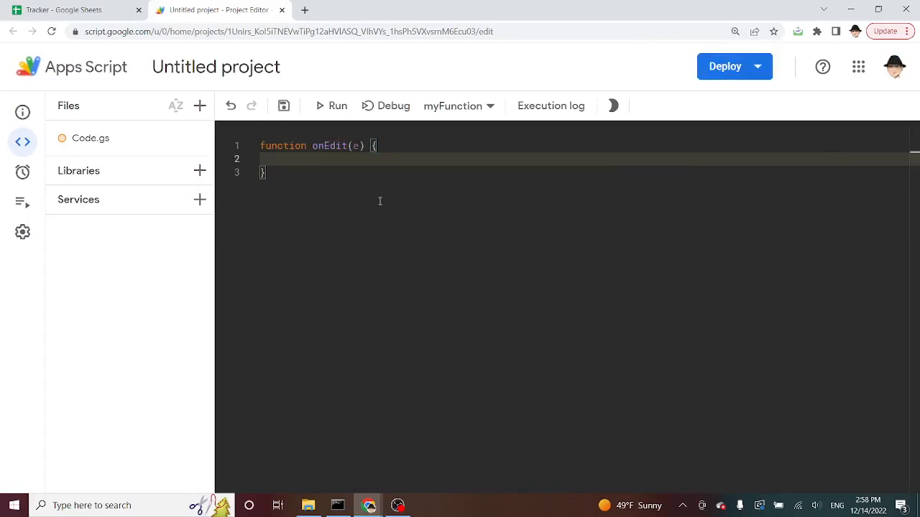
# - Add the guard if (!e) throw "Do not run from Editor" to onEdit(e)
pyautogui.write('if (!')
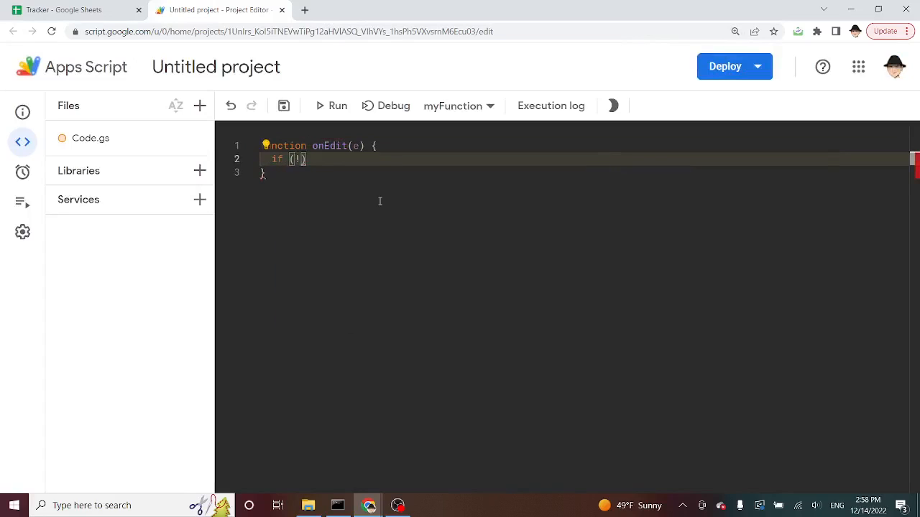
pyautogui.write('e')
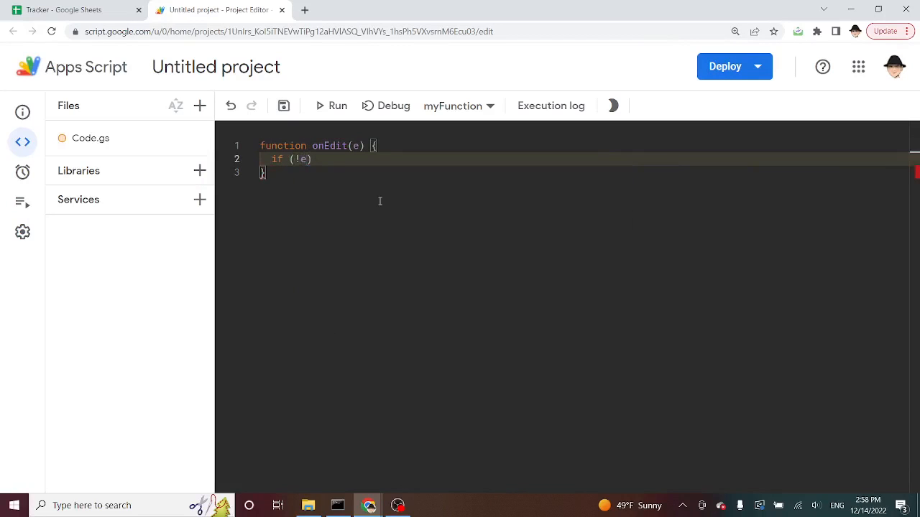
pyautogui.write('throw "Do not "')
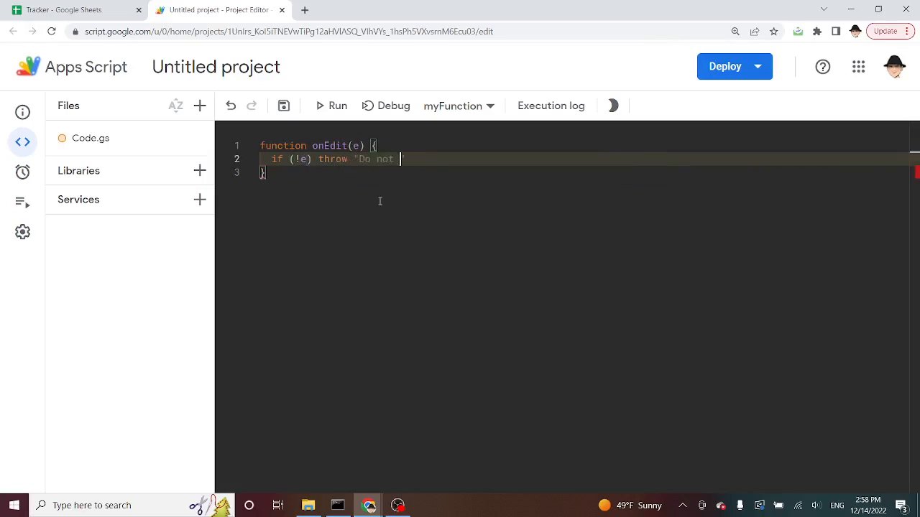
pyautogui.write('run from Editor')
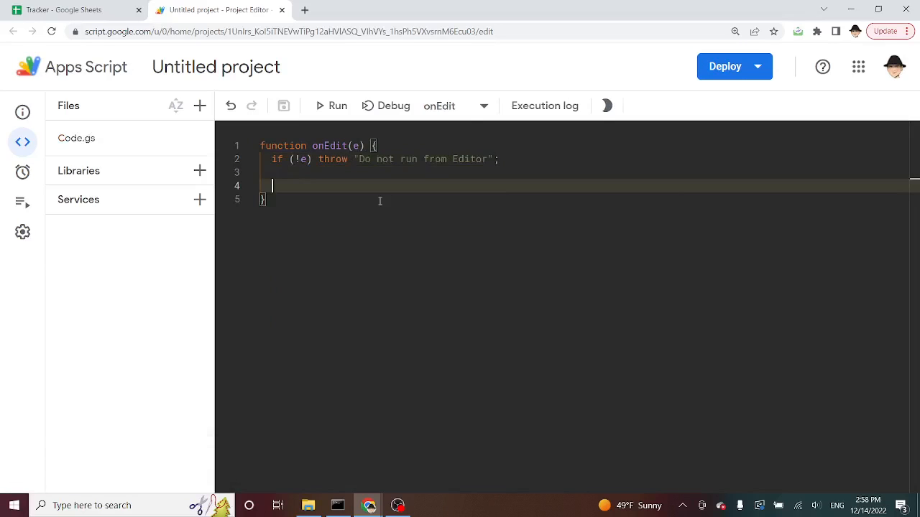
pyautogui.click(330, 106)
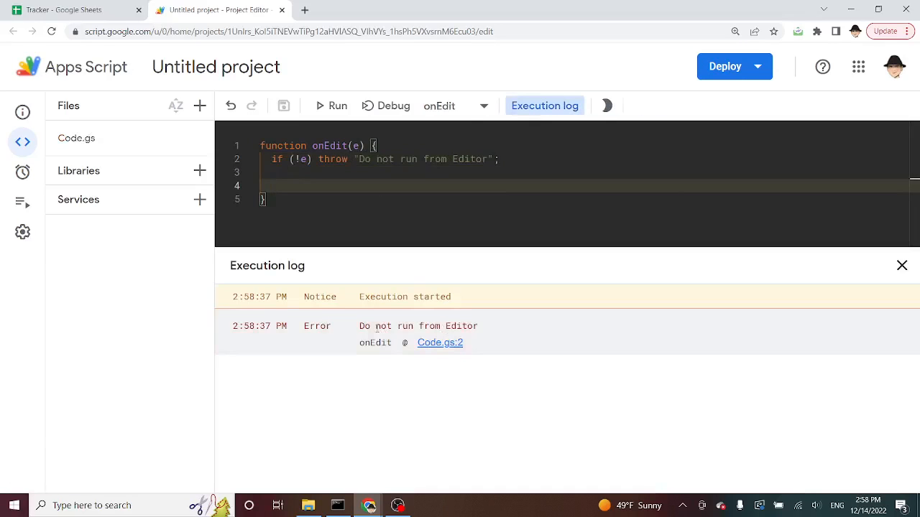
pyautogui.click(901, 265)
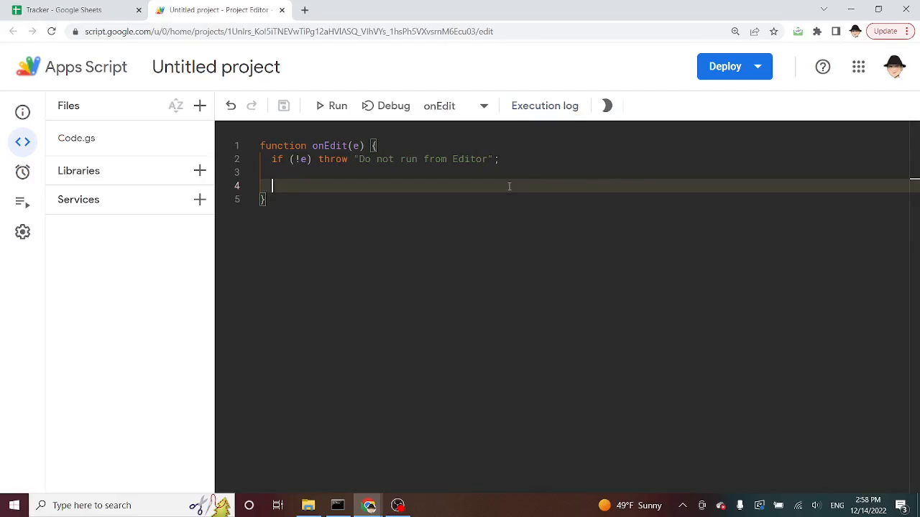
# - Call updateChildSheets(e) from onEdit and define it with const src = e.source.getActiveSheet()
pyautogui.write('updateChild')
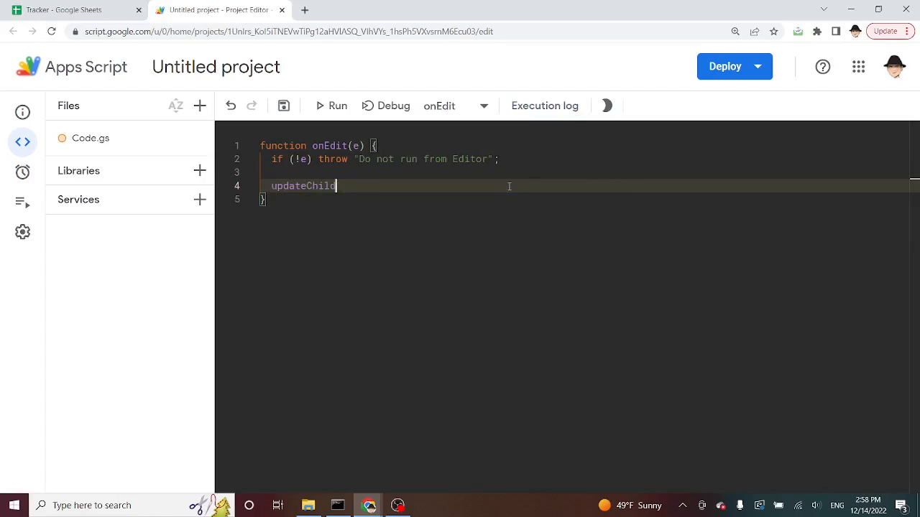
pyautogui.write('Sheets(e);')
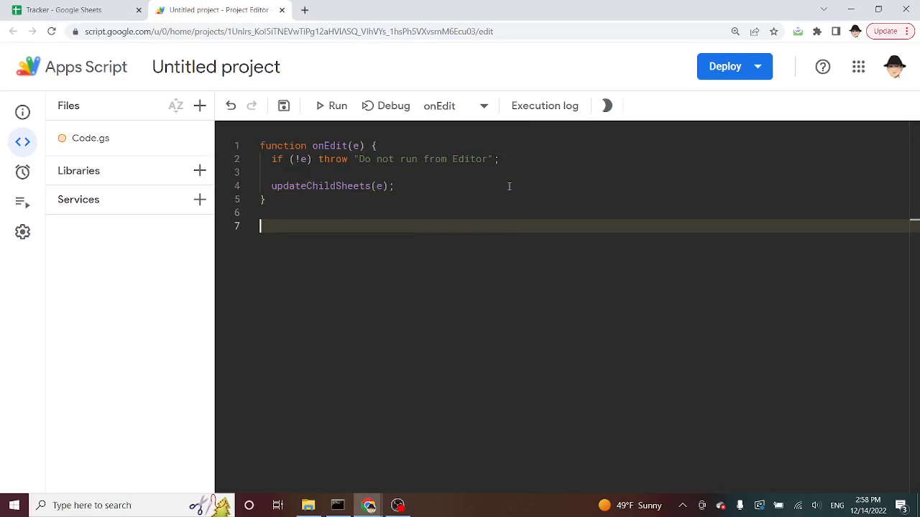
pyautogui.write('function')
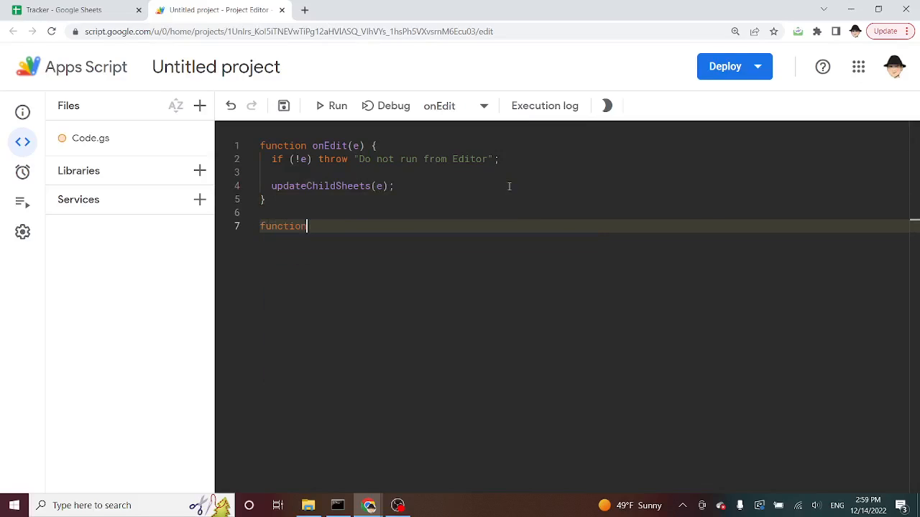
pyautogui.write('updateChildSheets(e)')
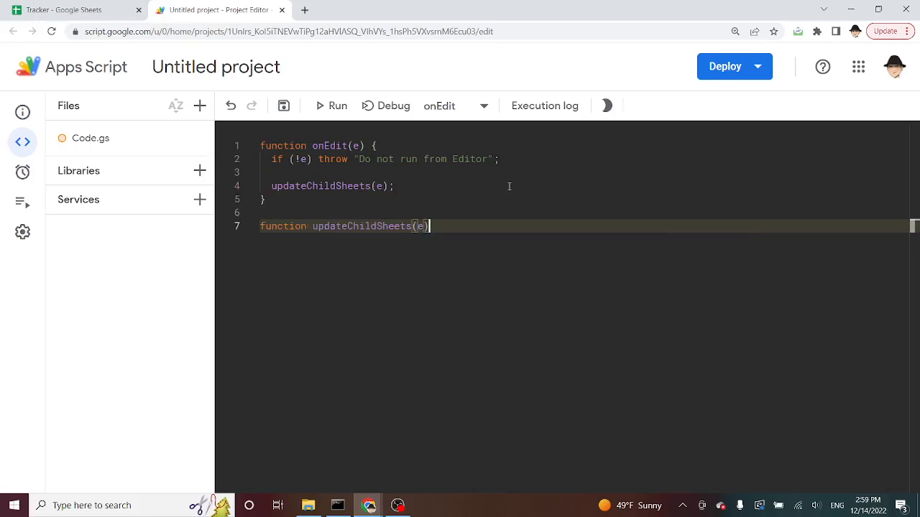
pyautogui.write('{')
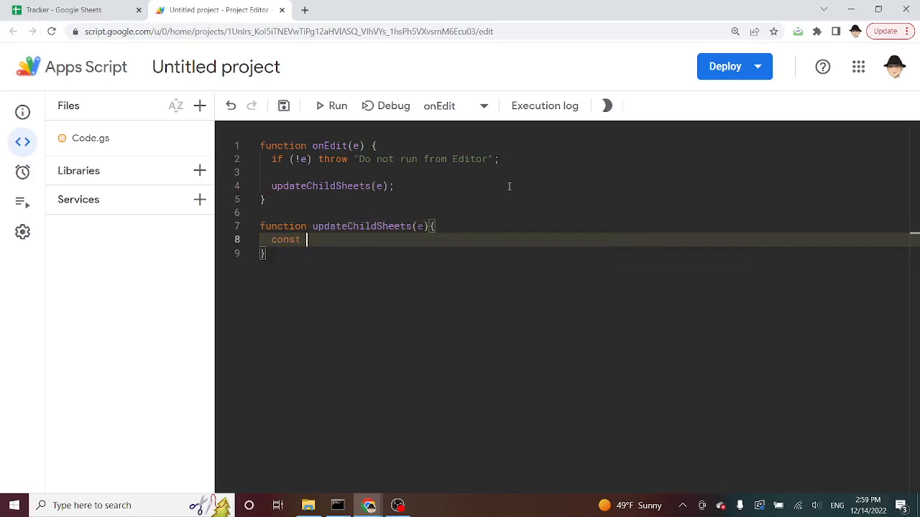
pyautogui.write('src = e.srource.getAc')
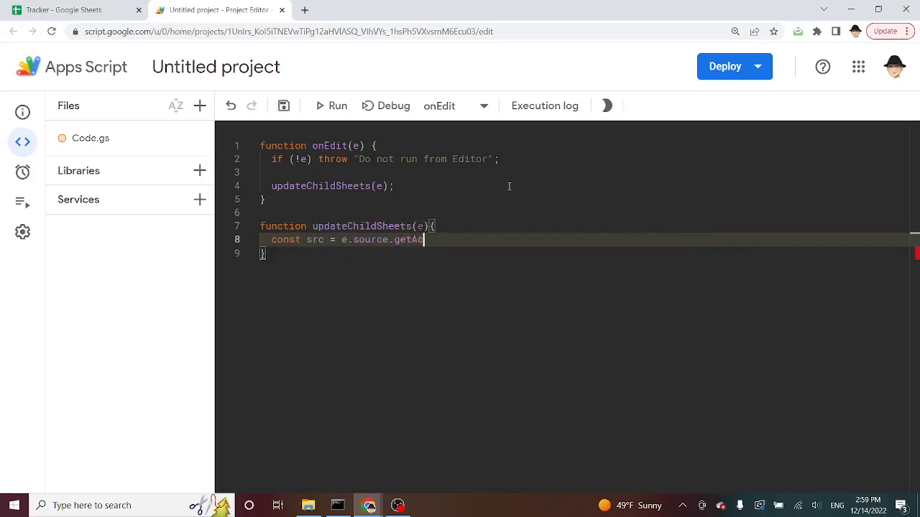
pyautogui.write('tiveSheet()')
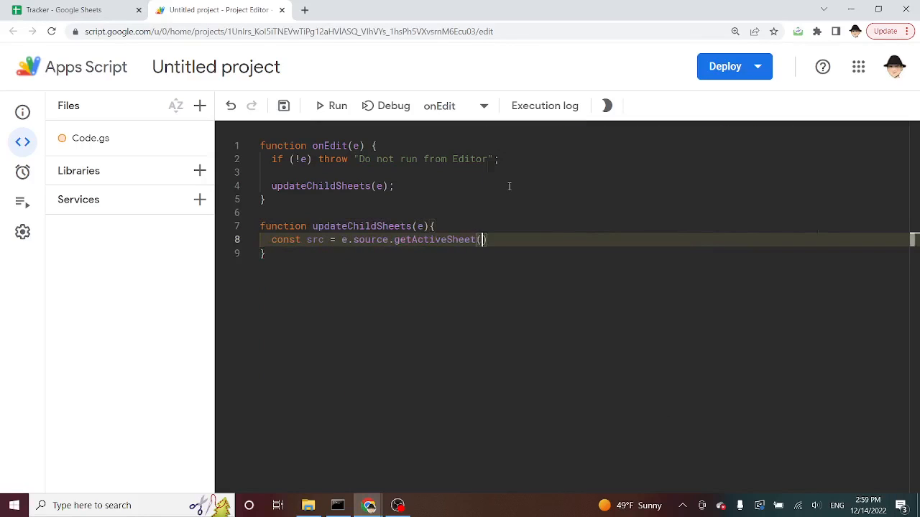
pyautogui.write(';')
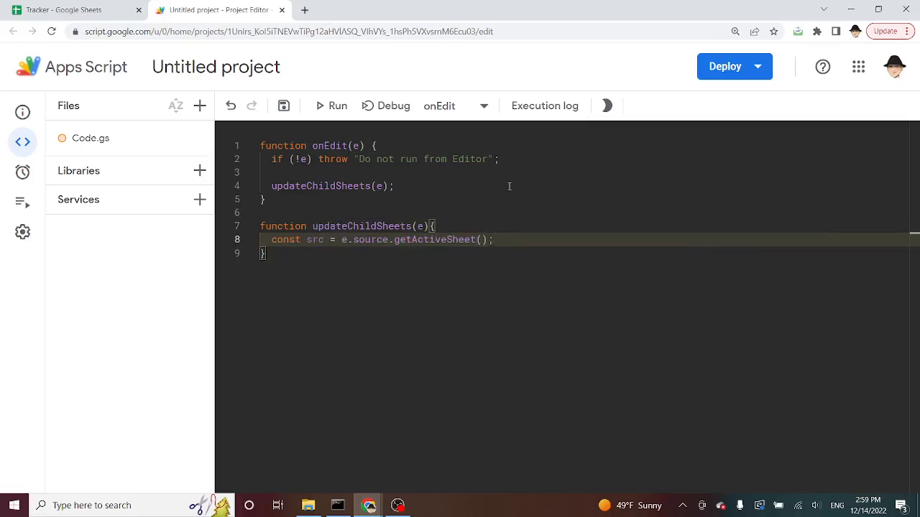
# - Add const r = e.range and return when src.getName() != "Template"
pyautogui.write('const r =')
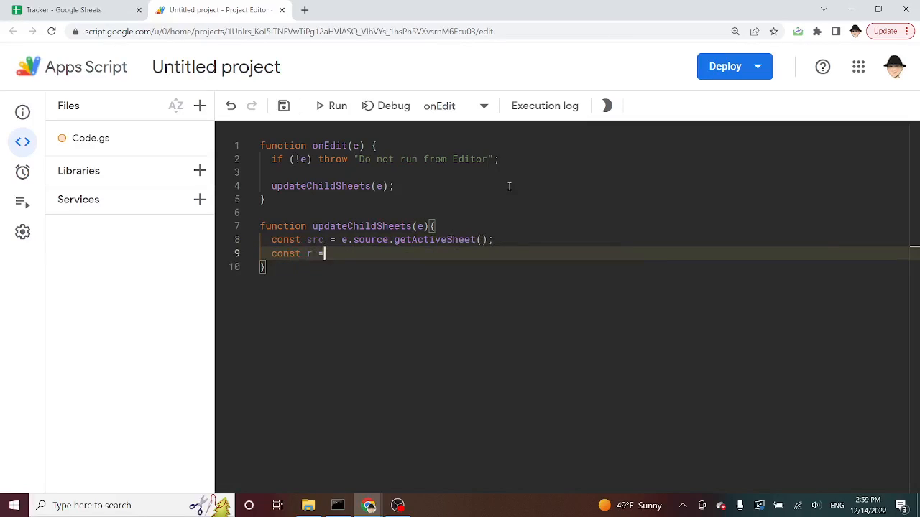
pyautogui.write('e.range;')
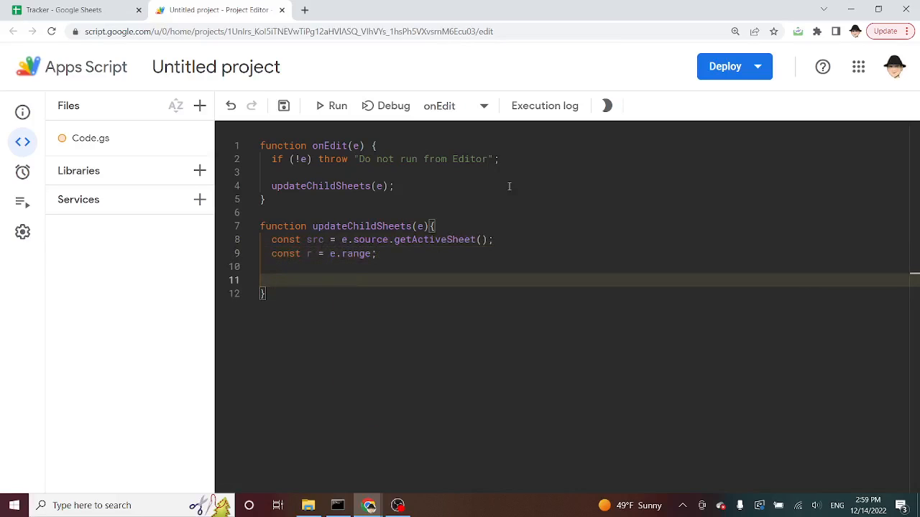
pyautogui.write('if (src.')
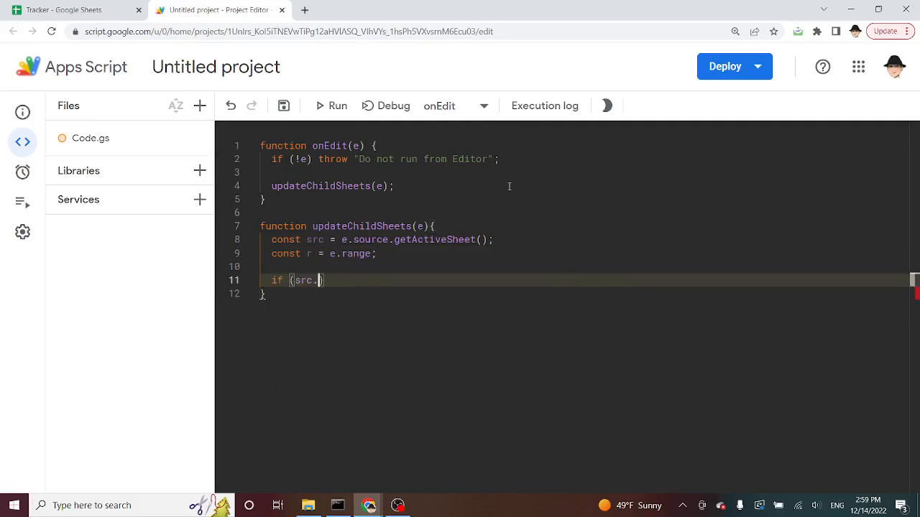
pyautogui.write('getName()')
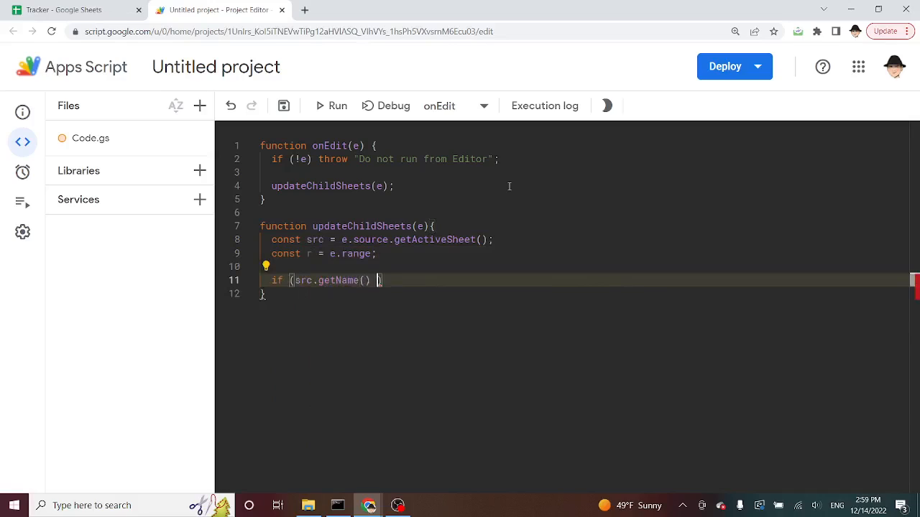
pyautogui.write('!= "Template"')
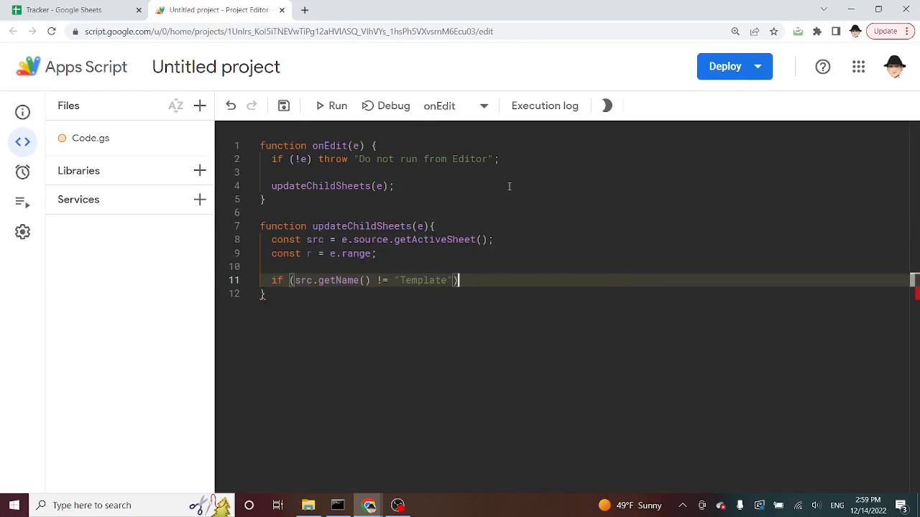
pyautogui.write('return;')
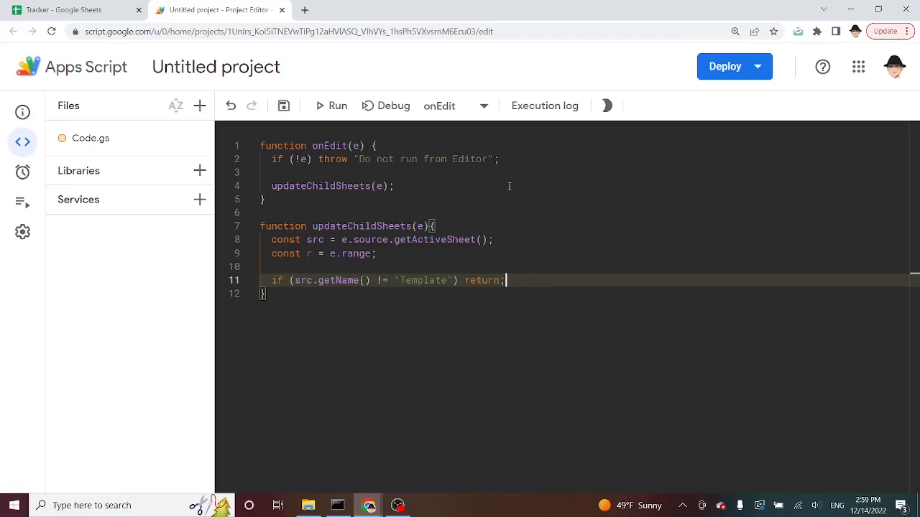
# - Insert Logger.log("pass") after the Template check line
pyautogui.write('Log')
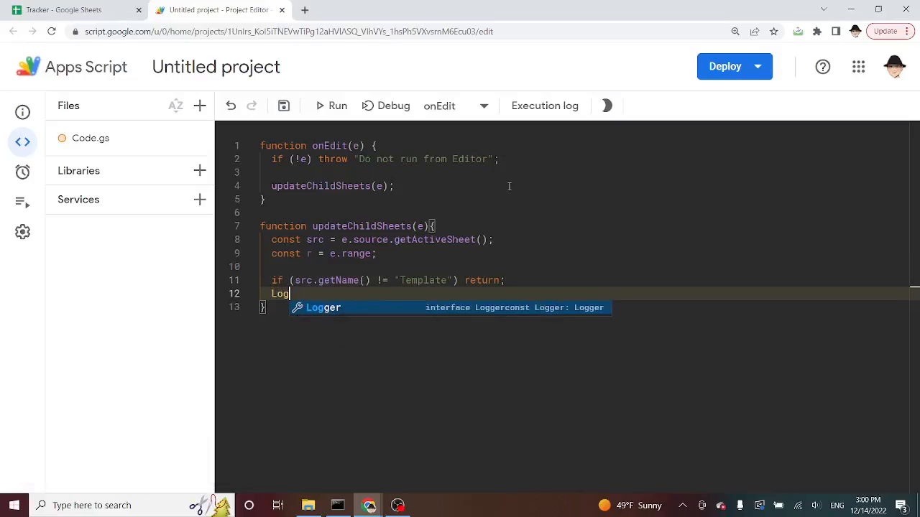
pyautogui.write('e')
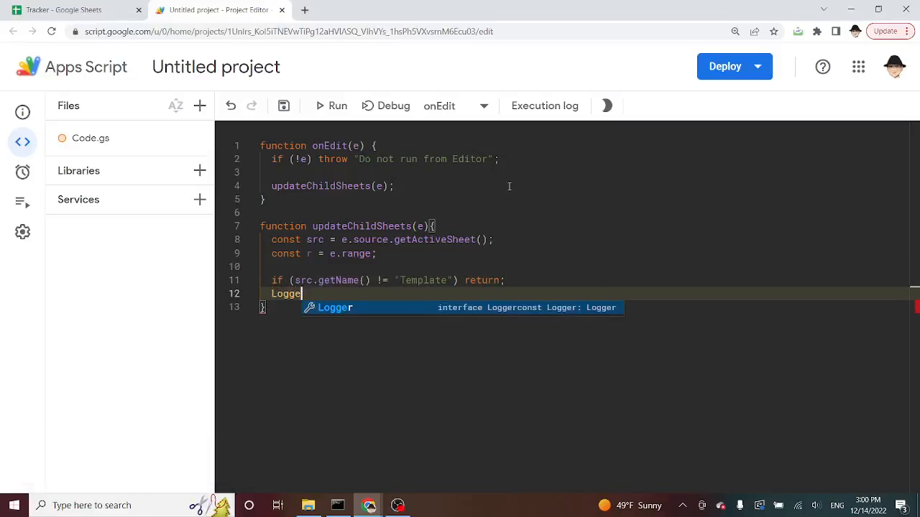
pyautogui.write('.log("pass");')
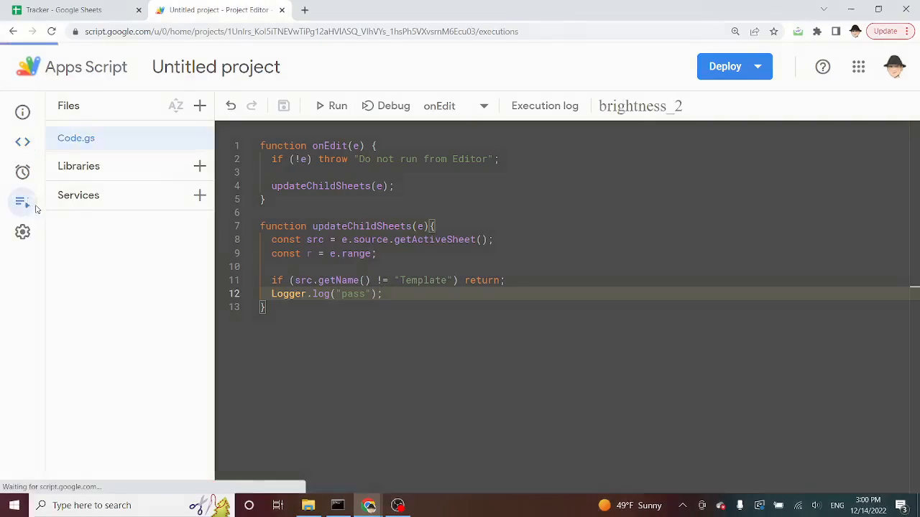
# - Review and collapse the failed onEdit run in Executions, then switch to Tracker
pyautogui.click(22, 203)
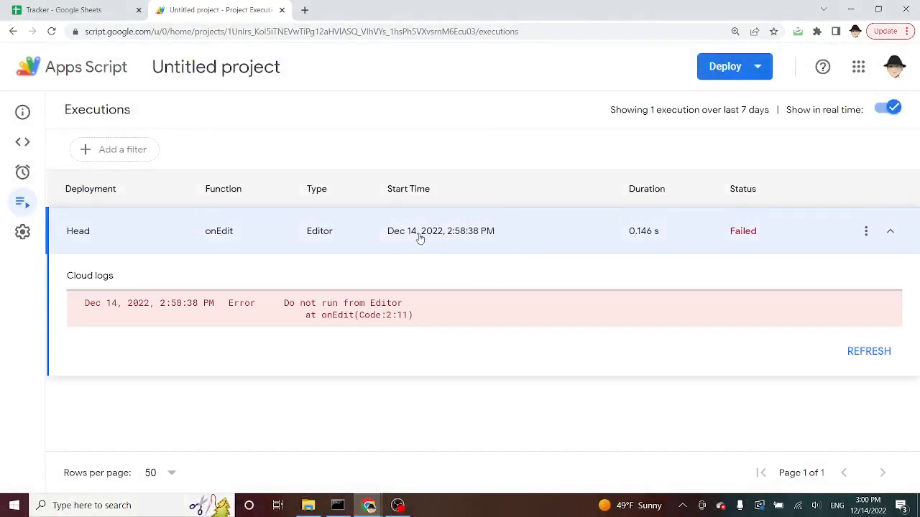
pyautogui.click(890, 231)
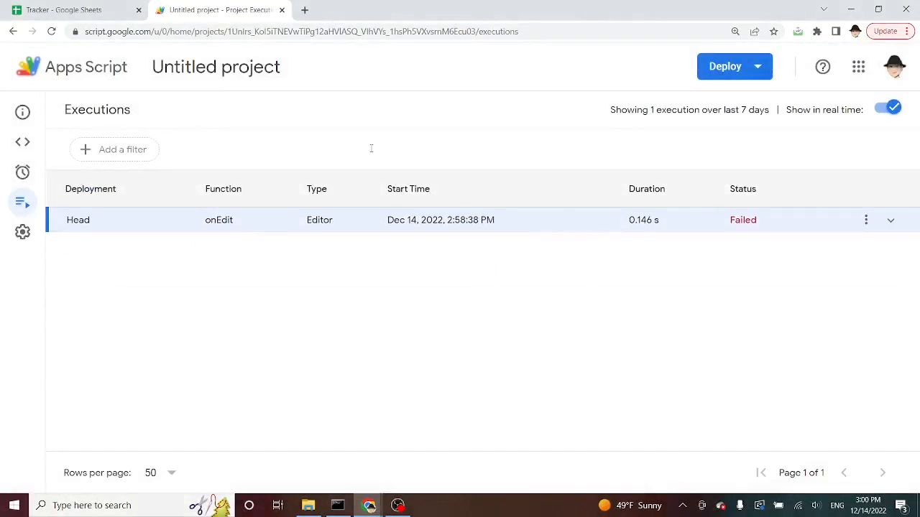
pyautogui.click(71, 9)
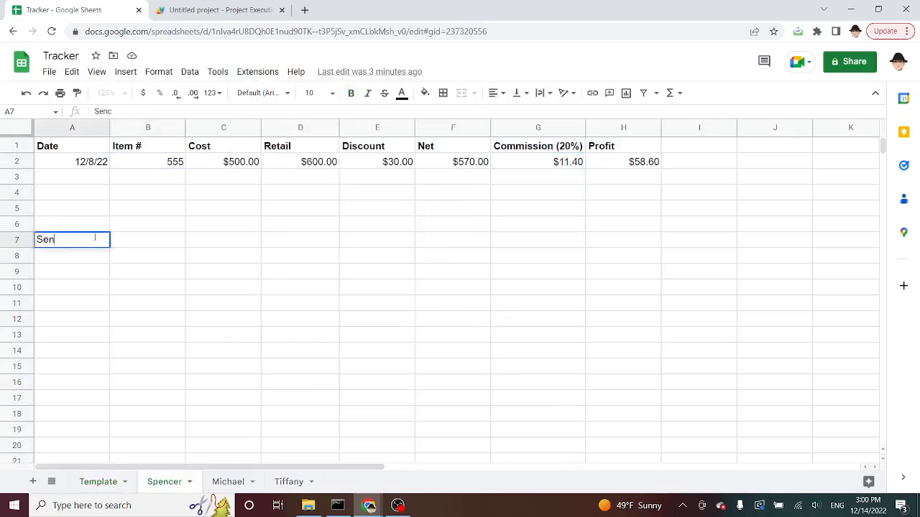
# - Type 'Spencer Sheet' on the Spencer tab and 'Template' on the Template tab as test edits
pyautogui.write('Spencer Sheet')
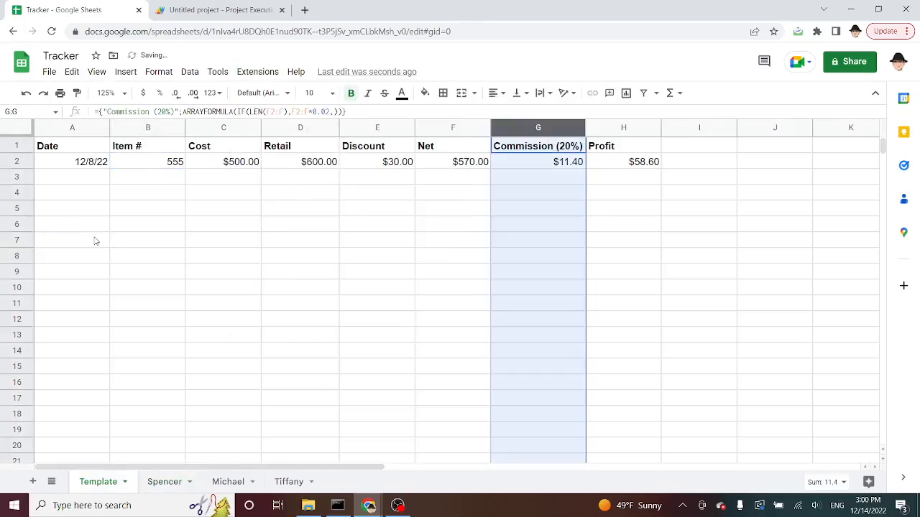
pyautogui.write('Template')
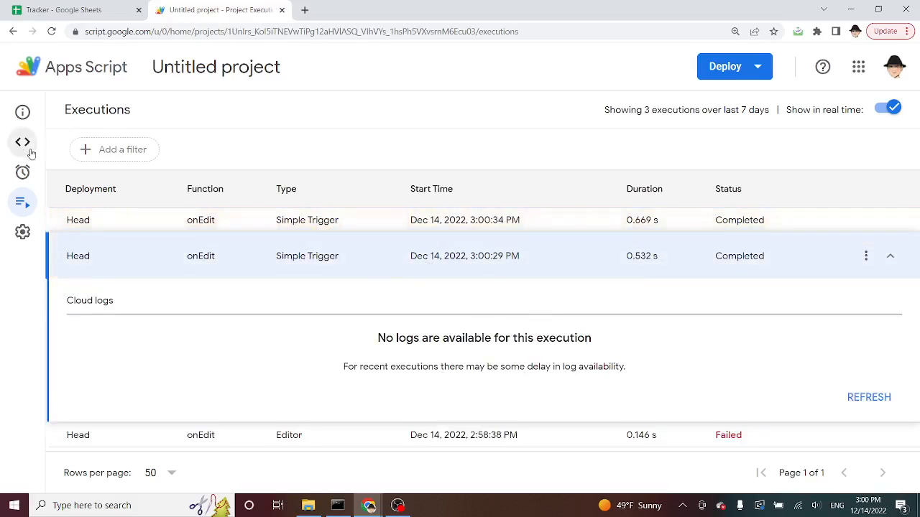
# - Verify the newest 3:00:34 PM onEdit run logged "pass", then return to the code editor
pyautogui.click(22, 141)
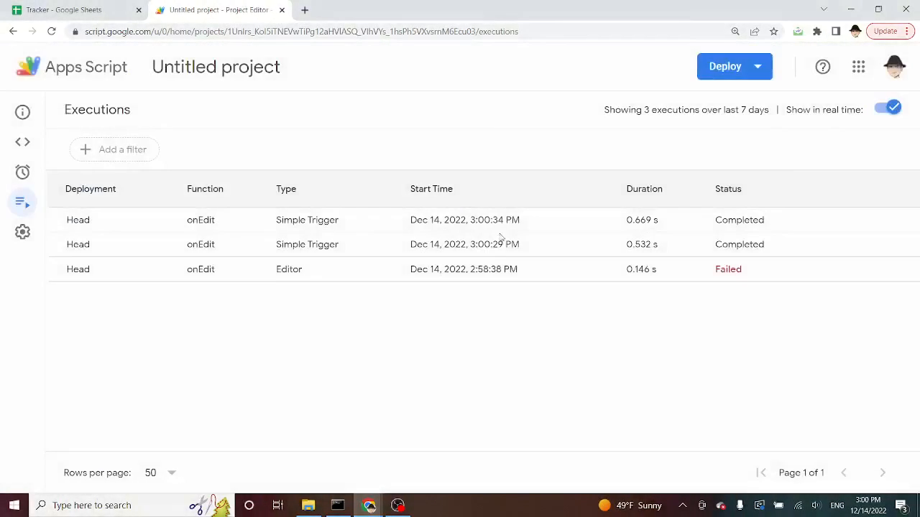
pyautogui.click(464, 220)
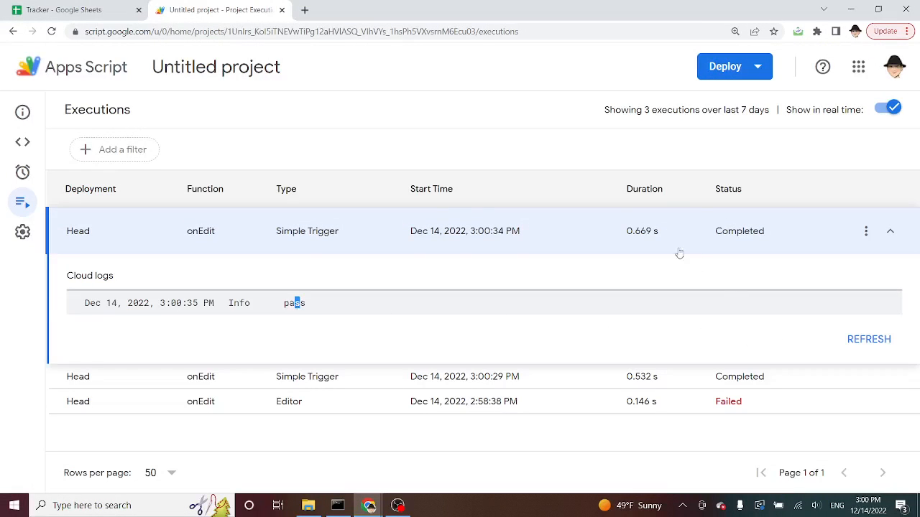
pyautogui.click(890, 230)
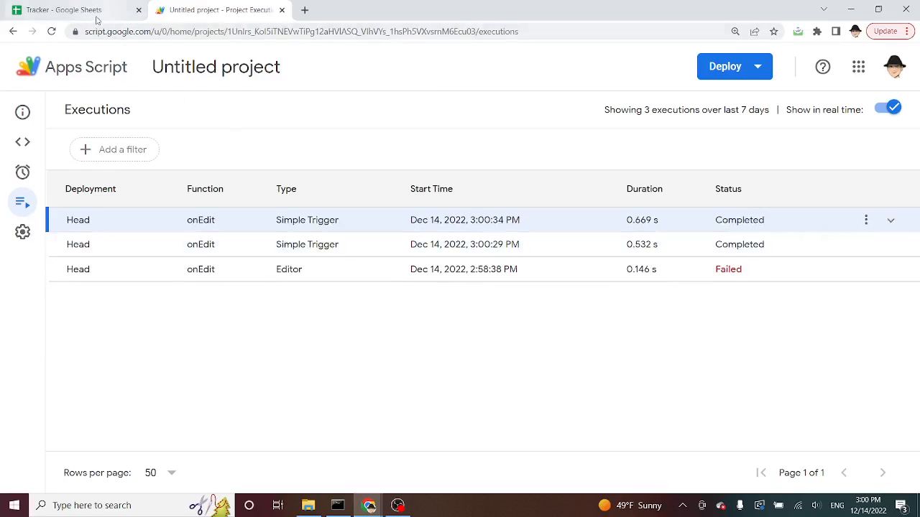
pyautogui.click(22, 142)
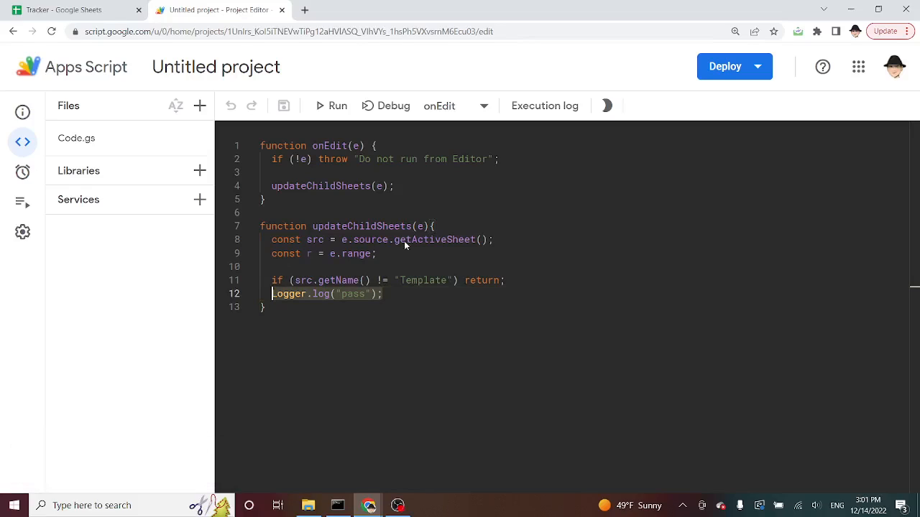
# - Jump to the onEdit(e) section of the Simple Triggers guide and scroll through its examples
pyautogui.click(363, 9)
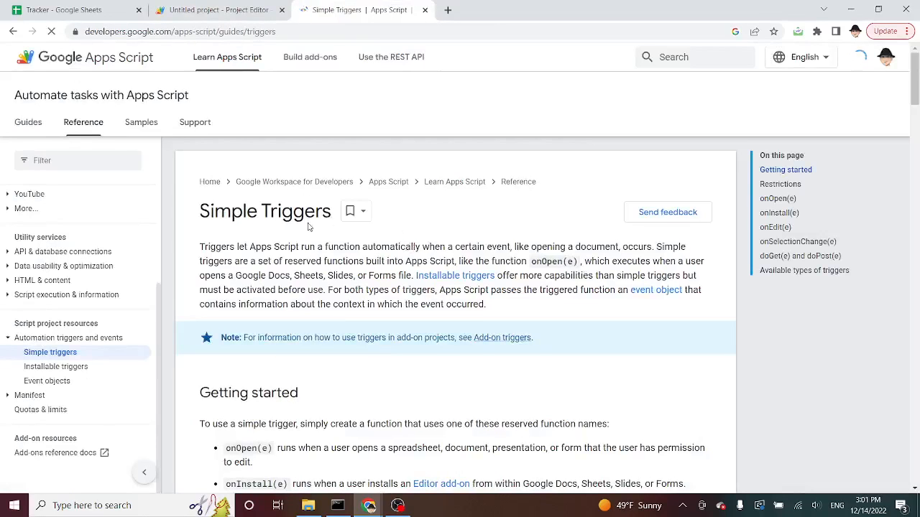
pyautogui.click(774, 162)
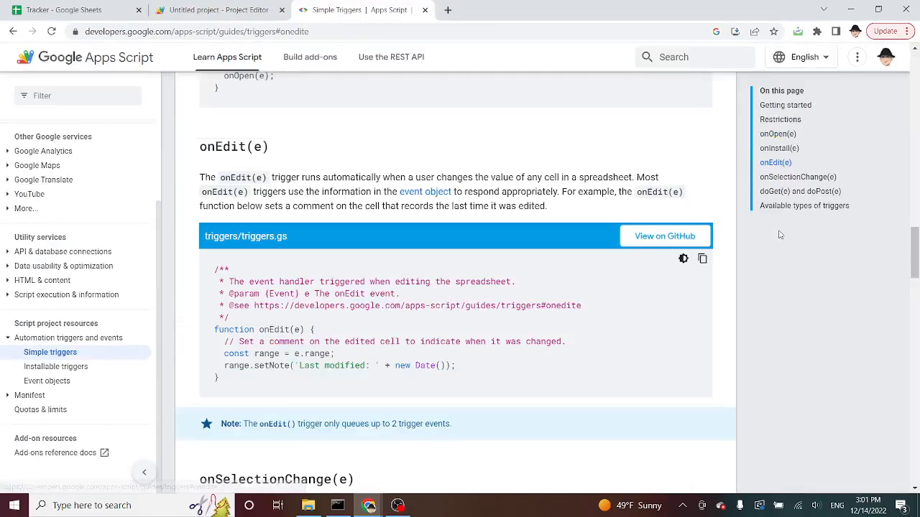
pyautogui.scroll(-3)
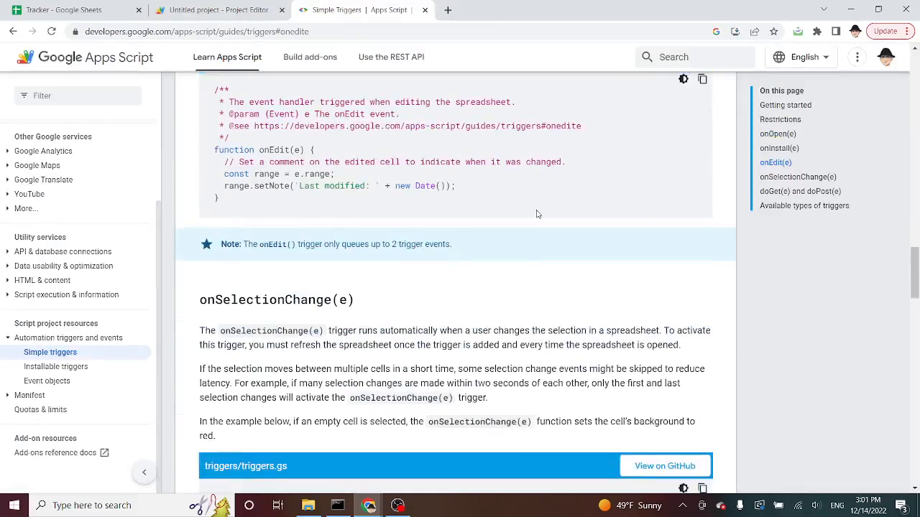
pyautogui.scroll(-3)
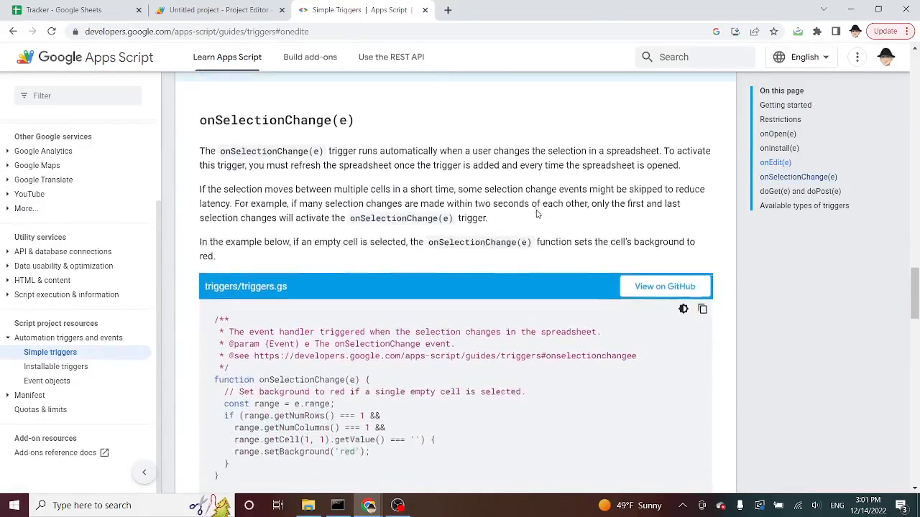
pyautogui.scroll(-3)
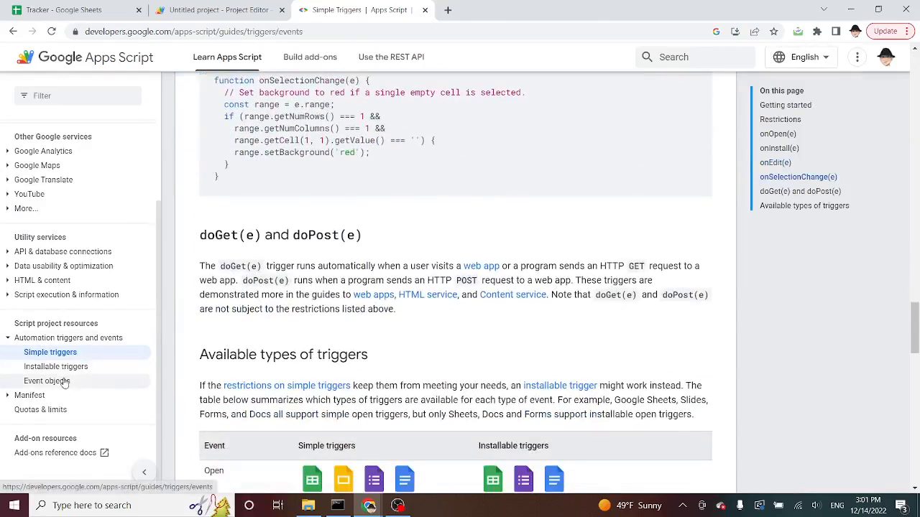
pyautogui.click(47, 380)
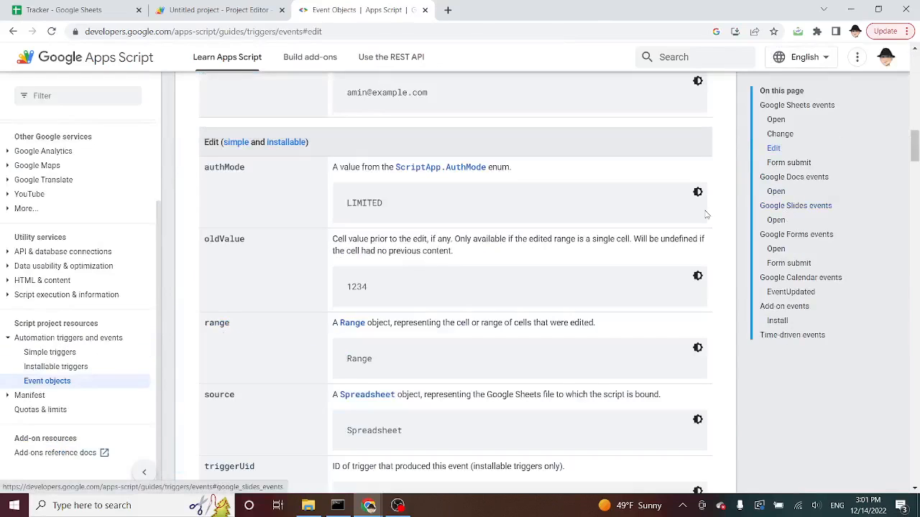
pyautogui.moveTo(286, 209)
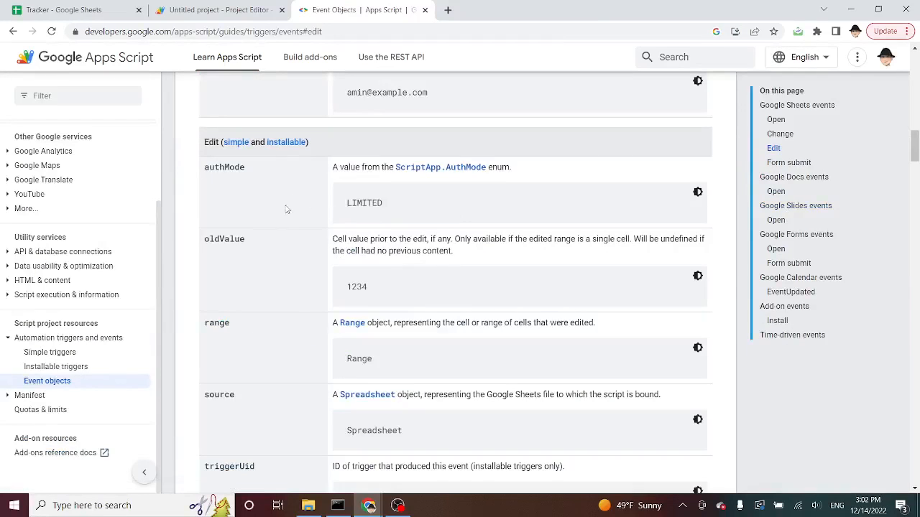
pyautogui.moveTo(216, 171)
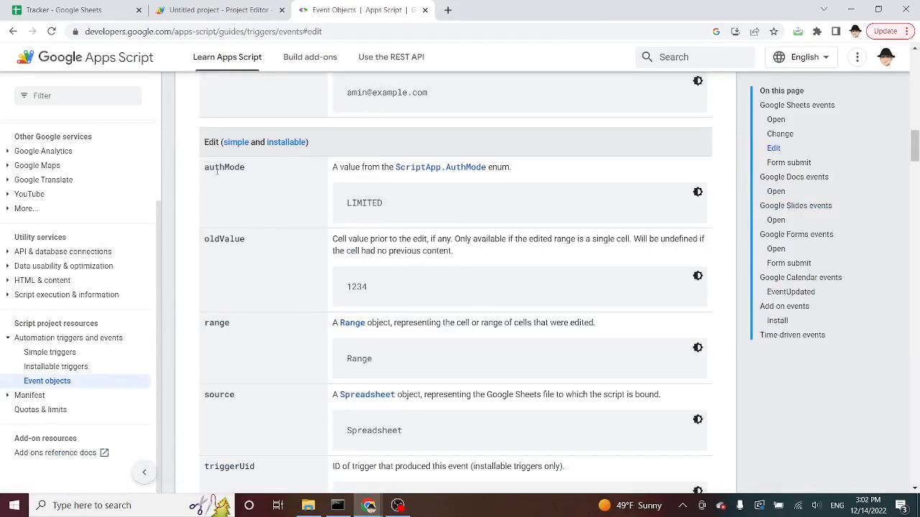
pyautogui.scroll(-3)
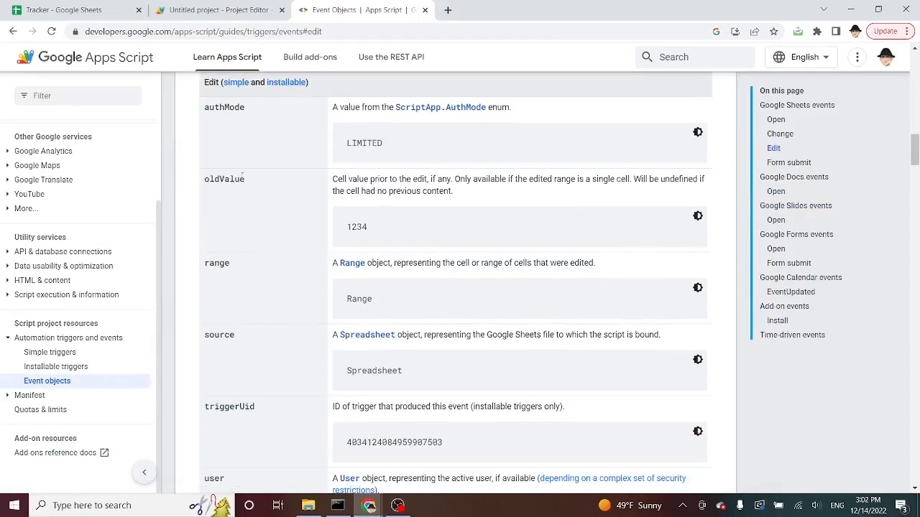
pyautogui.doubleClick(216, 263)
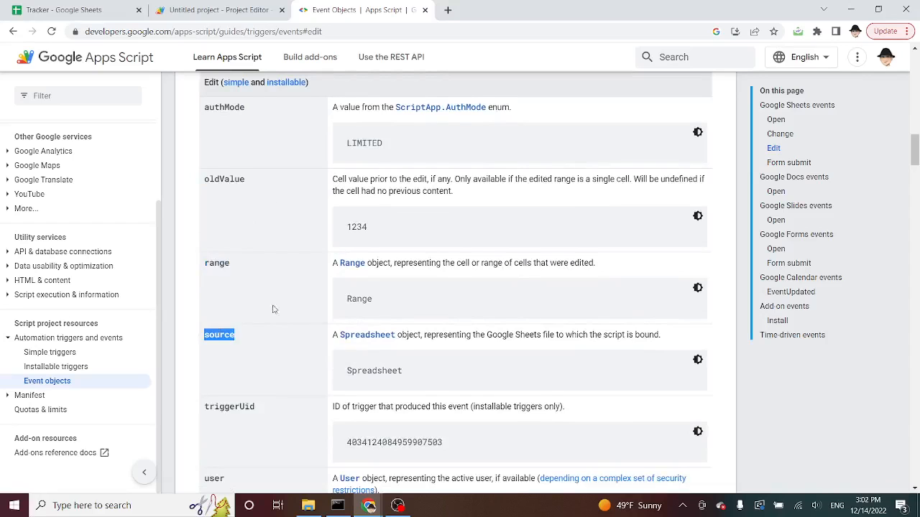
pyautogui.scroll(-3)
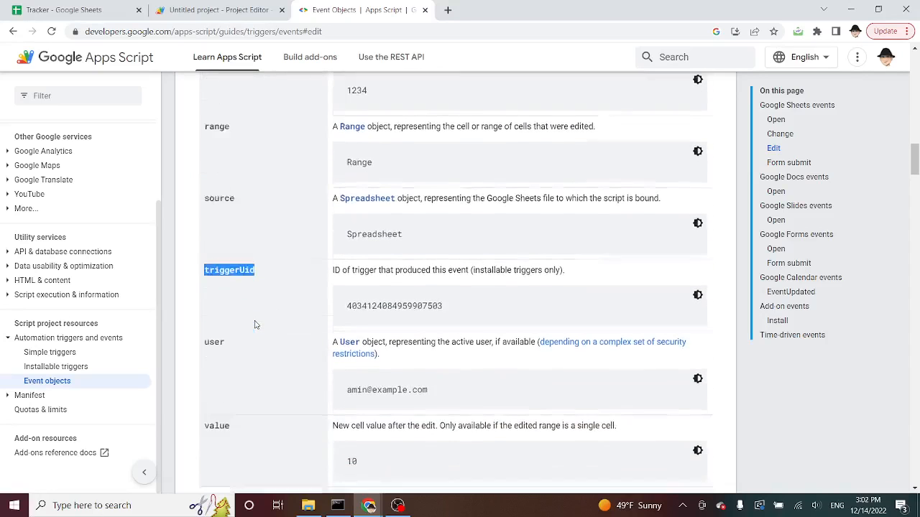
pyautogui.scroll(-3)
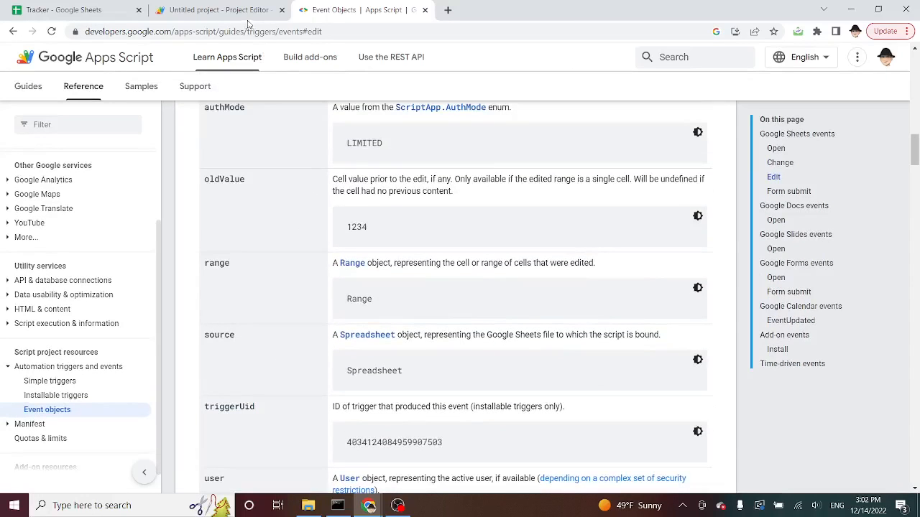
pyautogui.moveTo(252, 228)
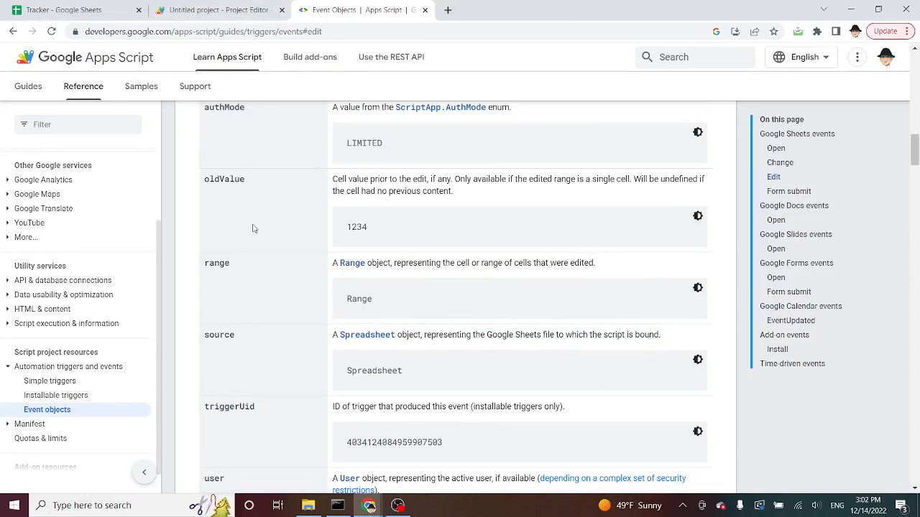
pyautogui.moveTo(261, 273)
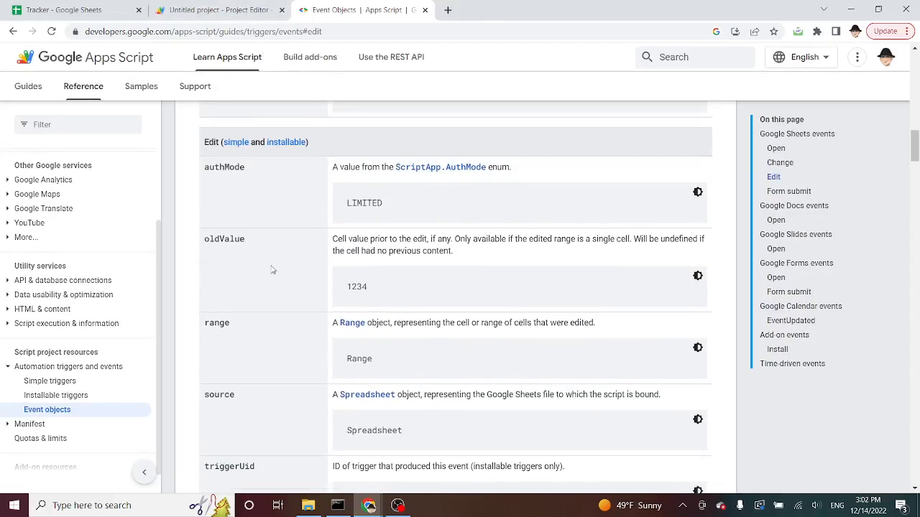
# - Put e.value inside Logger.log() in updateChildSheets, checking the spreadsheet and event object docs
pyautogui.click(219, 10)
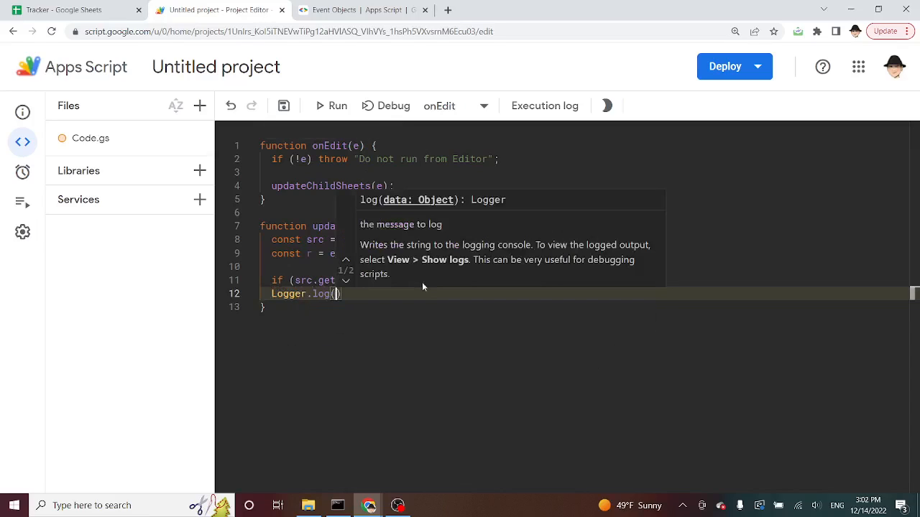
pyautogui.write('e.value')
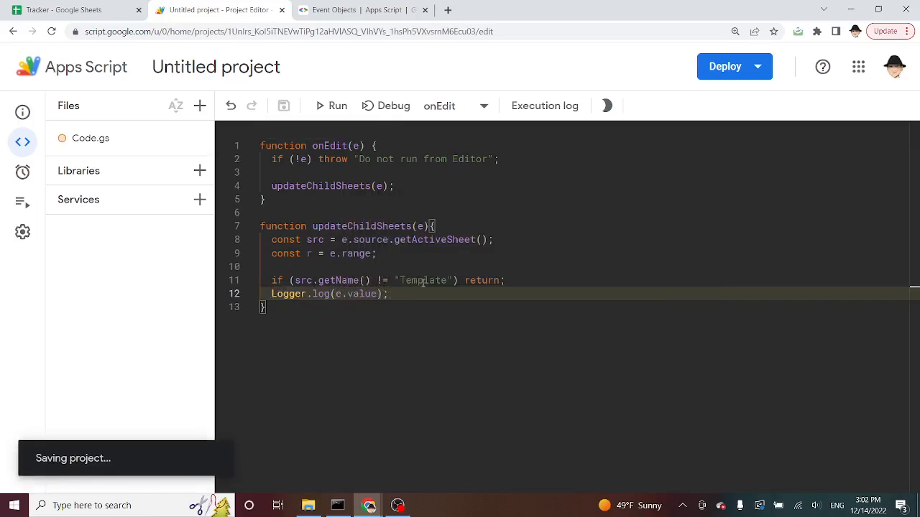
pyautogui.click(68, 9)
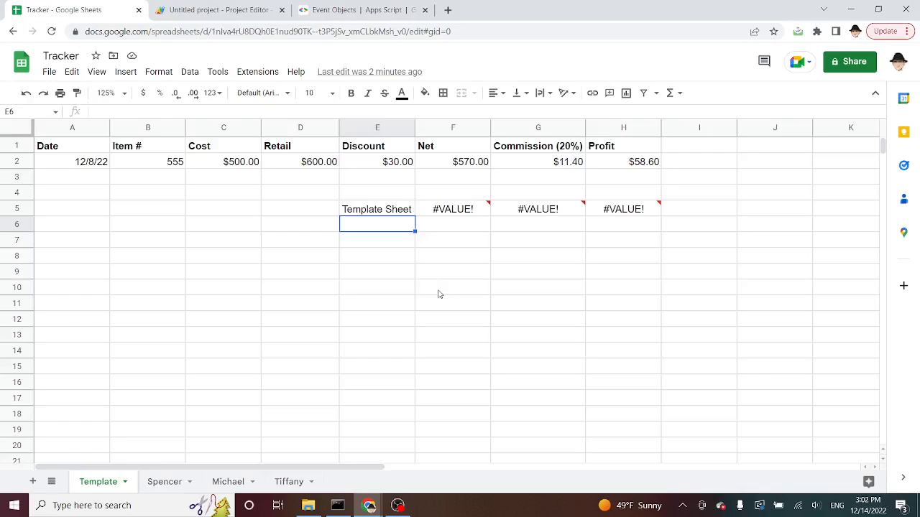
pyautogui.click(337, 10)
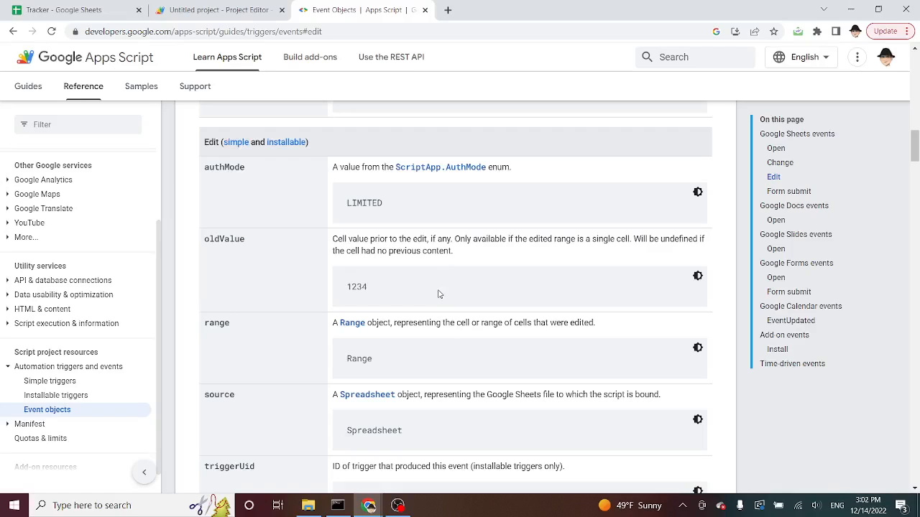
pyautogui.click(219, 10)
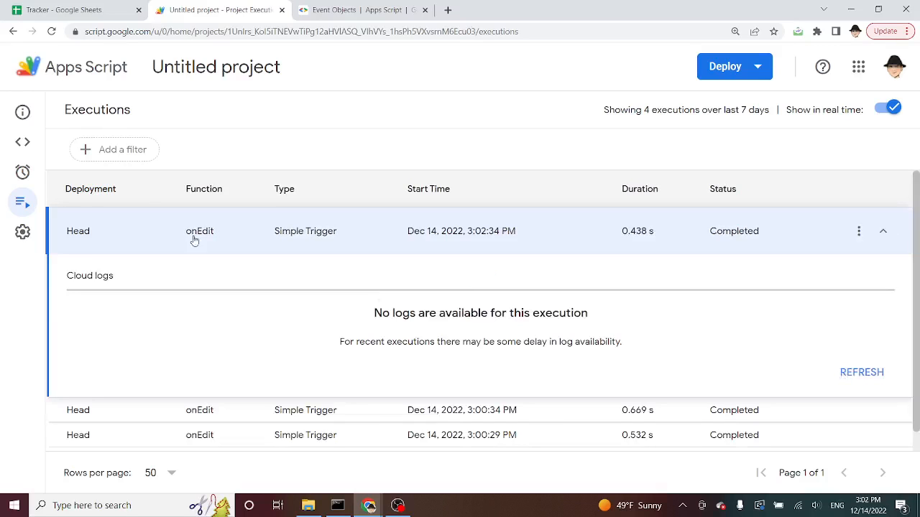
# - Open the execution history, then enter =COUNTA(E5:F6) in Template cell E7
pyautogui.click(22, 141)
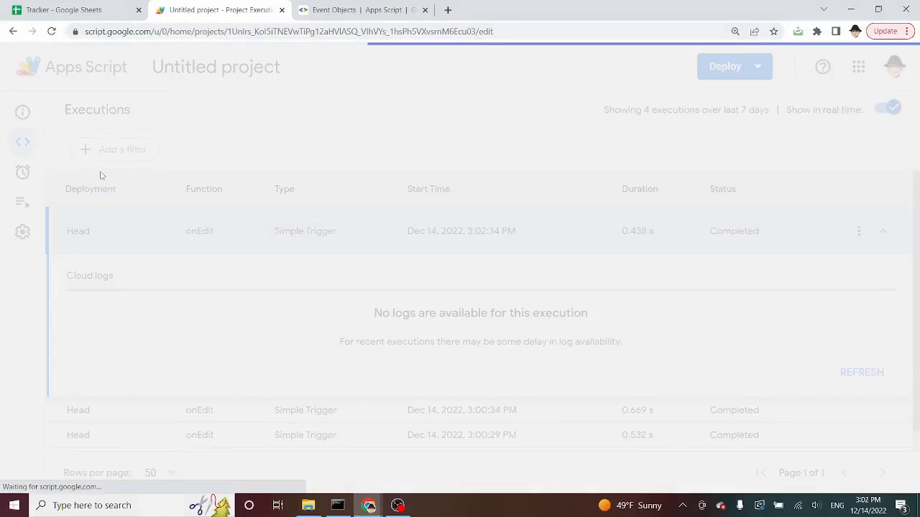
pyautogui.click(22, 142)
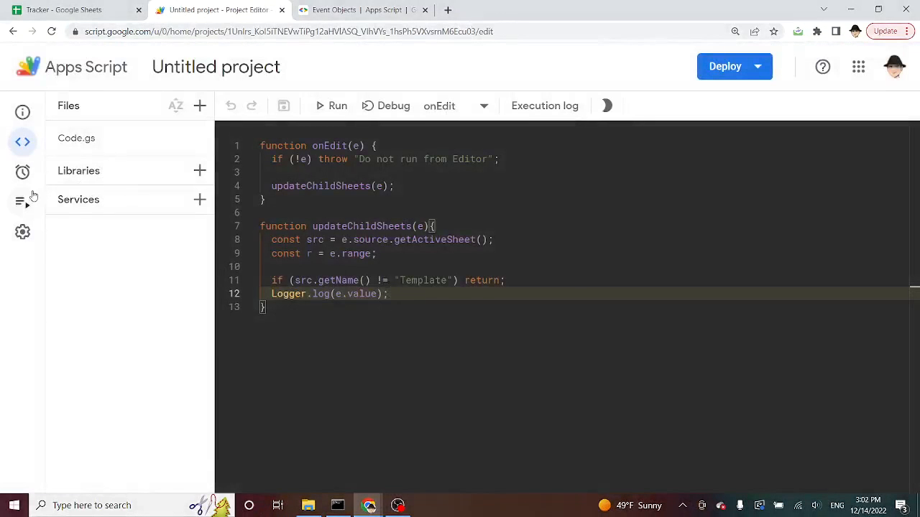
pyautogui.click(22, 203)
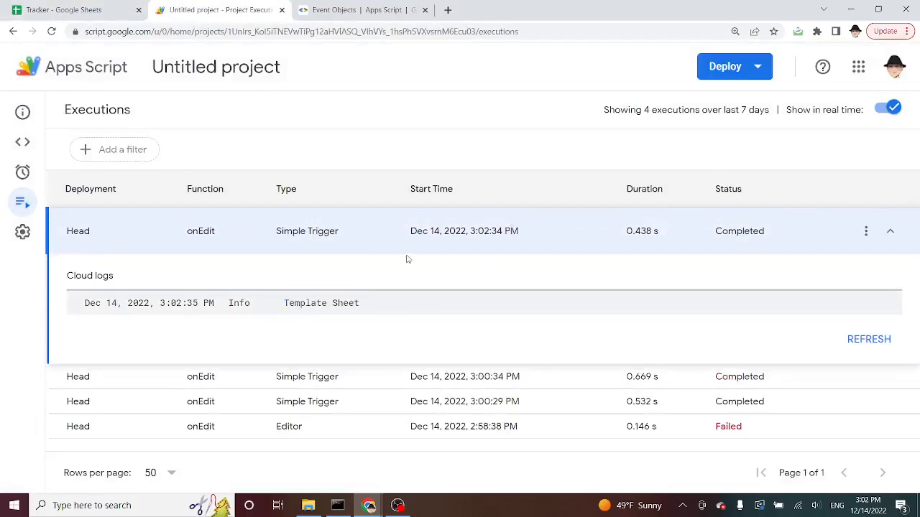
pyautogui.click(76, 10)
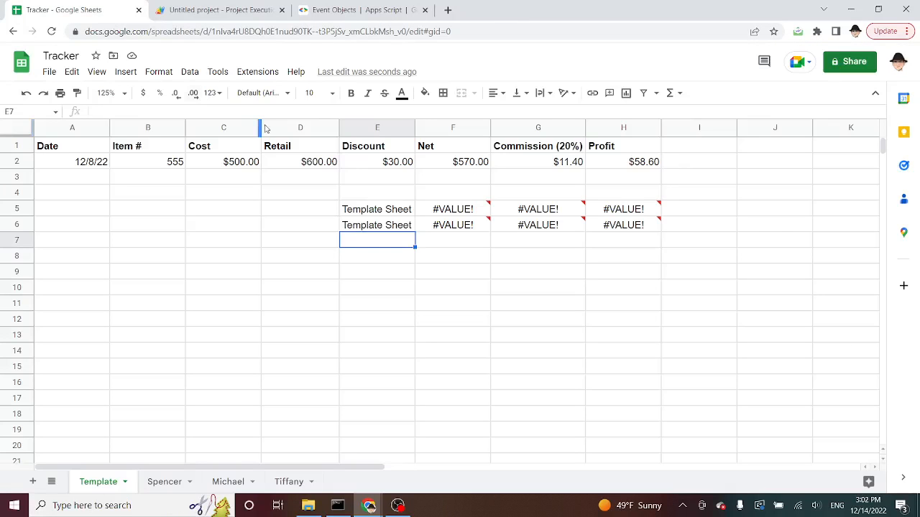
pyautogui.write('=')
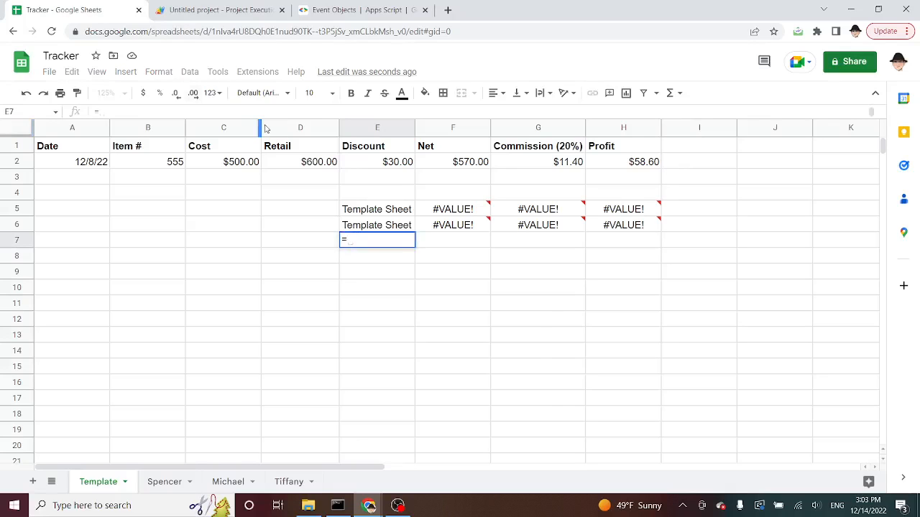
pyautogui.write('=COUNT(E5:F6')
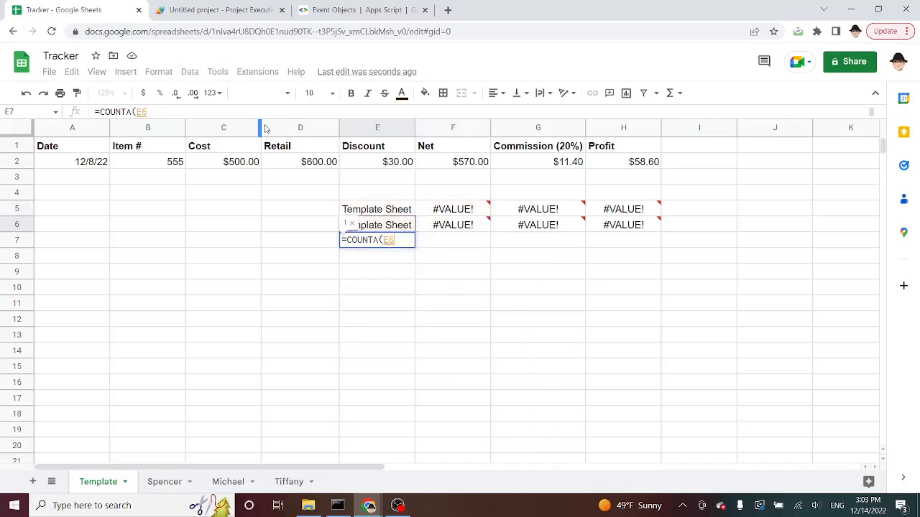
pyautogui.press('enter')
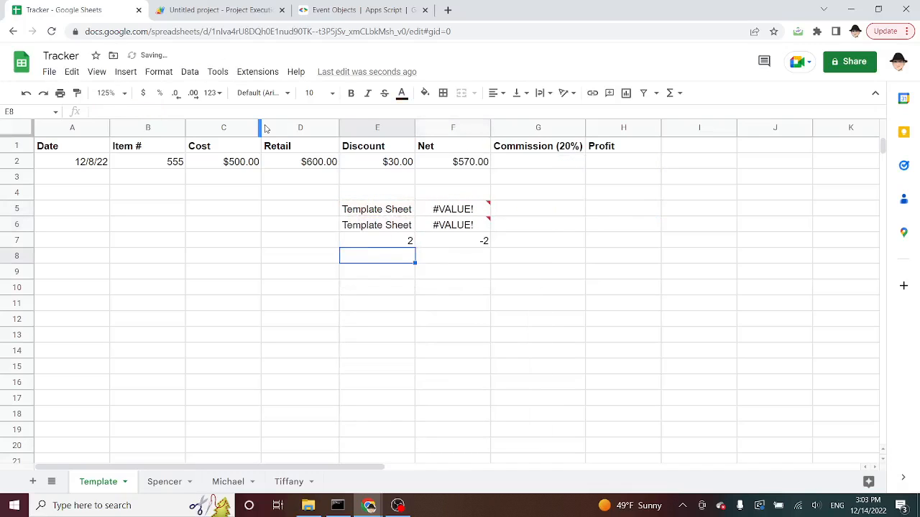
pyautogui.click(377, 241)
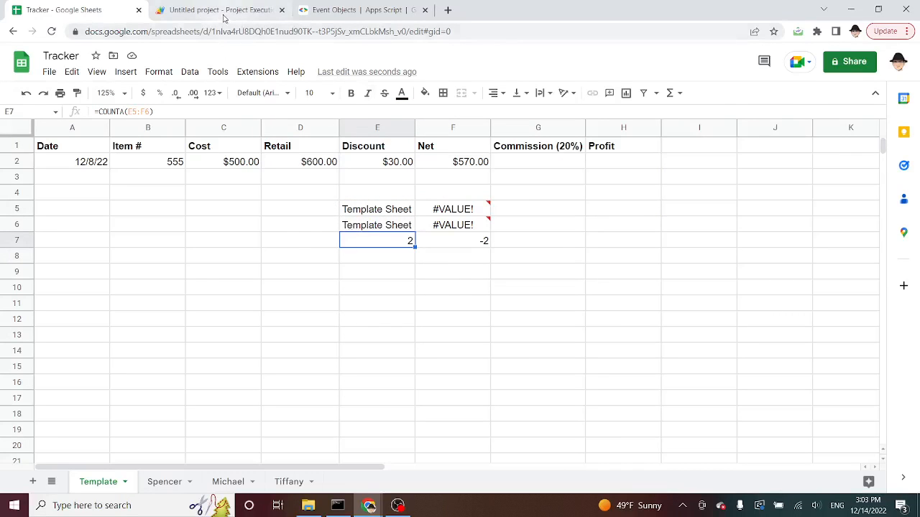
# - Refresh the newest onEdit run's log, confirm it shows =COUNTA(E5:F6), and return to the code
pyautogui.click(219, 9)
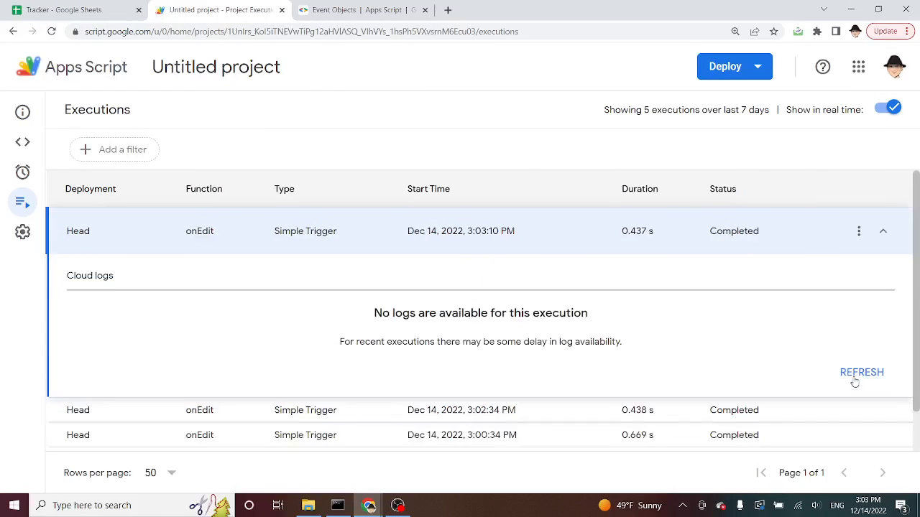
pyautogui.moveTo(447, 197)
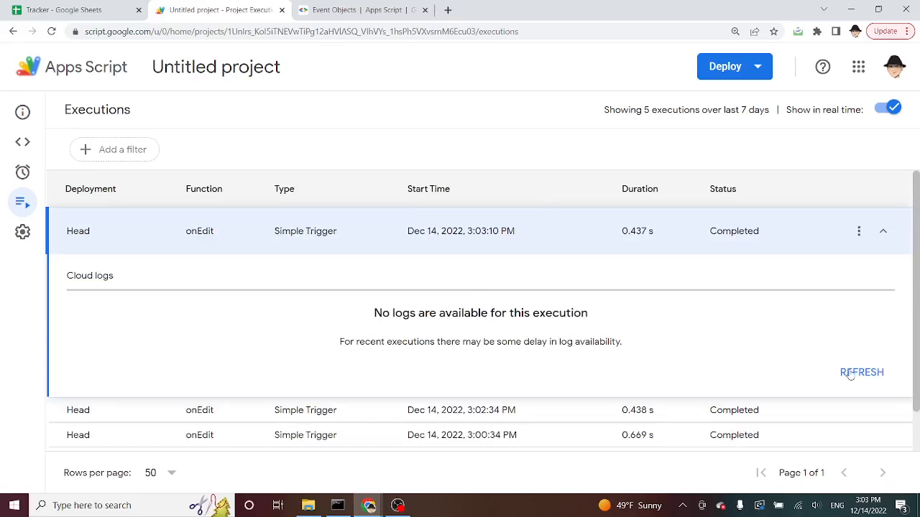
pyautogui.click(862, 372)
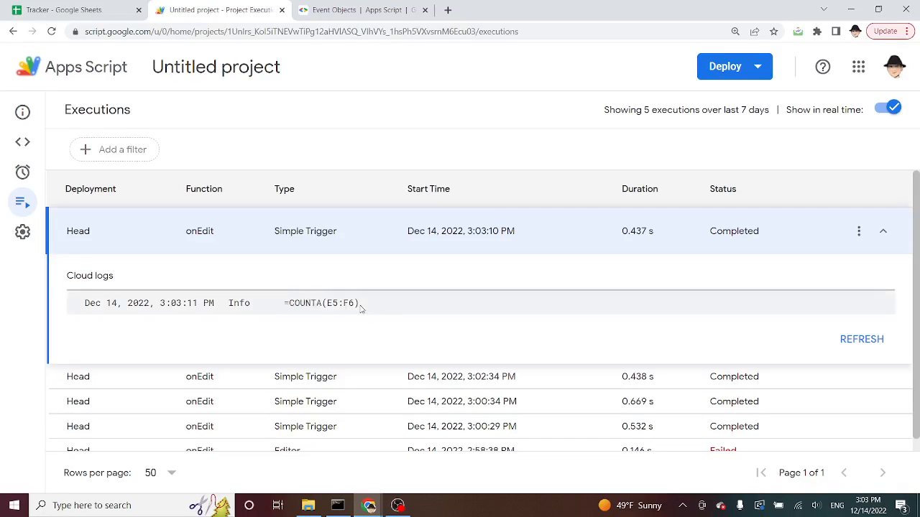
pyautogui.doubleClick(321, 303)
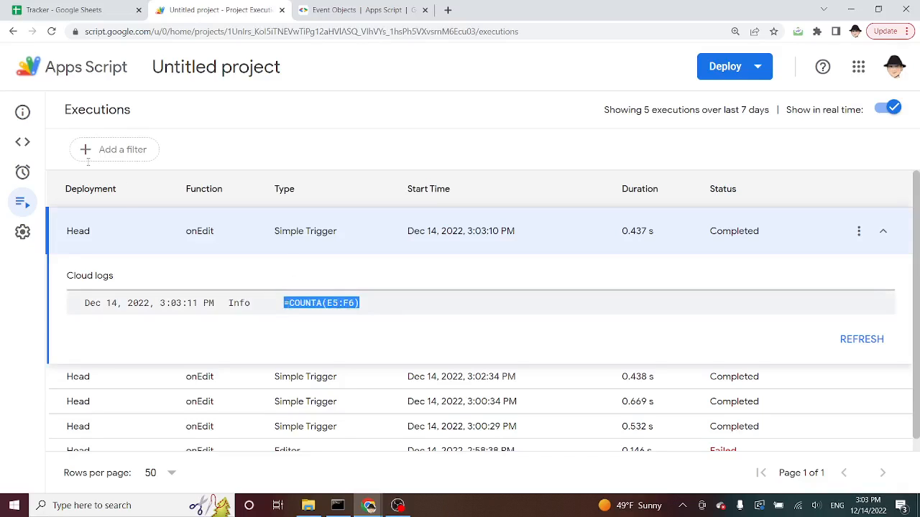
pyautogui.click(22, 142)
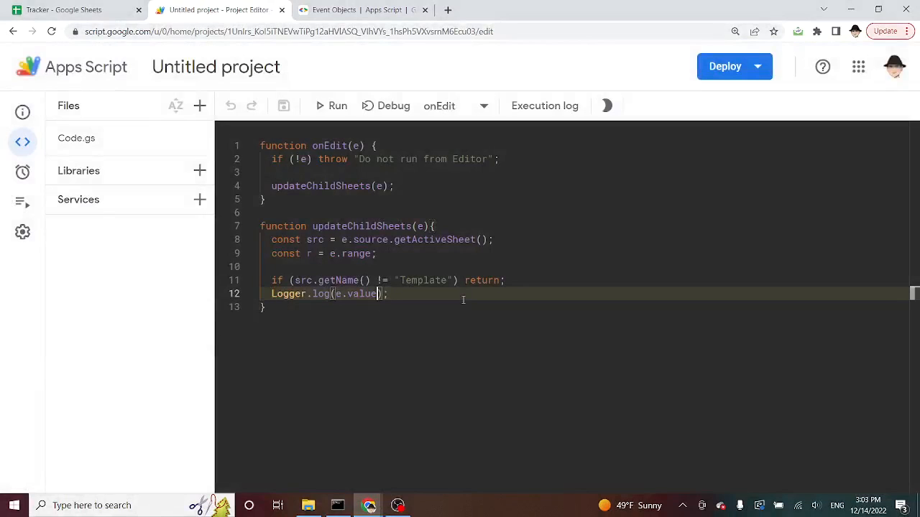
# - Make the script log r.getFormula() and e.value
pyautogui.write('r.get')
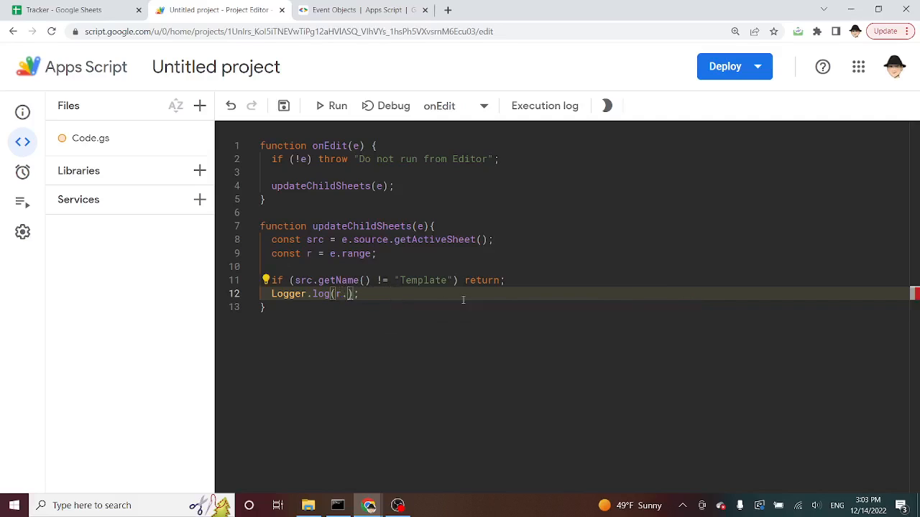
pyautogui.write('getFormula()')
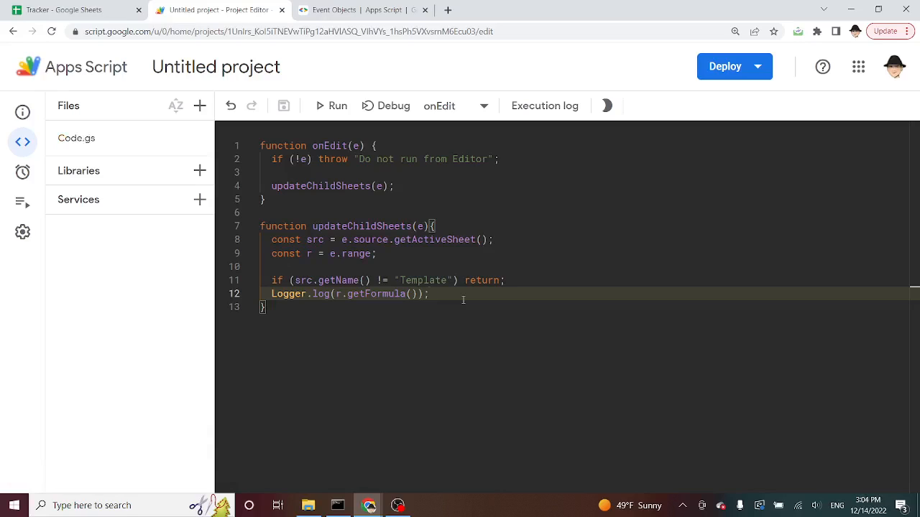
pyautogui.click(452, 280)
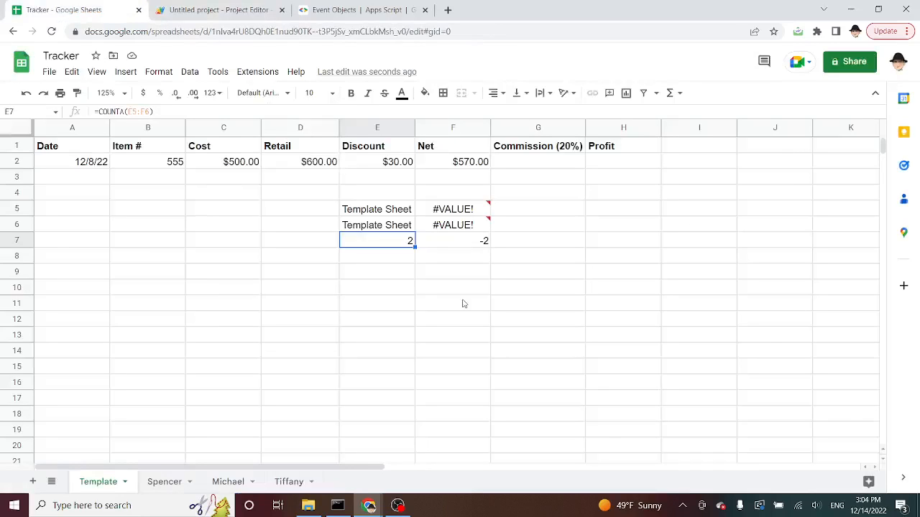
pyautogui.click(376, 270)
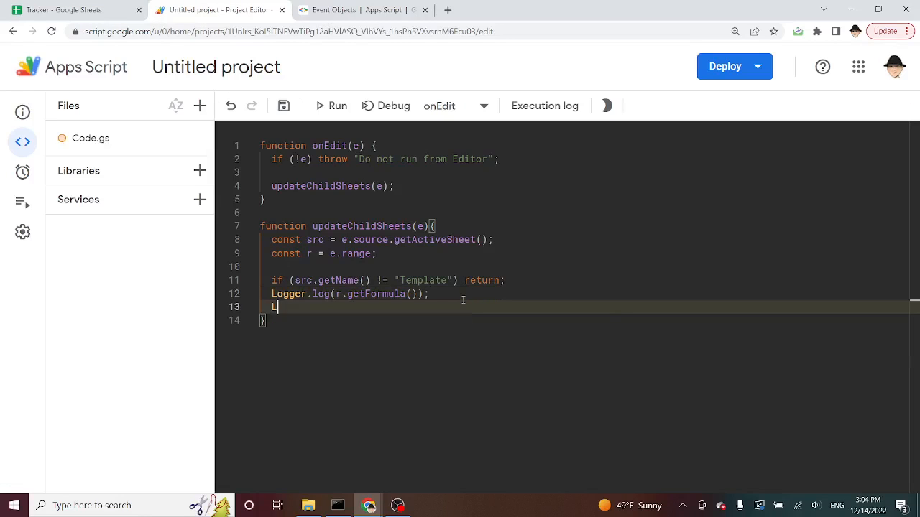
pyautogui.write('Logger.log(e.value);')
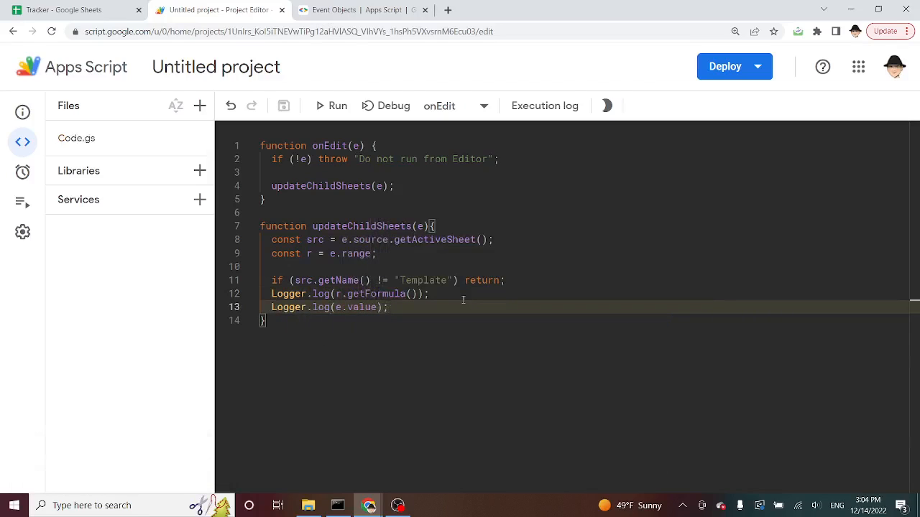
pyautogui.click(72, 10)
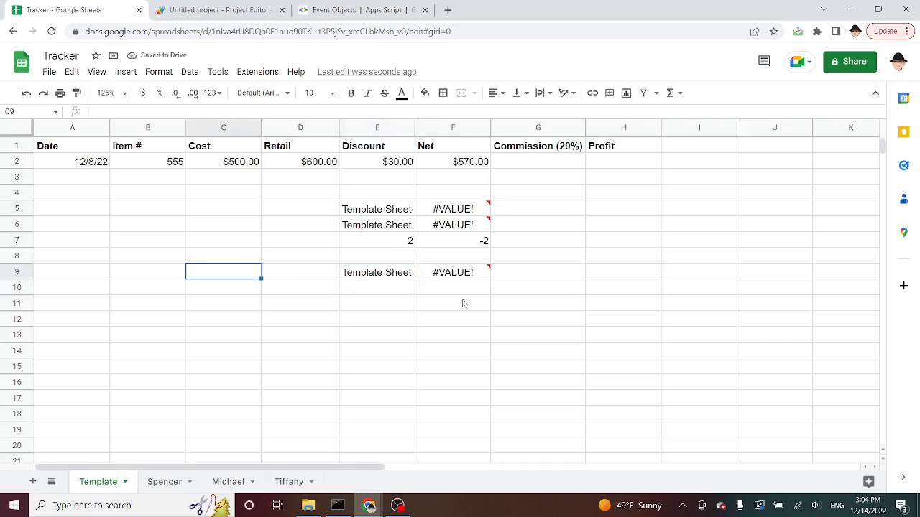
# - Enter =SUM(SEQUENCE(4)) in Template cell C9 and check E9 and C9
pyautogui.write('=SUM(')
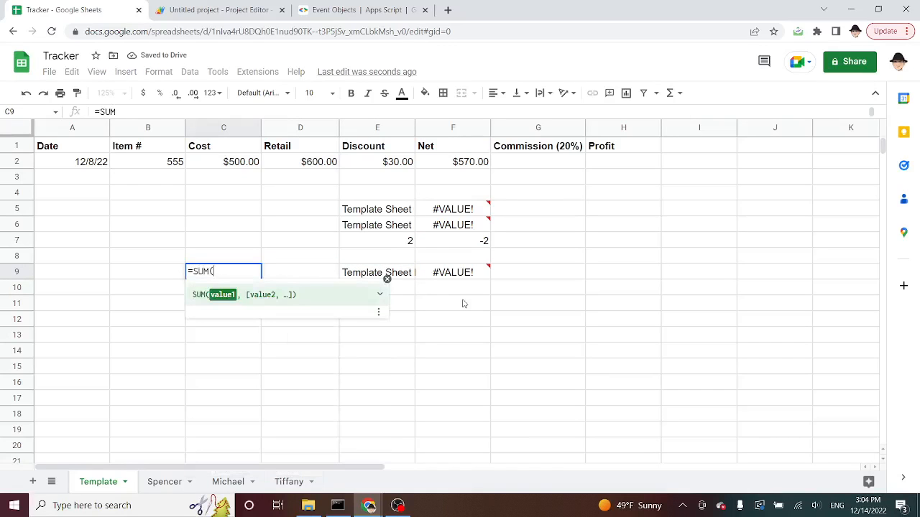
pyautogui.write('S')
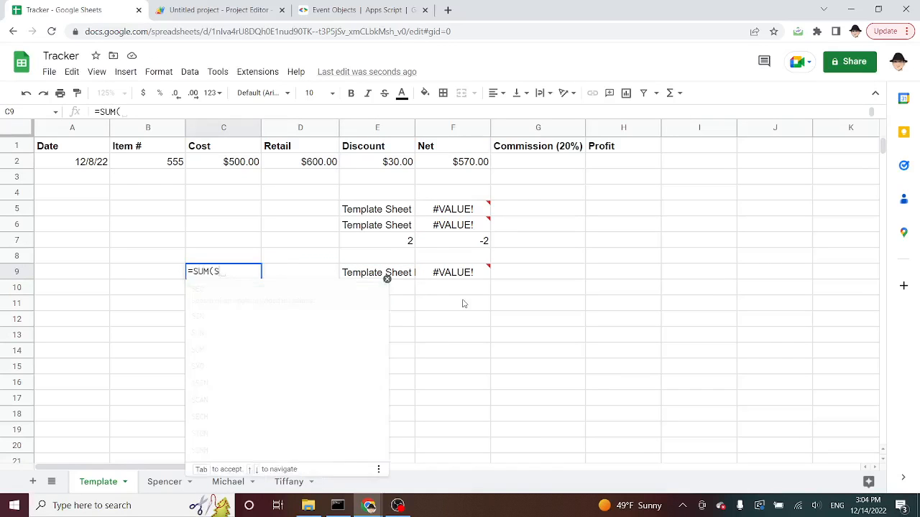
pyautogui.write('SEQUENCE(')
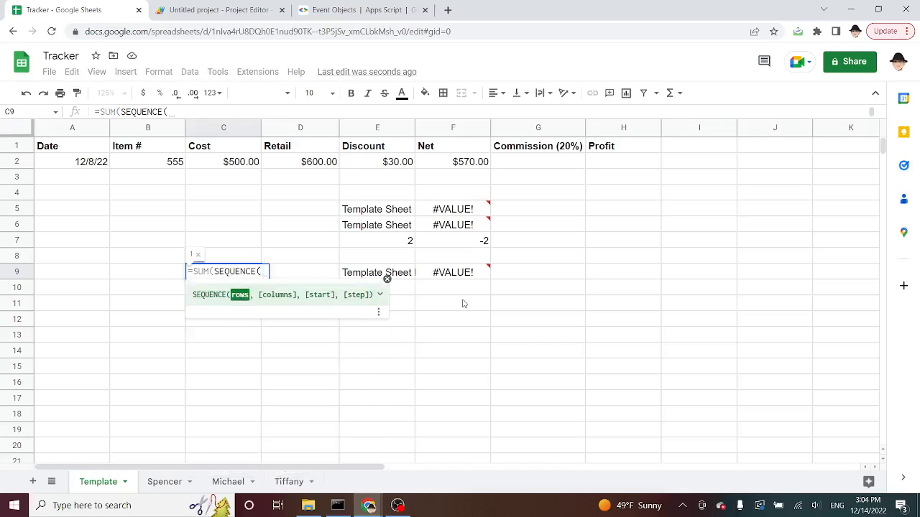
pyautogui.write('4)')
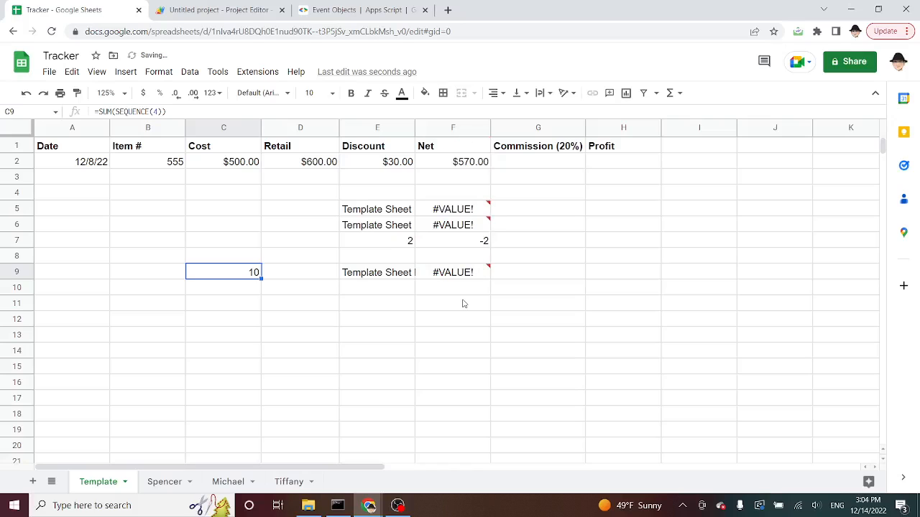
pyautogui.click(376, 272)
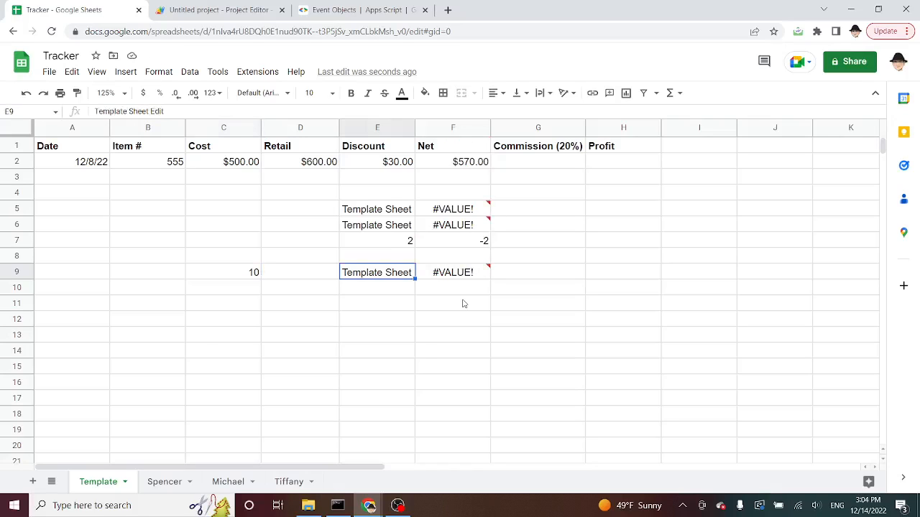
pyautogui.click(223, 271)
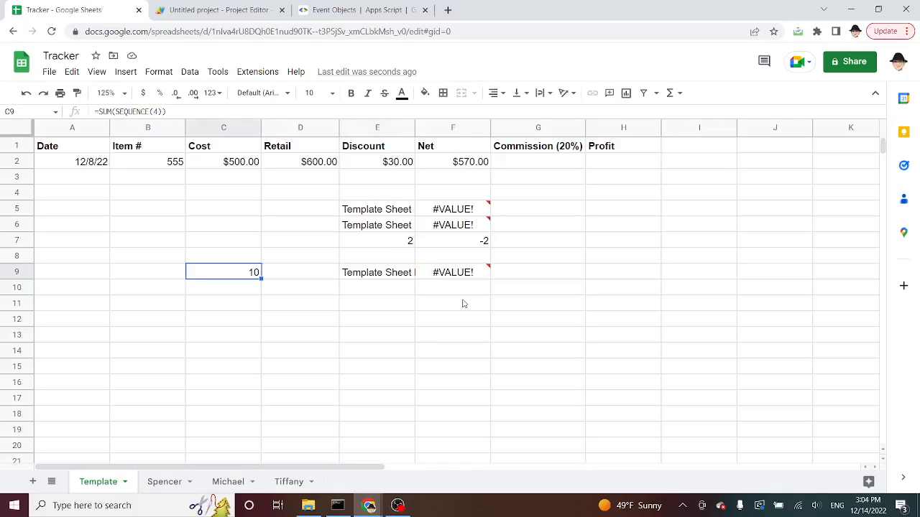
pyautogui.click(219, 10)
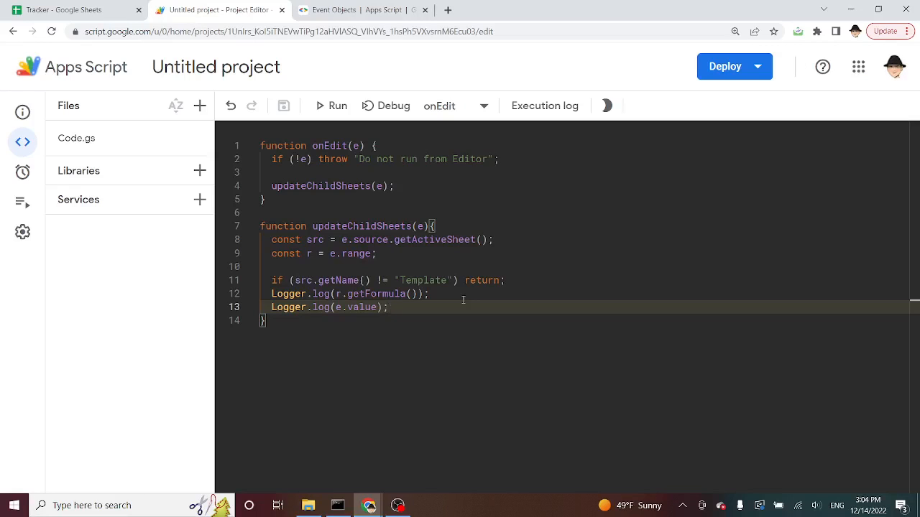
pyautogui.click(22, 202)
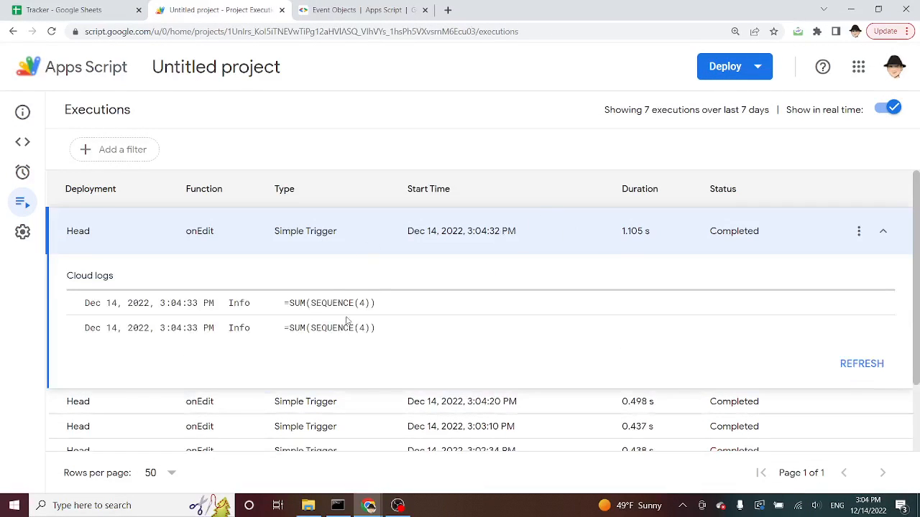
pyautogui.moveTo(356, 249)
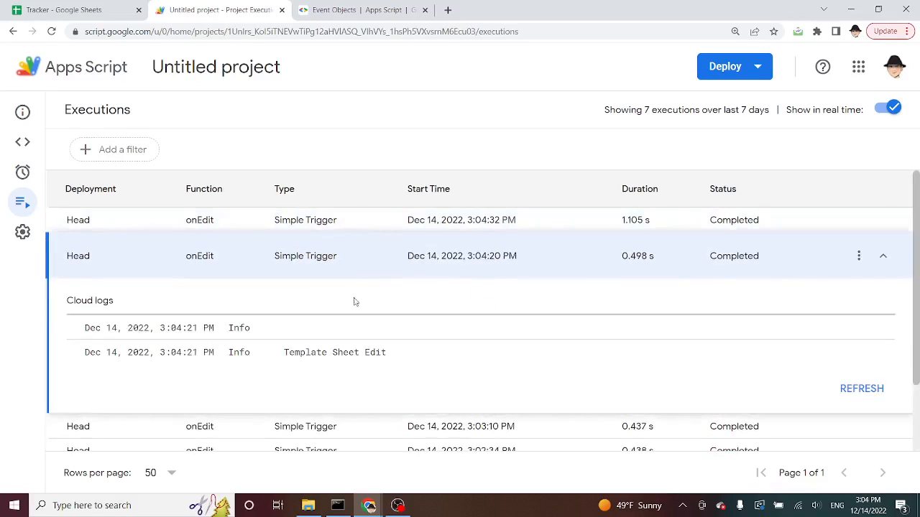
pyautogui.moveTo(280, 328)
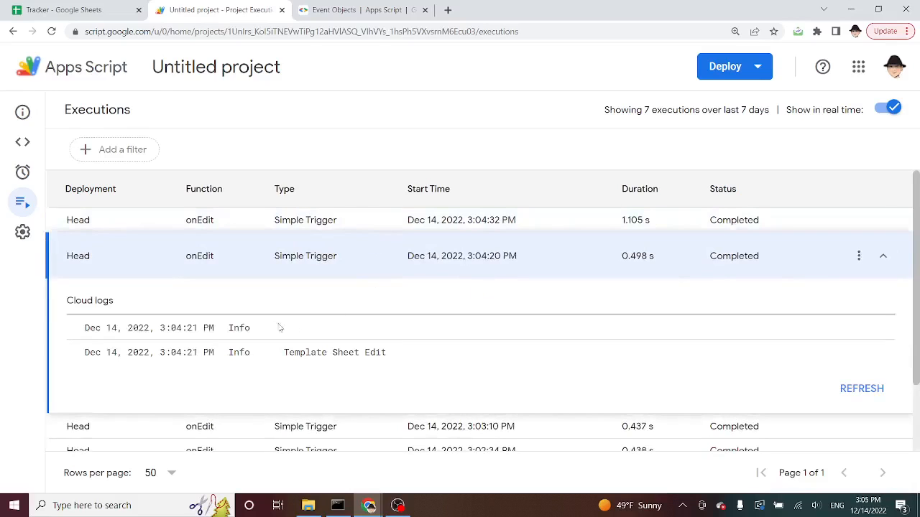
pyautogui.moveTo(409, 268)
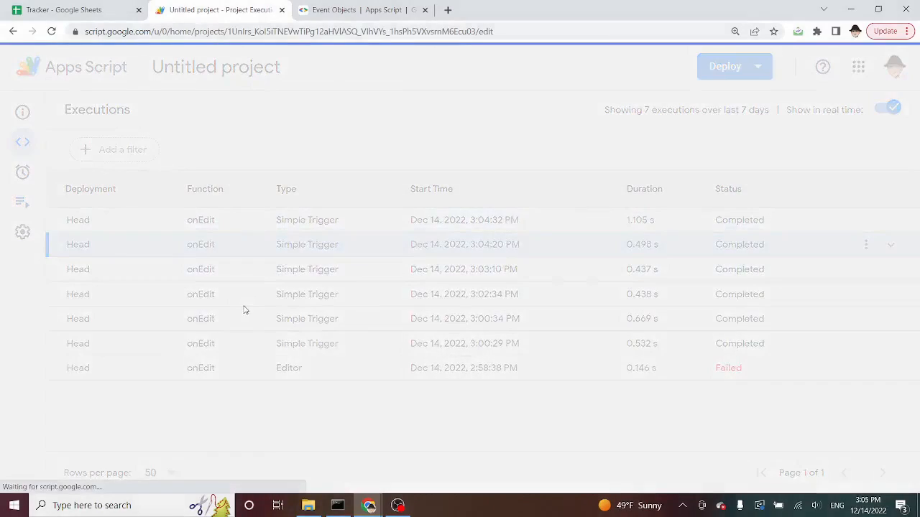
# - Extend the Template name check on line 11 with an r.getFormula() emptiness condition
pyautogui.click(23, 142)
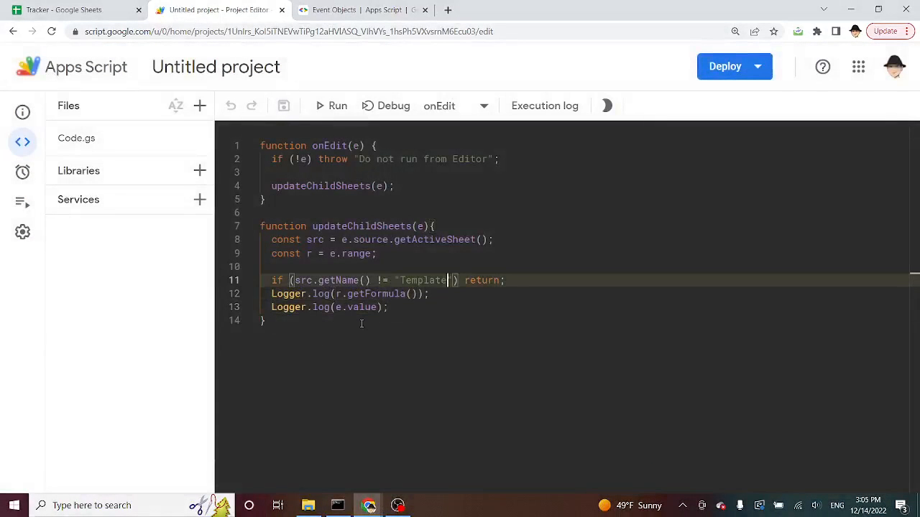
pyautogui.write('||')
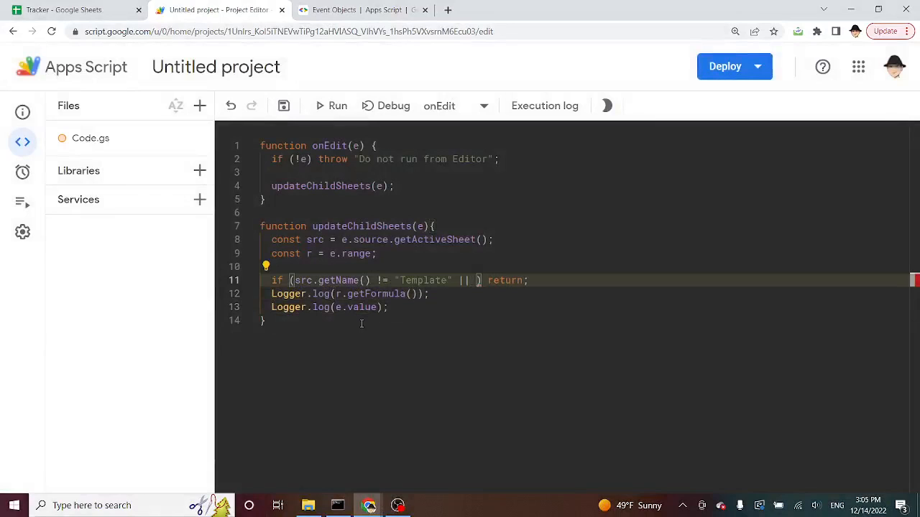
pyautogui.write('r.getF')
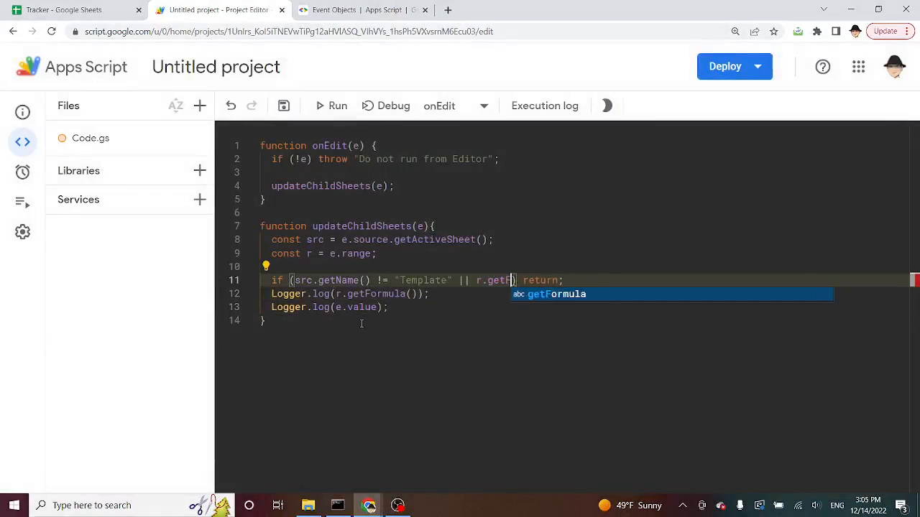
pyautogui.write('ormula() ==')
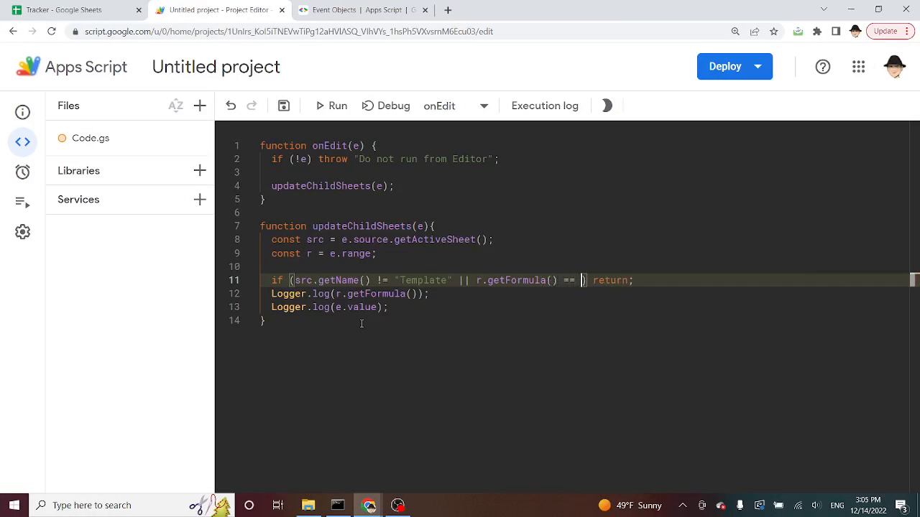
pyautogui.write('""')
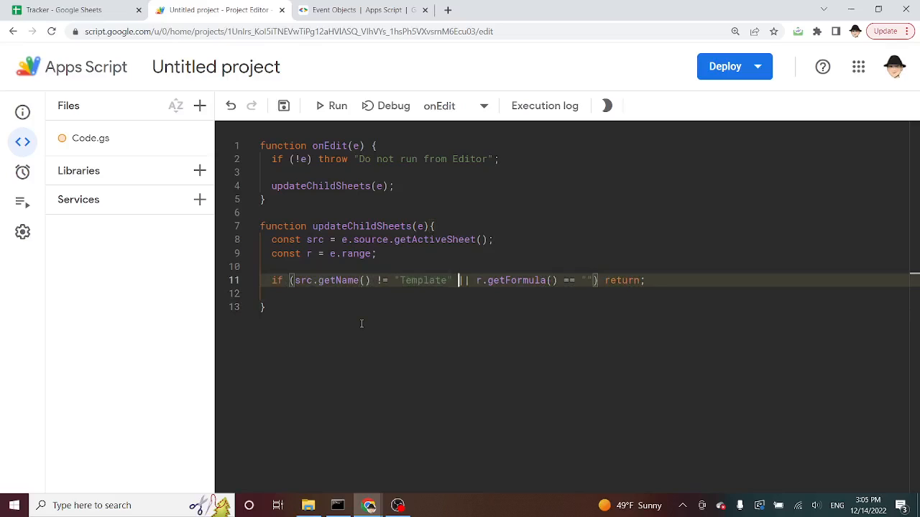
pyautogui.write('!')
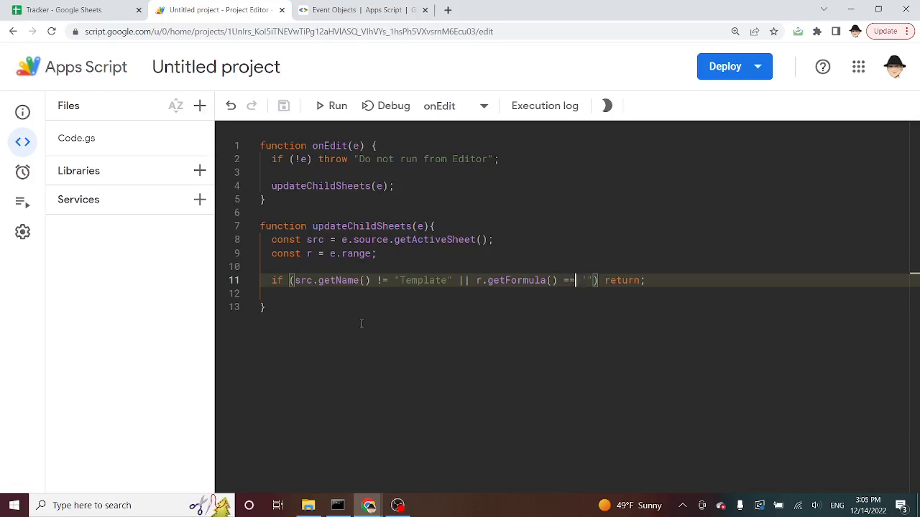
pyautogui.doubleClick(423, 280)
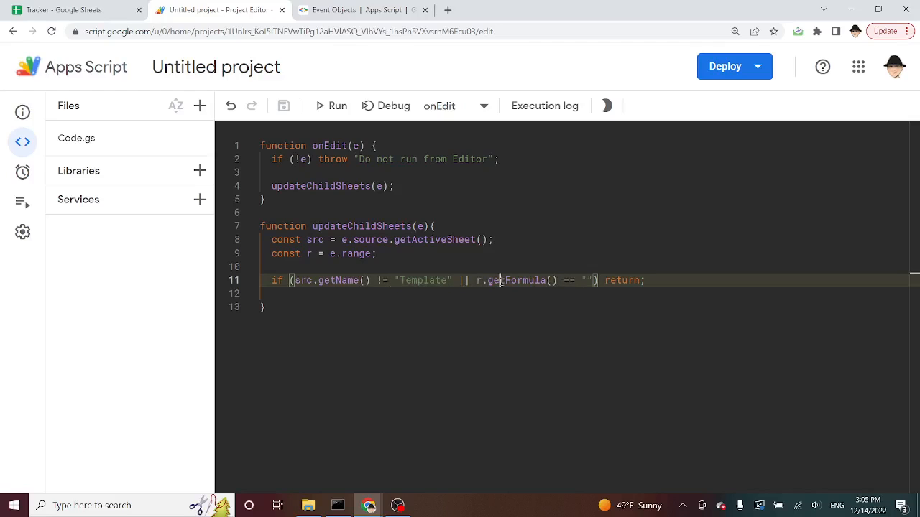
# - Add const sheets from SpreadsheetApp getSheets() and a for (i in sheets) loop
pyautogui.click(505, 293)
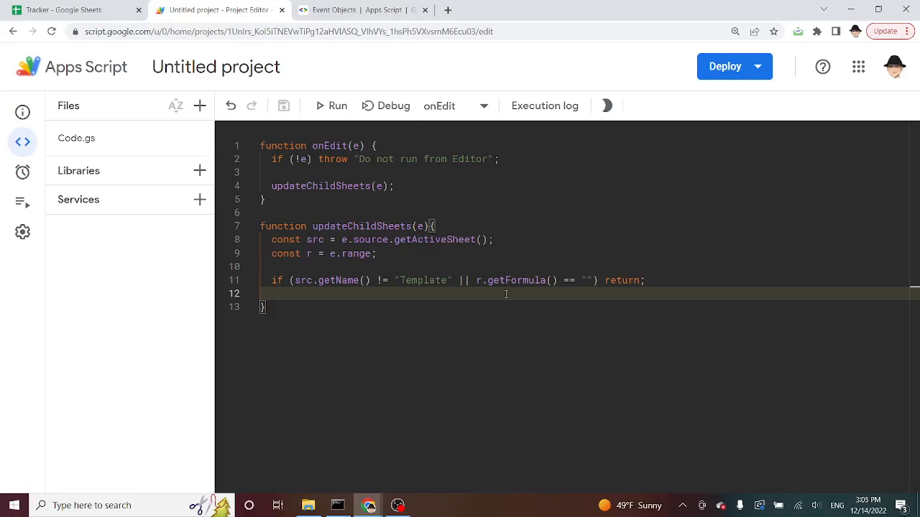
pyautogui.press('enter')
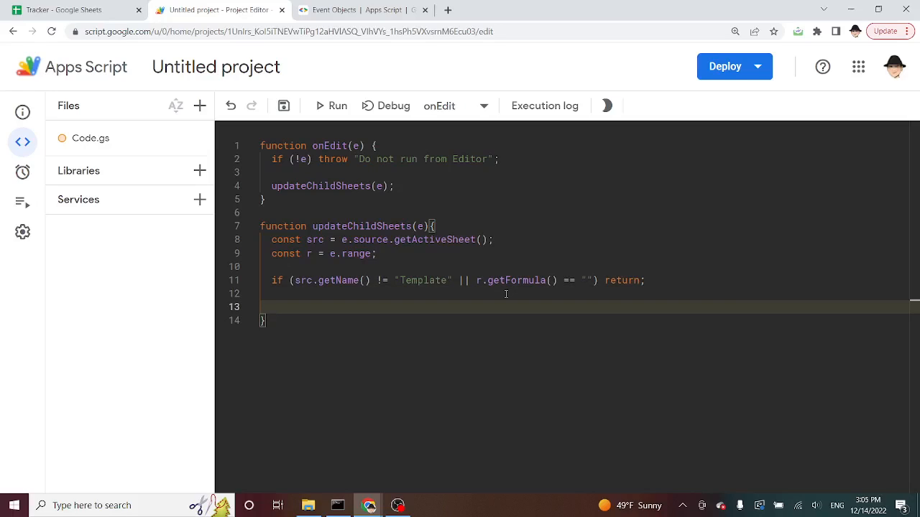
pyautogui.write('const shee')
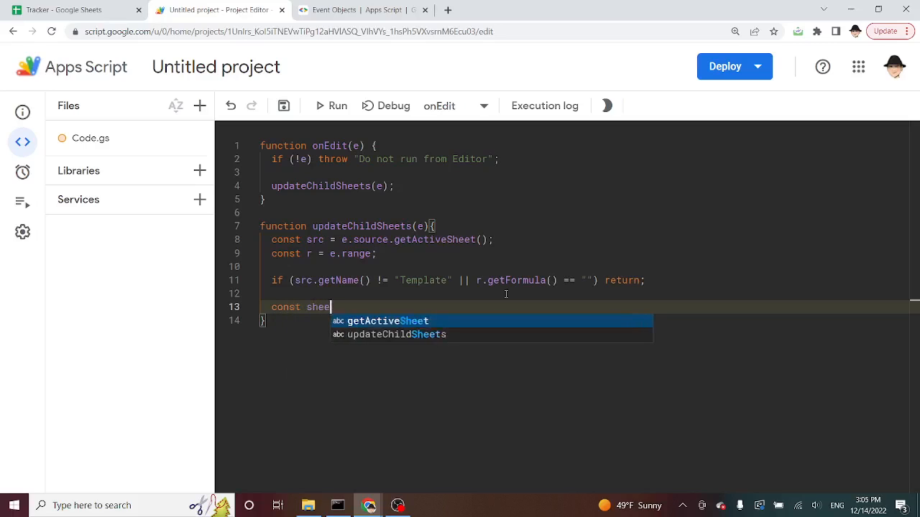
pyautogui.write('ets = SpreadsheetApp.getActive(')
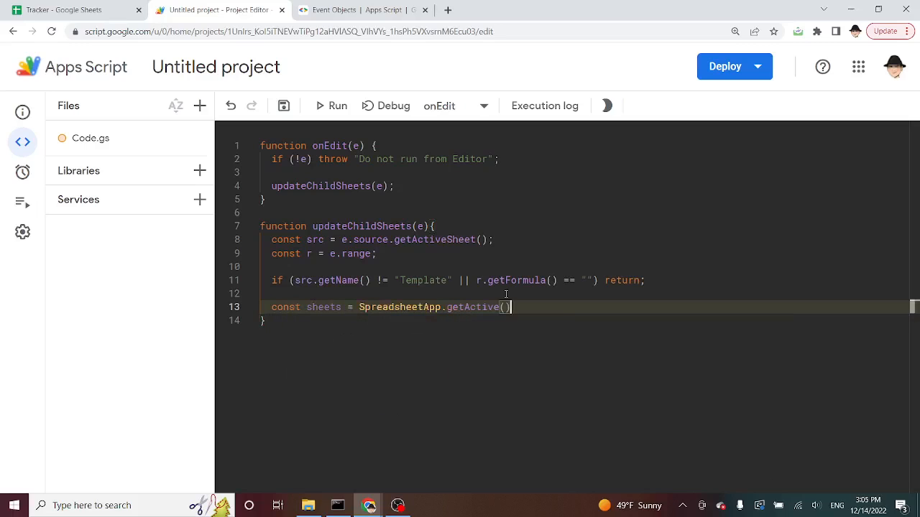
pyautogui.write('.getSheets();')
pyautogui.write('for (let i ')
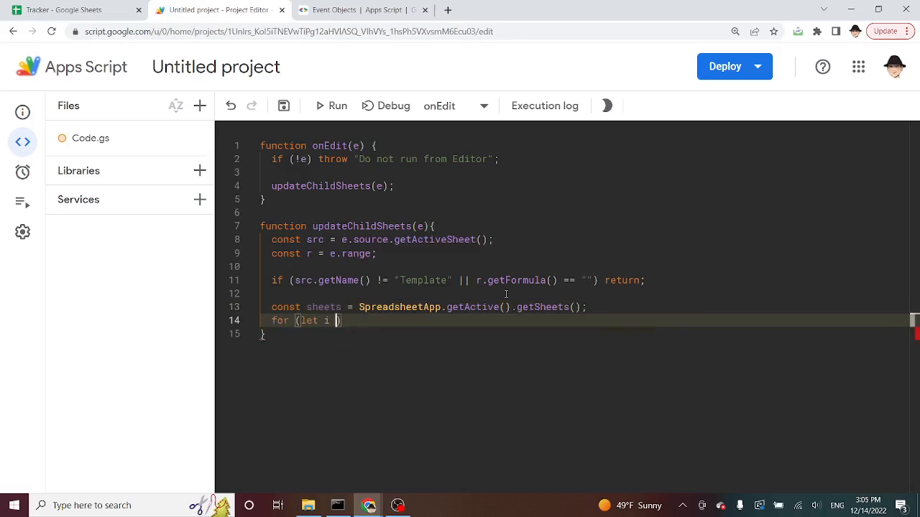
pyautogui.write('in sheets)')
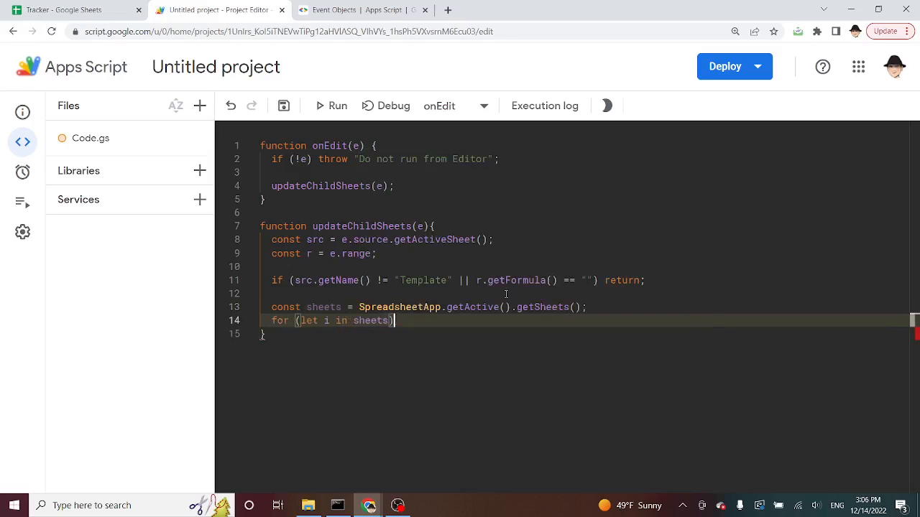
pyautogui.write('{')
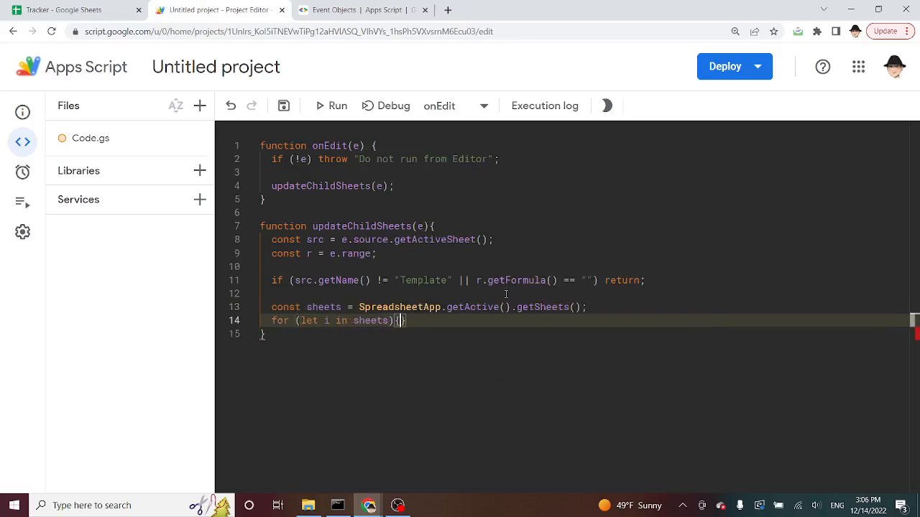
pyautogui.press('enter')
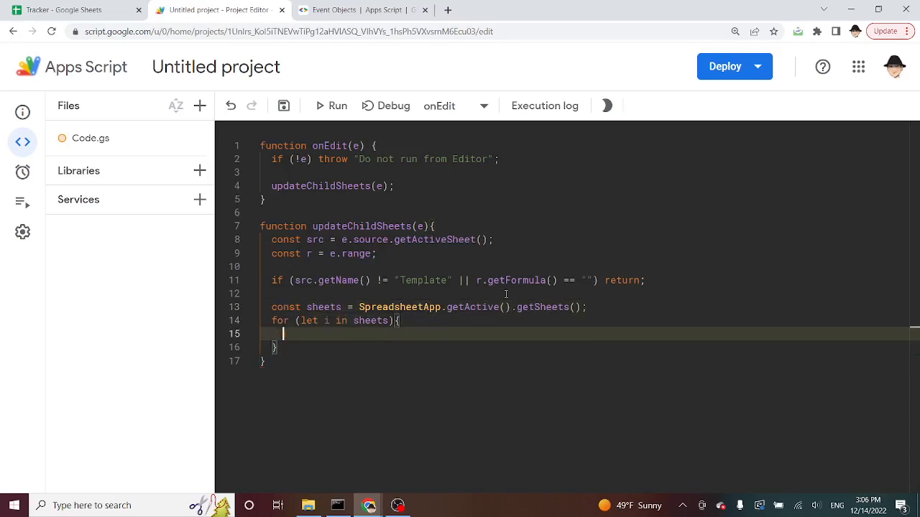
pyautogui.press('Enter')
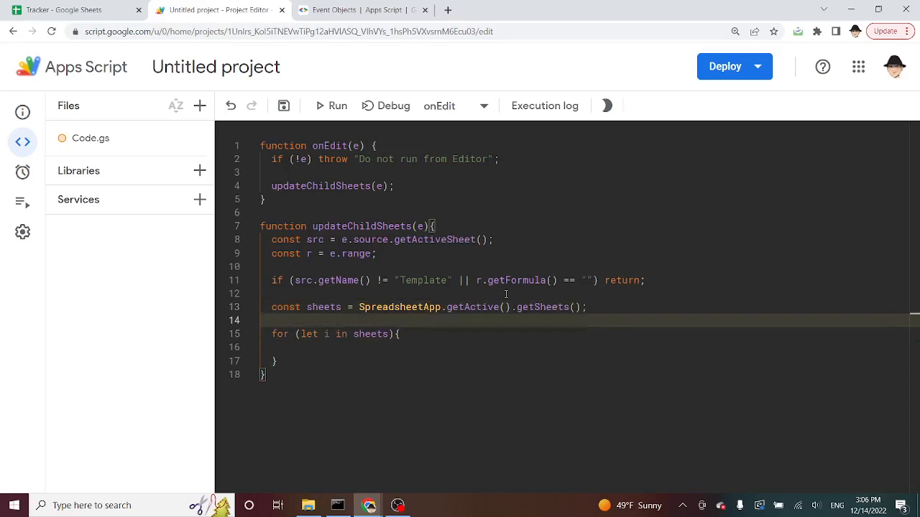
# - In the loop, set ss = sheets[i] and continue when ss.getName() is "Template"
pyautogui.write('let ss;')
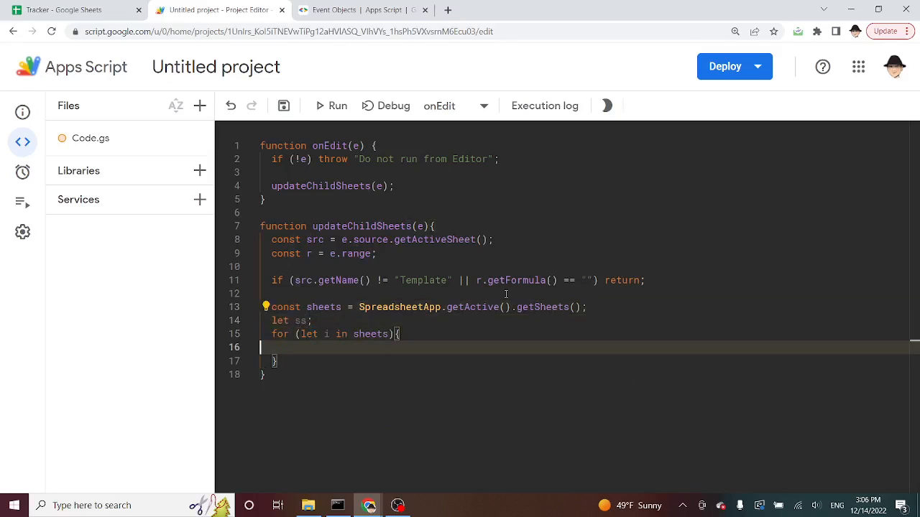
pyautogui.write('ss')
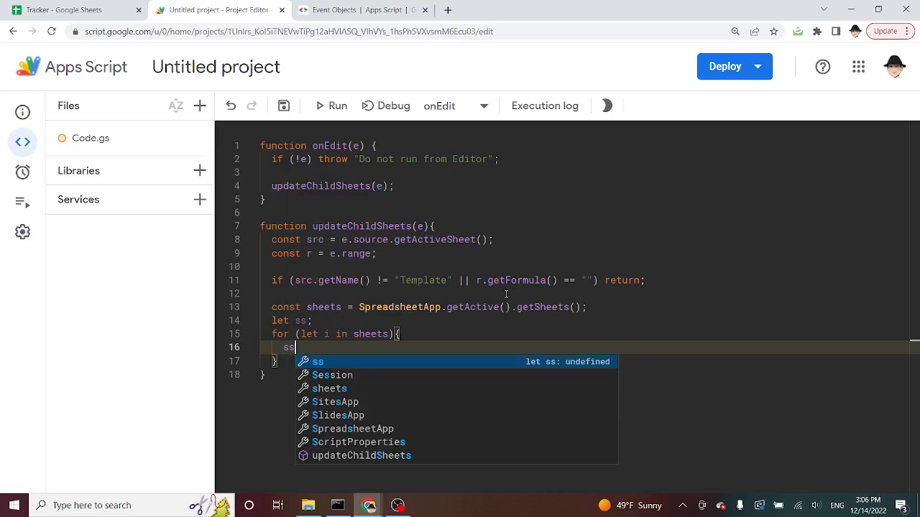
pyautogui.write('= shees')
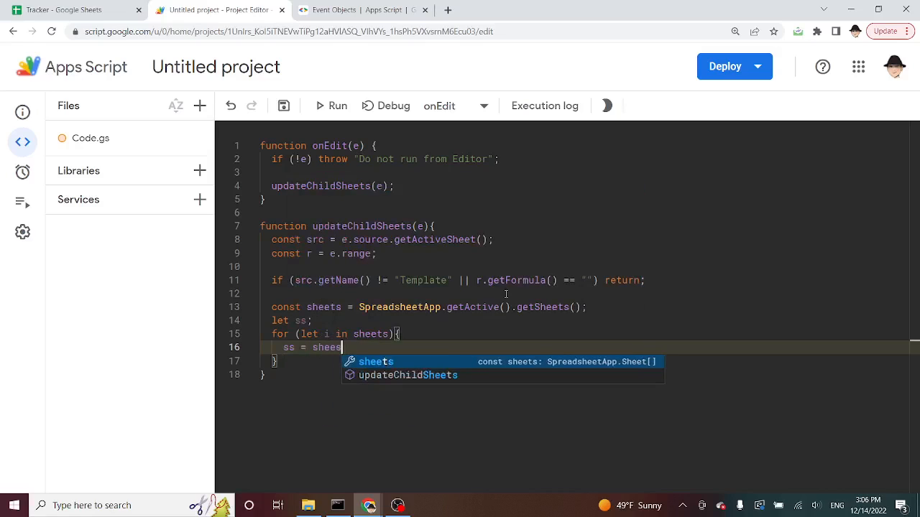
pyautogui.write('[i];')
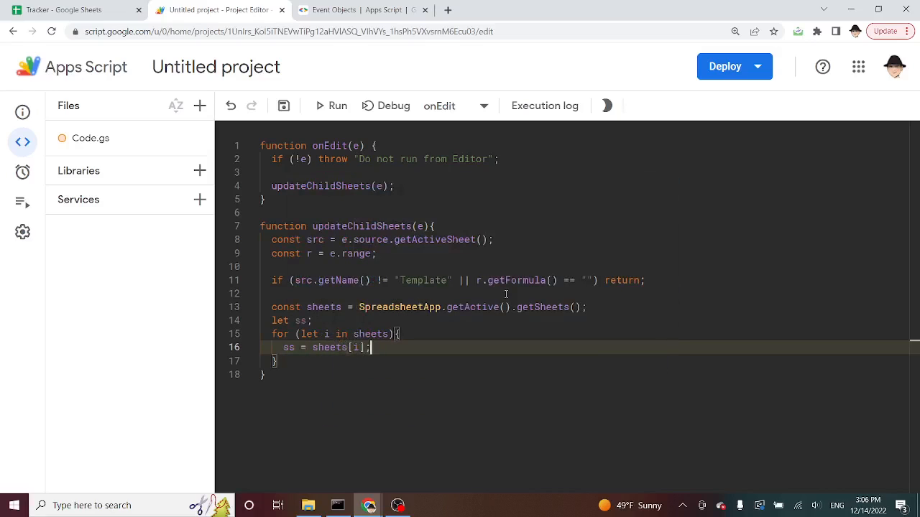
pyautogui.write('if (ss')
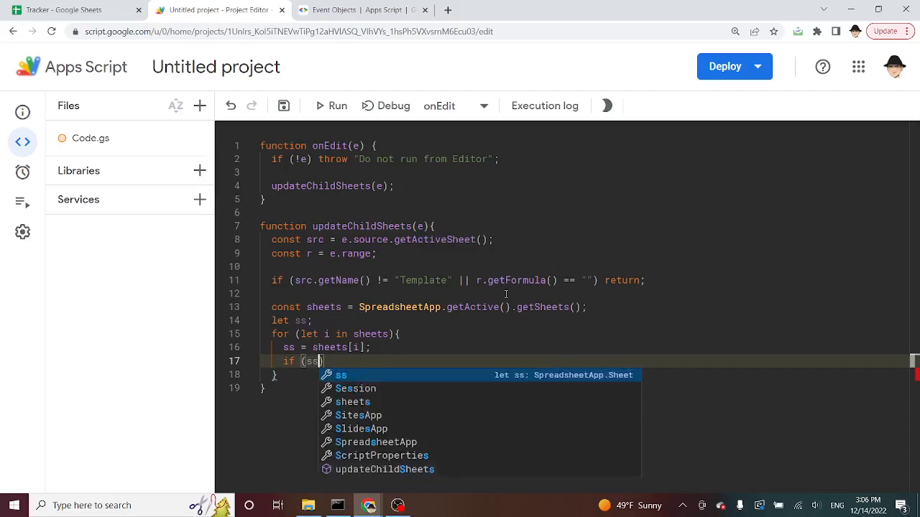
pyautogui.write('.getName()')
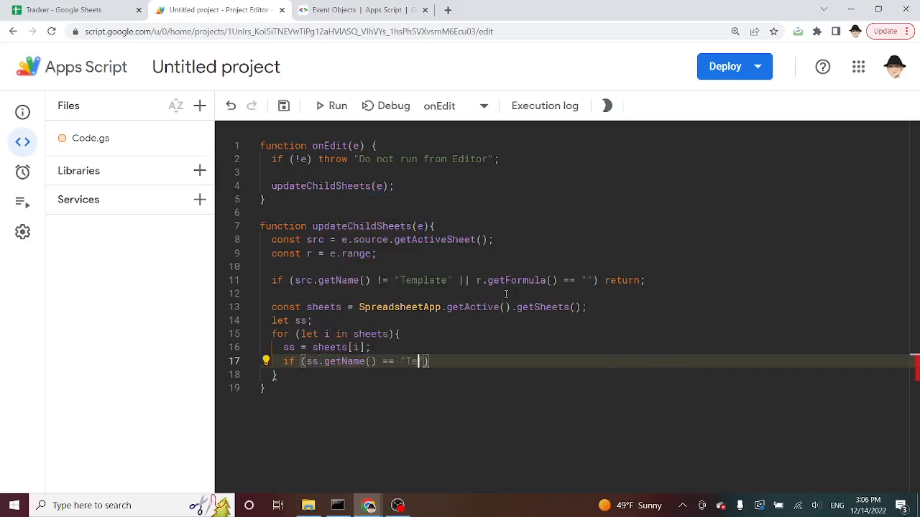
pyautogui.write('mplate")')
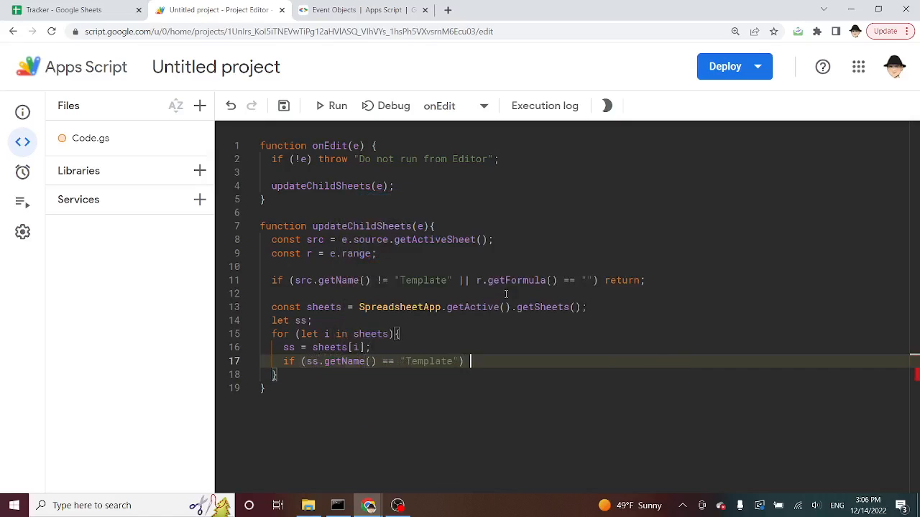
pyautogui.write('continue;')
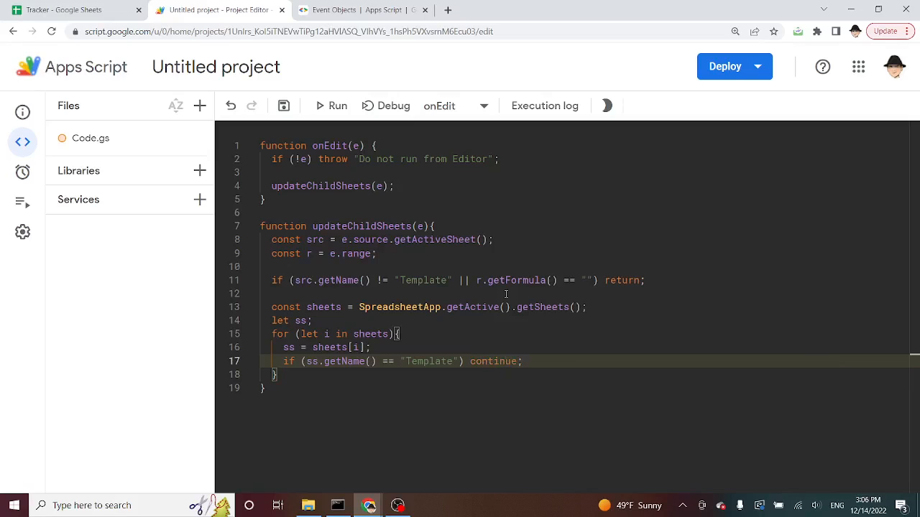
pyautogui.click(72, 10)
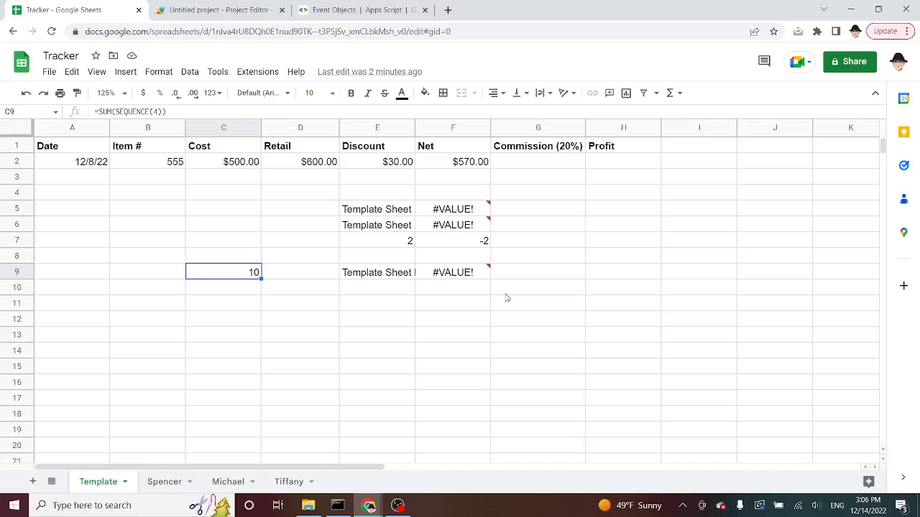
# - Add ss.getRange(r.getA1Notation()).setFormula(e.value) inside the loop and save the script
pyautogui.click(219, 9)
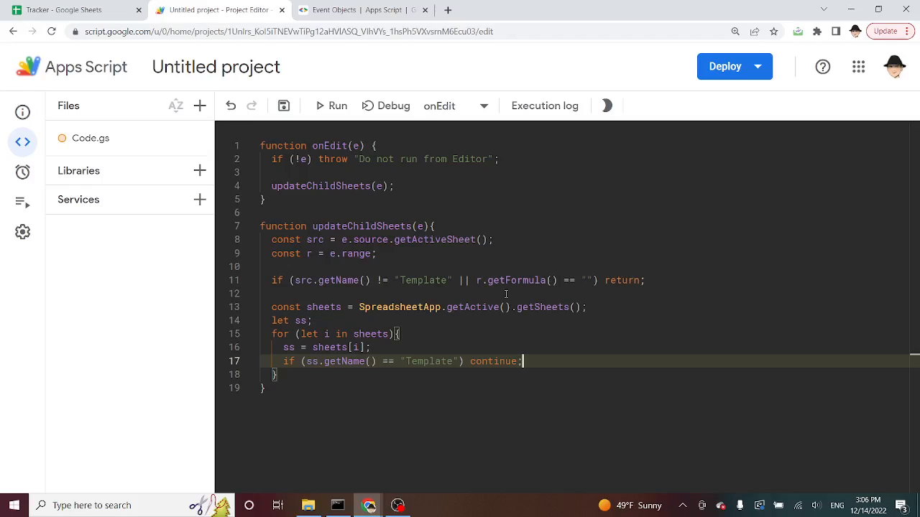
pyautogui.press('Enter')
pyautogui.write('ss.getRange(r')
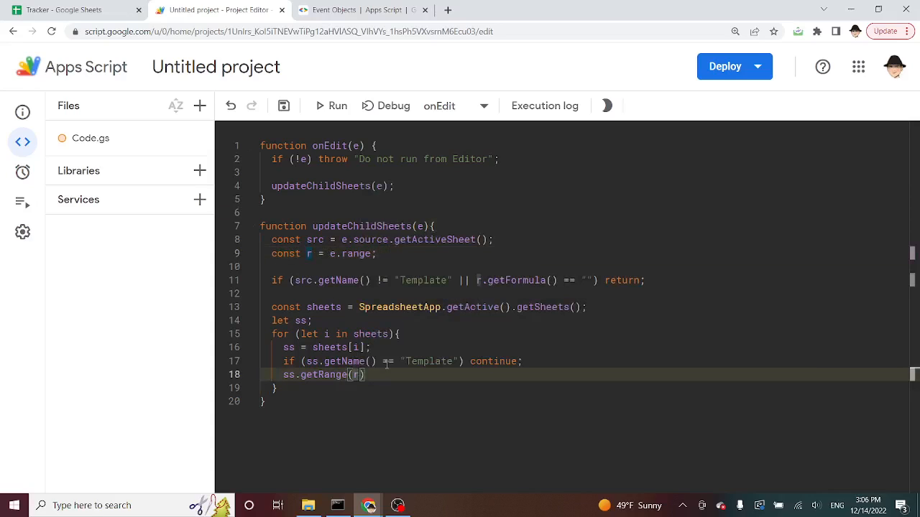
pyautogui.write('.getA1Notation(')
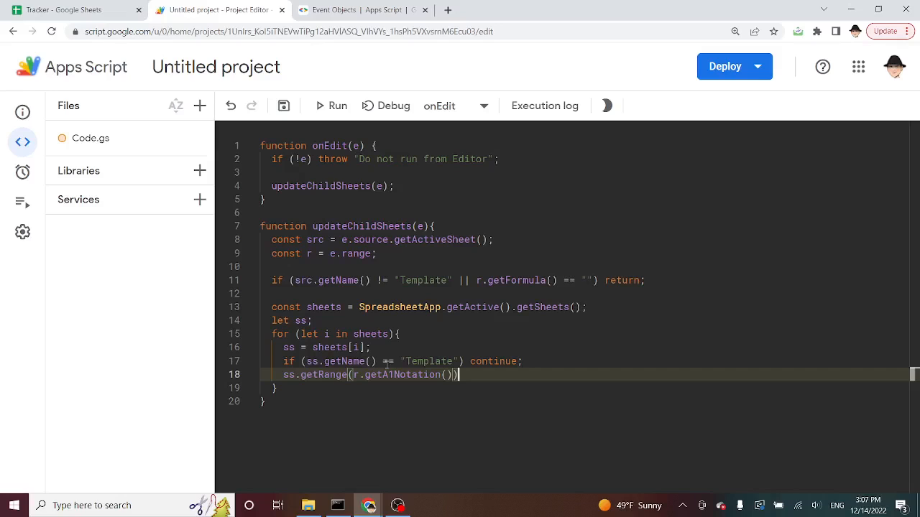
pyautogui.write('.setFormula(')
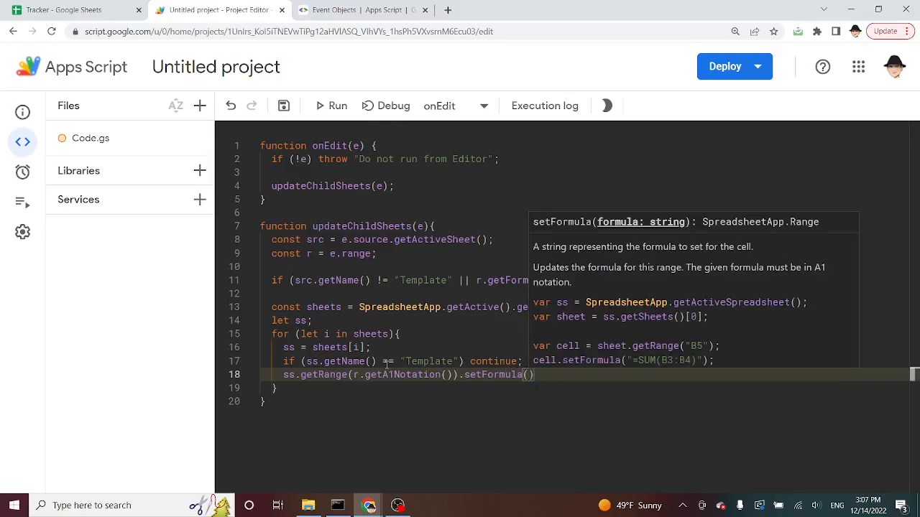
pyautogui.write('e.value')
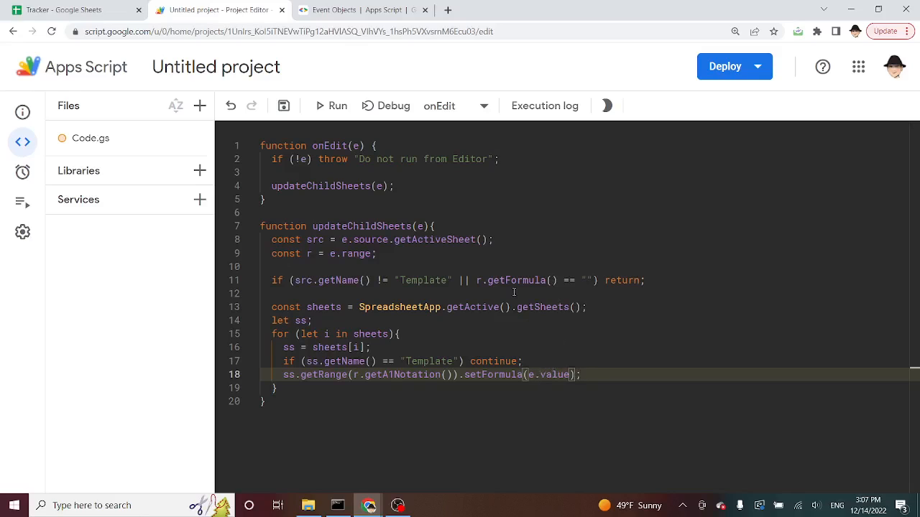
pyautogui.click(510, 280)
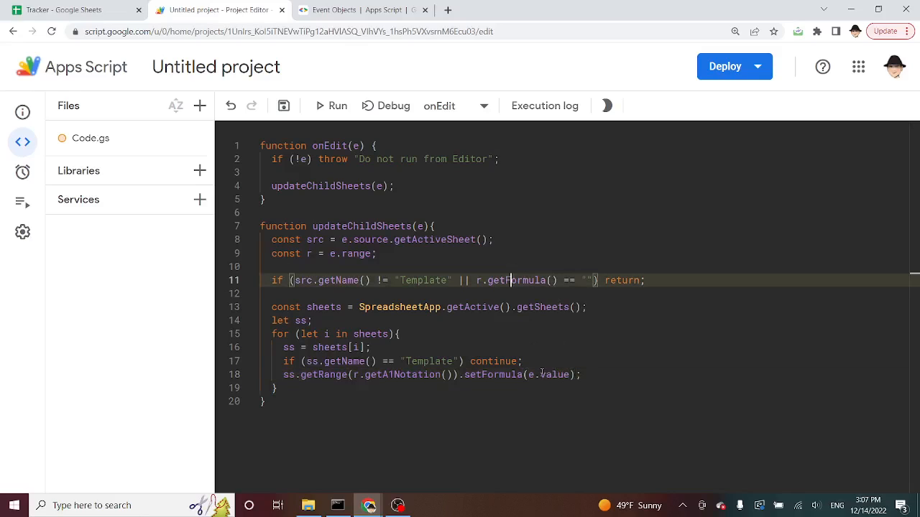
pyautogui.doubleClick(553, 374)
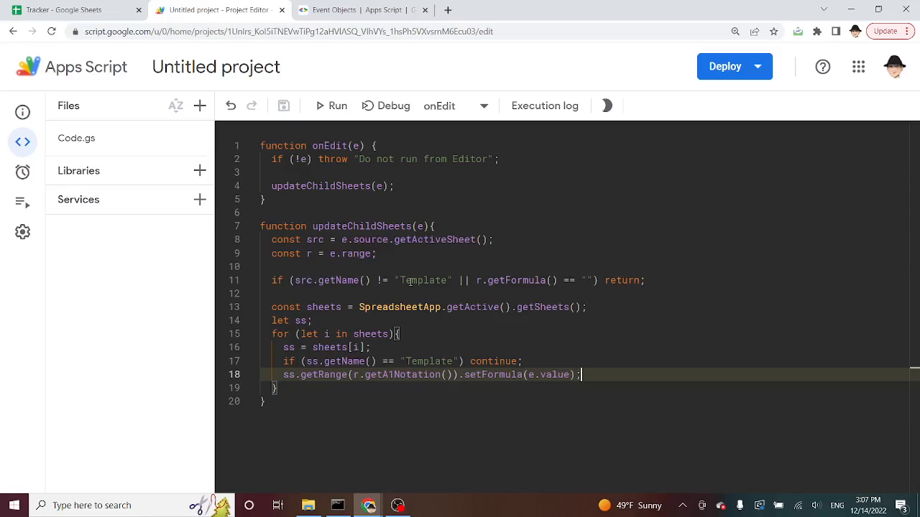
pyautogui.click(417, 281)
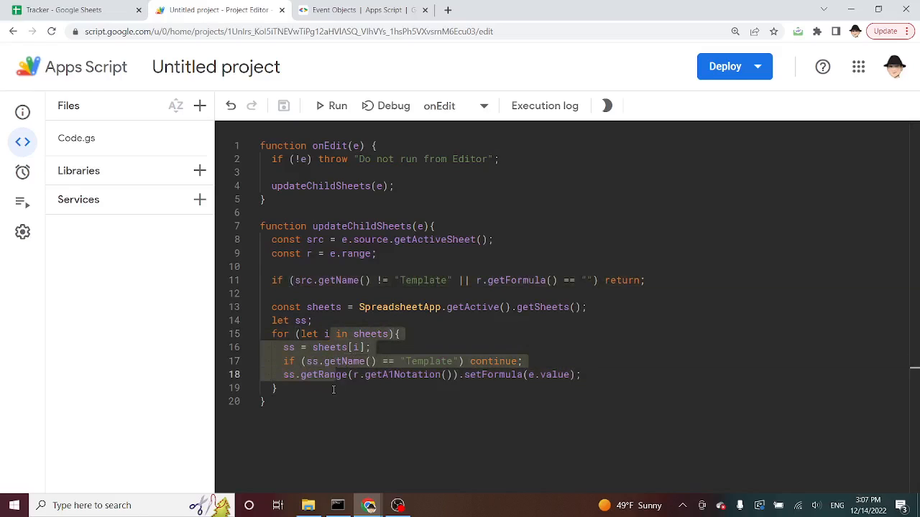
pyautogui.click(326, 374)
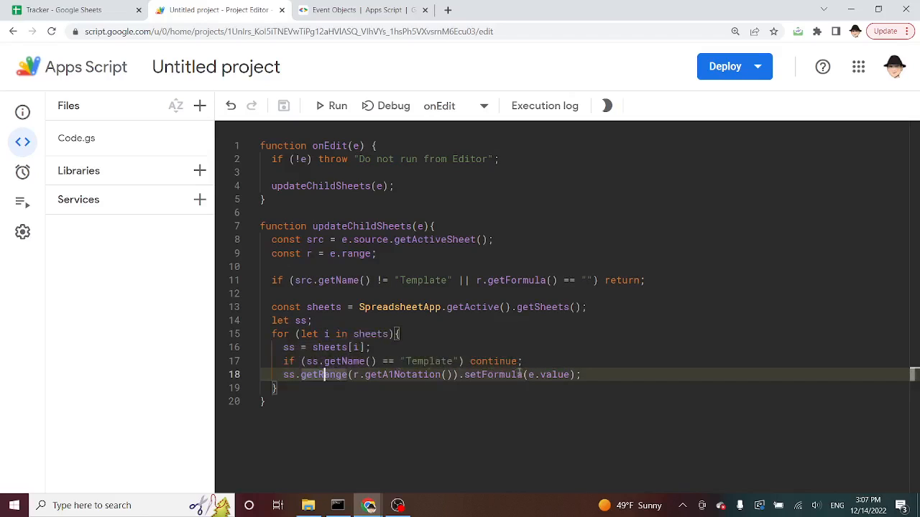
pyautogui.click(71, 11)
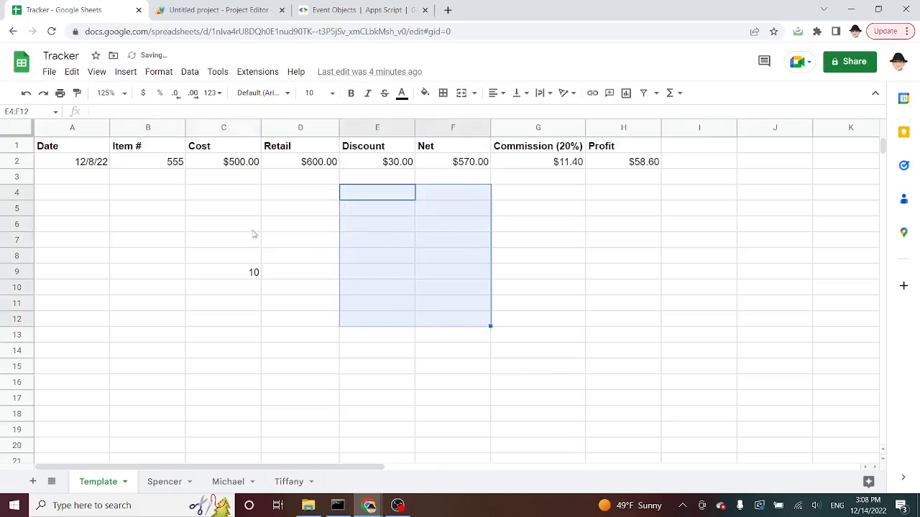
# - Change the G1 Commission rate on Template from 0.02 to 0.5, giving $285.00
pyautogui.click(537, 146)
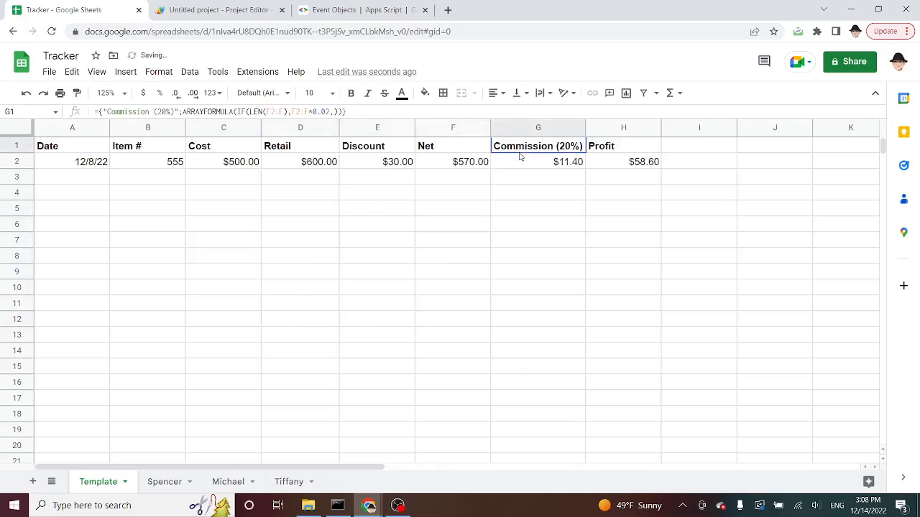
pyautogui.click(351, 93)
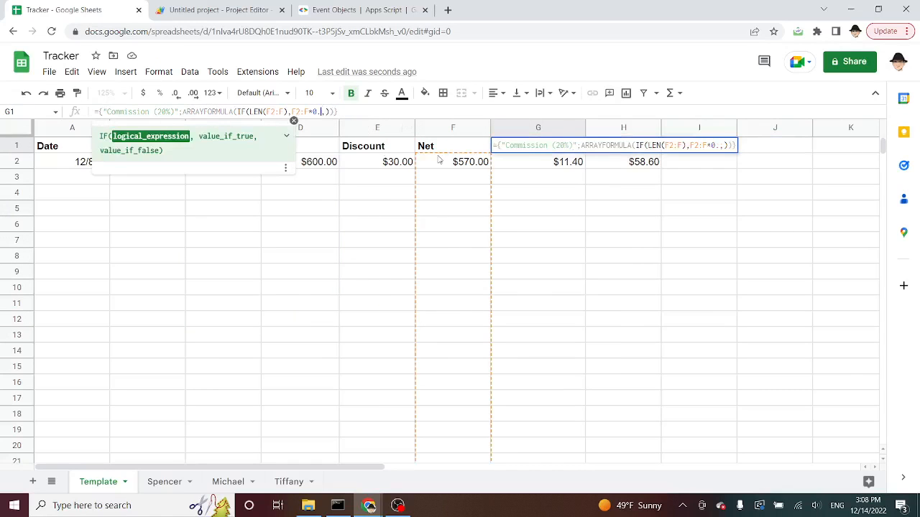
pyautogui.write('5')
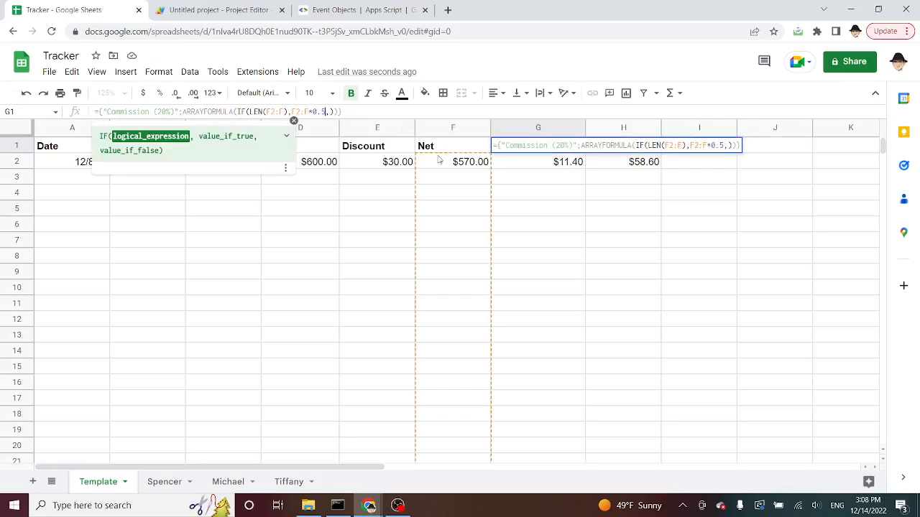
pyautogui.press('Enter')
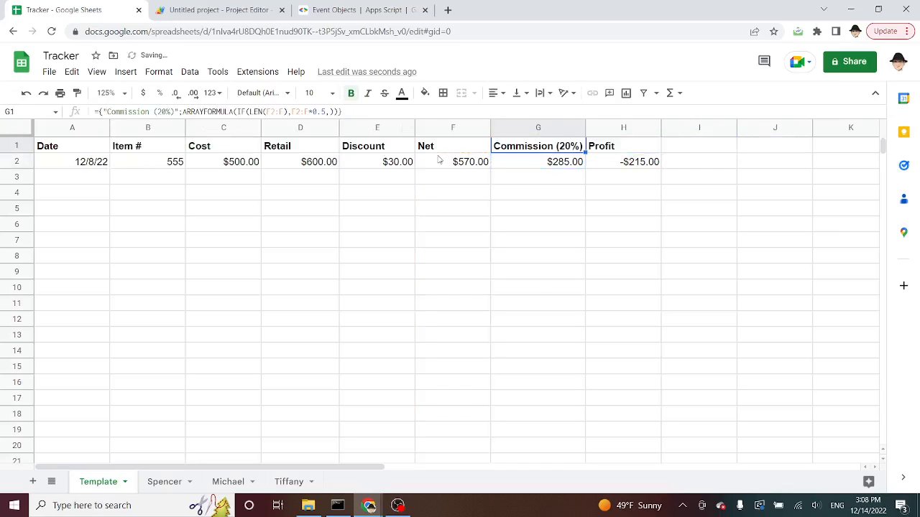
pyautogui.click(219, 10)
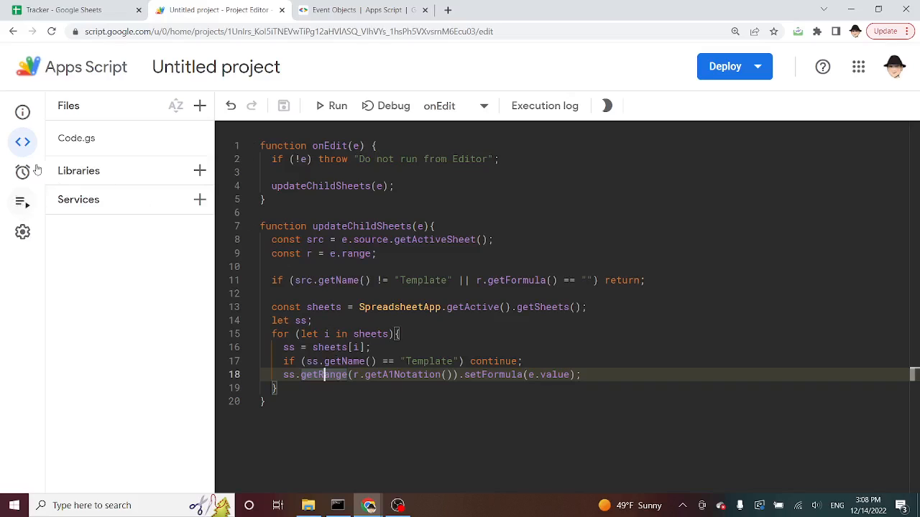
# - Inspect the propagated G1 Commission formula on the Spencer, Tiffany and Michael tabs
pyautogui.click(72, 10)
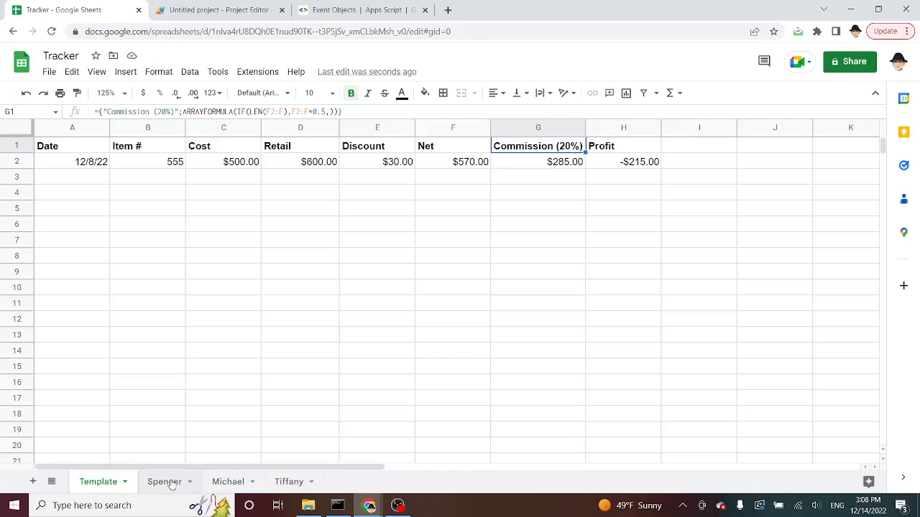
pyautogui.click(164, 481)
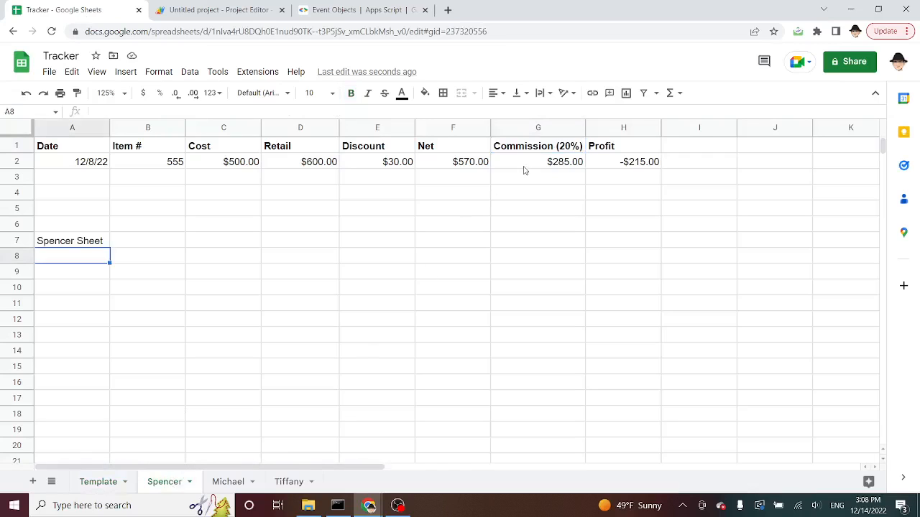
pyautogui.click(538, 146)
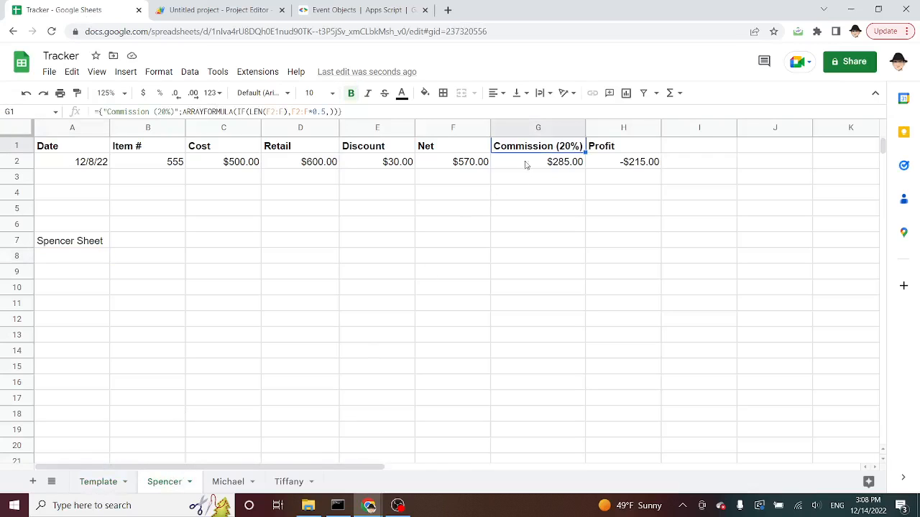
pyautogui.moveTo(513, 197)
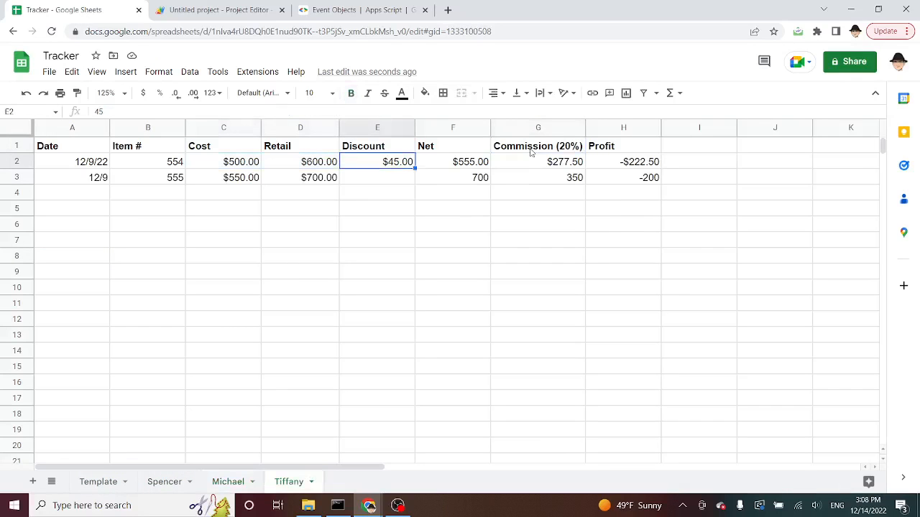
pyautogui.click(537, 145)
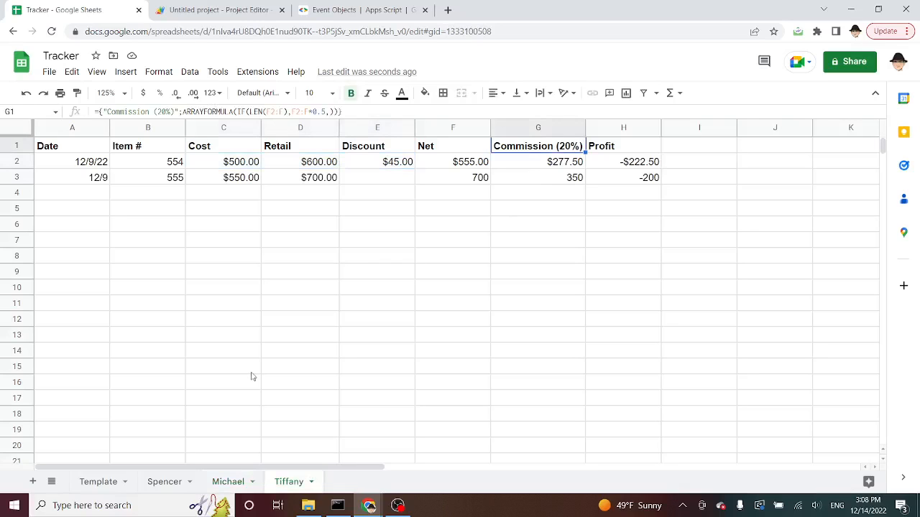
pyautogui.click(99, 481)
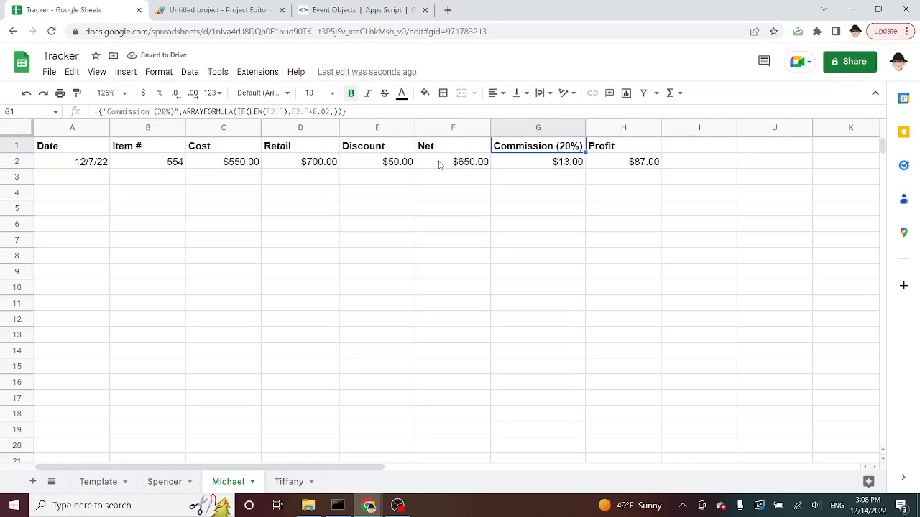
pyautogui.click(288, 481)
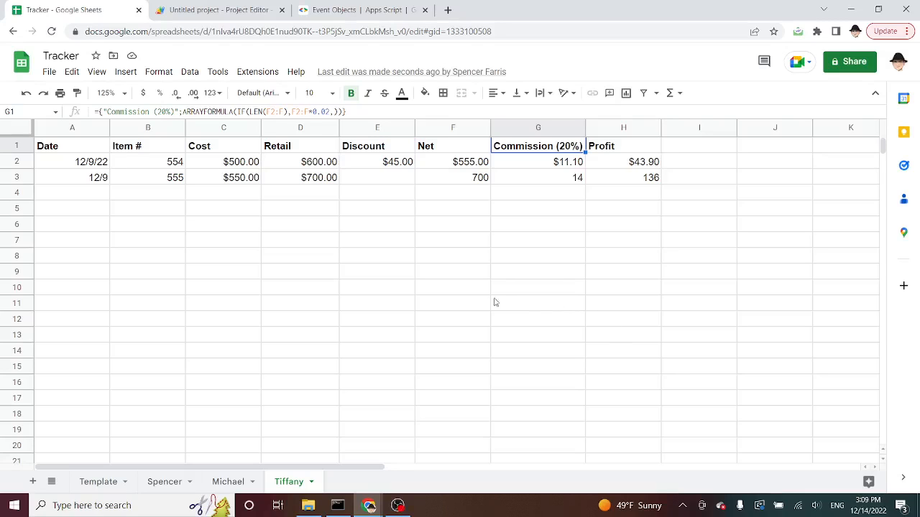
pyautogui.moveTo(349, 280)
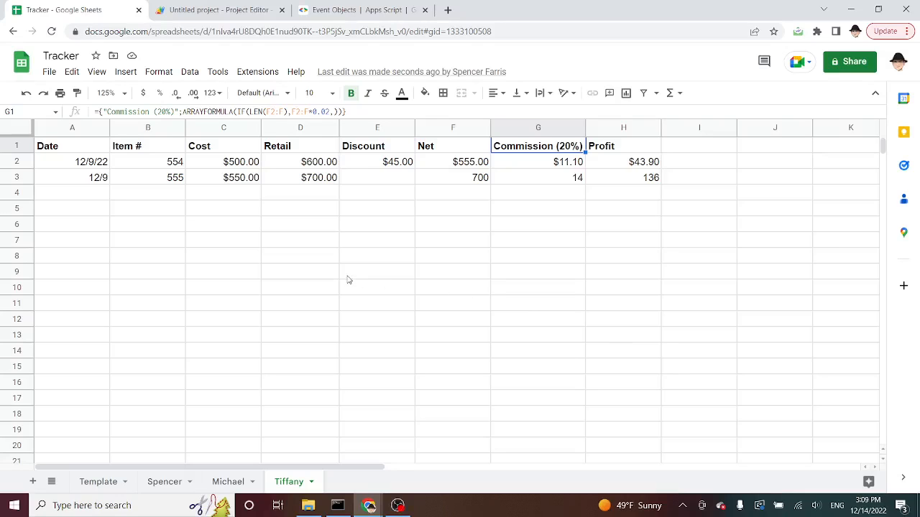
pyautogui.moveTo(212, 250)
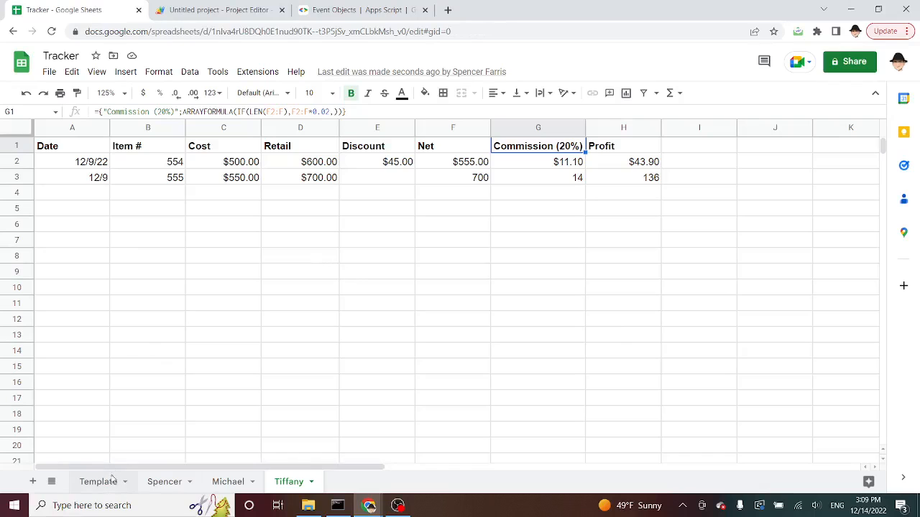
# - Show the Template tab, then cancel copying Tracker as a file named Spencer
pyautogui.click(71, 71)
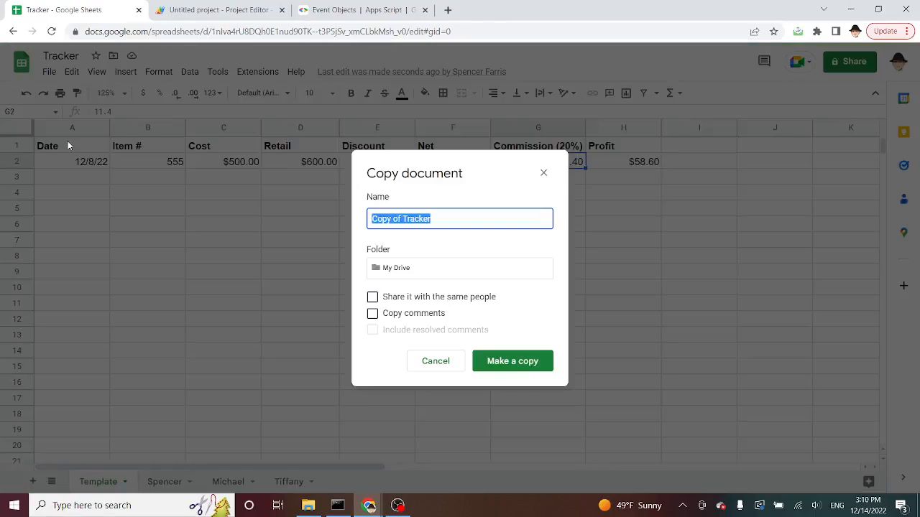
pyautogui.write('Spencer')
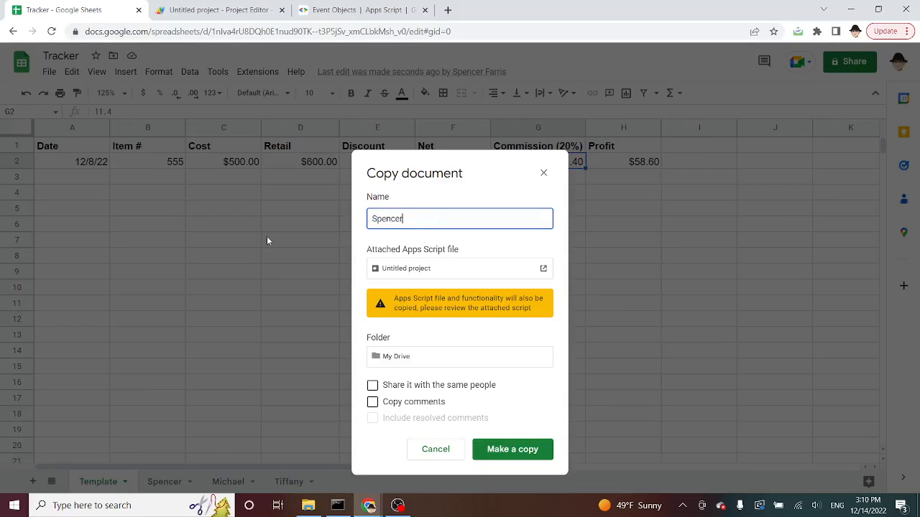
pyautogui.moveTo(546, 275)
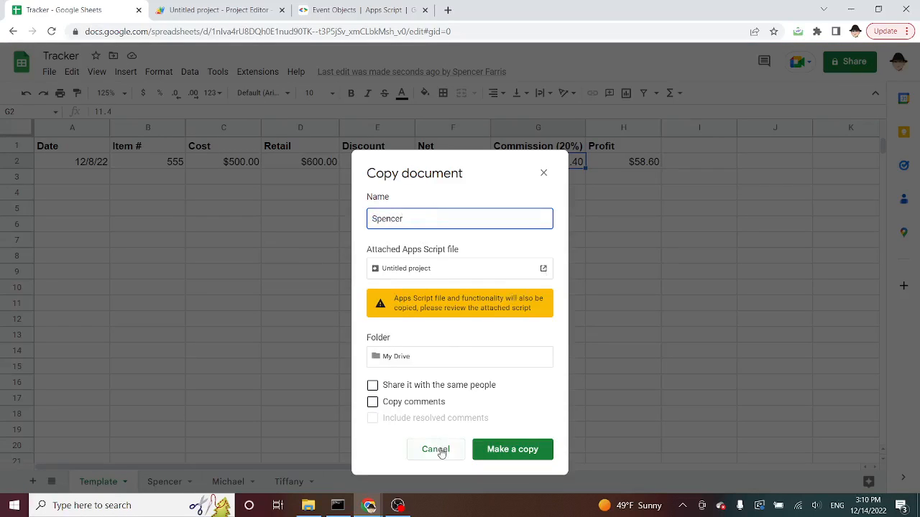
pyautogui.click(436, 449)
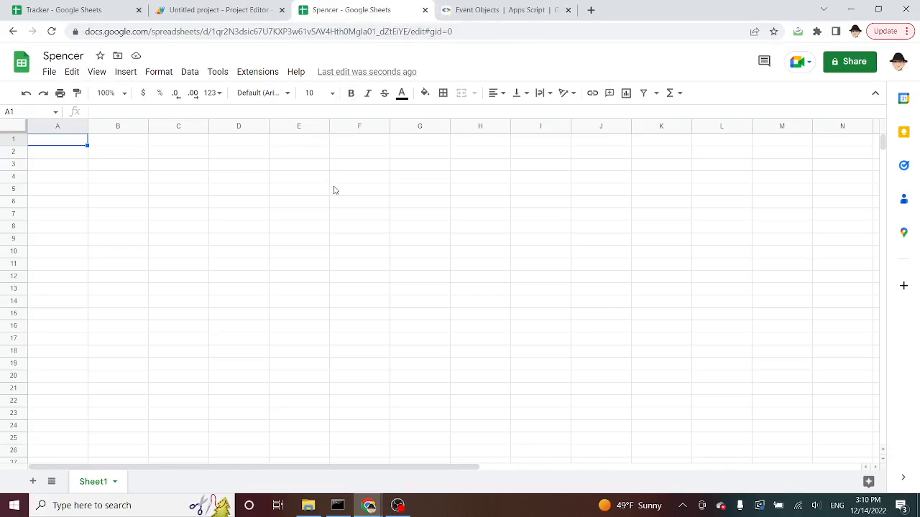
pyautogui.moveTo(299, 161)
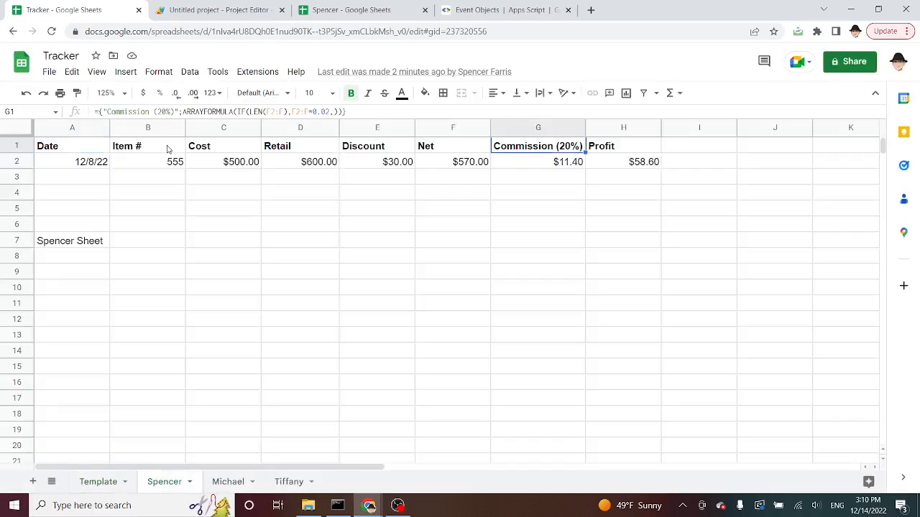
# - Paste Tracker's header and 12/8/22 sale rows into A1 of Spencer, and zoom to 125%
pyautogui.click(72, 162)
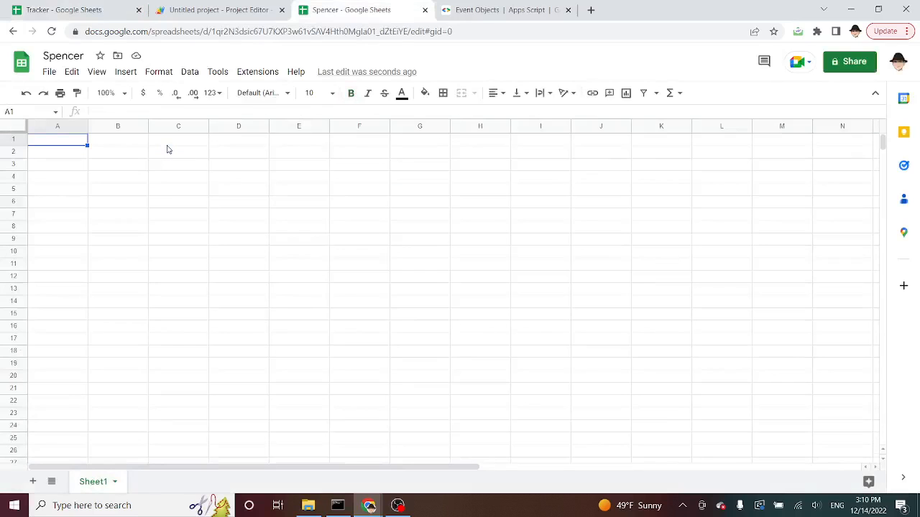
pyautogui.press('ctrl+v')
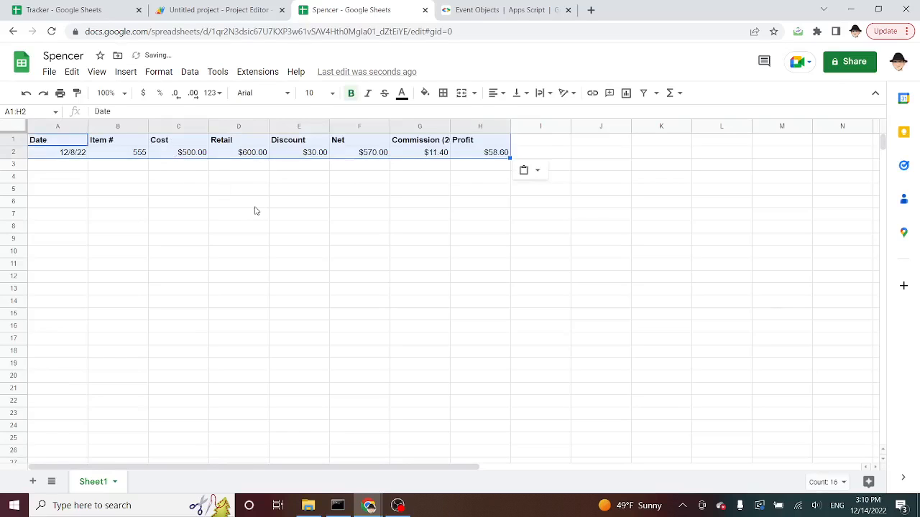
pyautogui.click(106, 92)
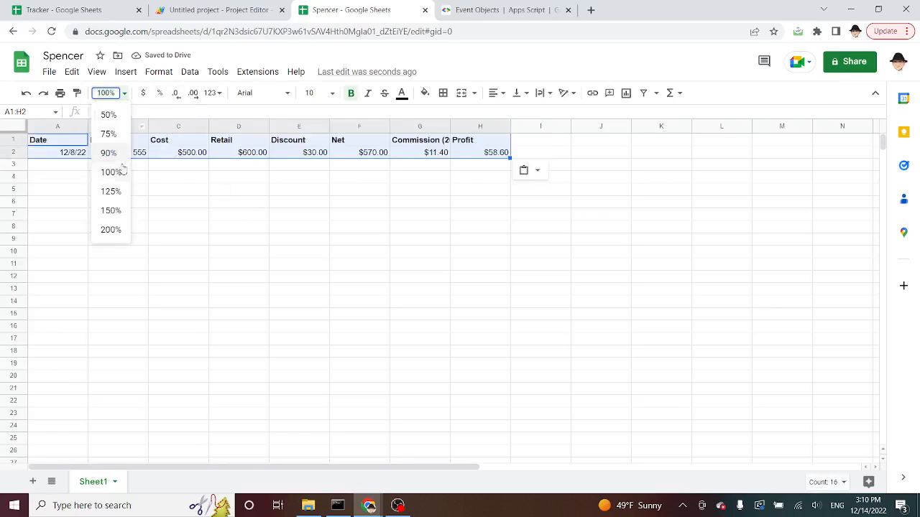
pyautogui.click(111, 191)
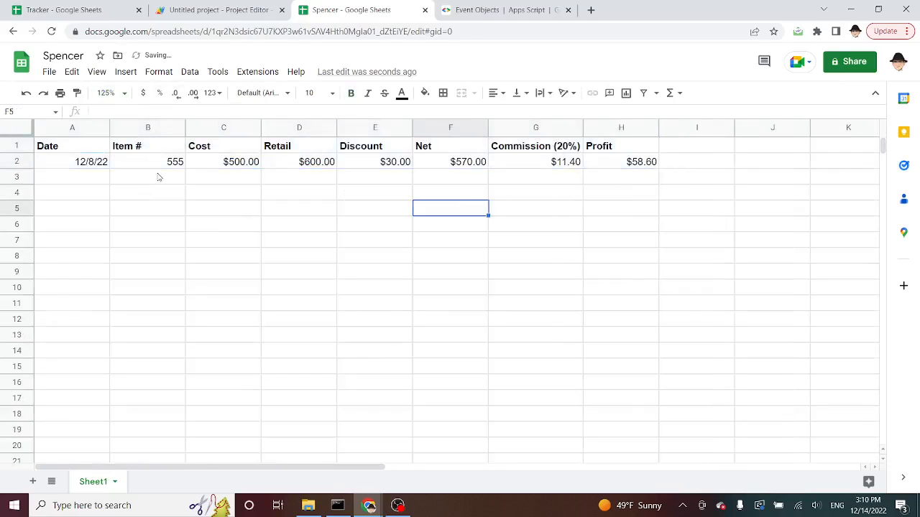
pyautogui.moveTo(440, 272)
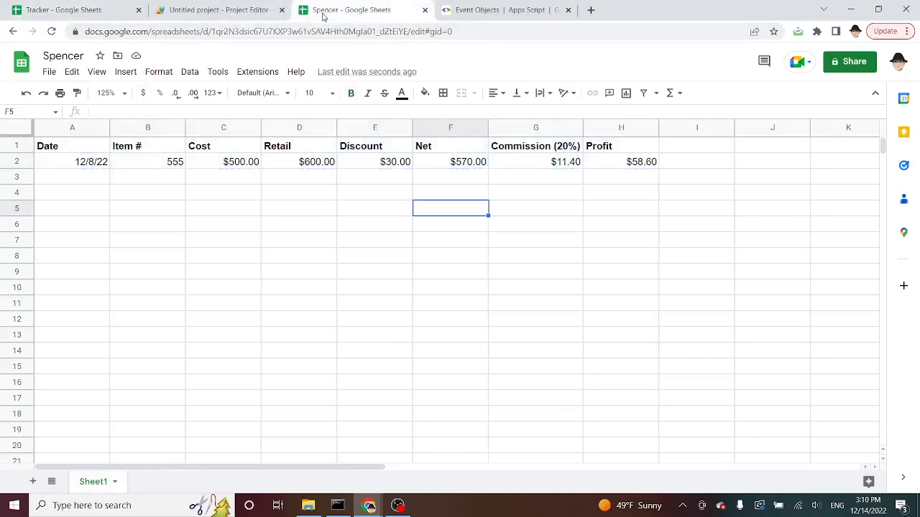
# - Add a new function updateExternalChildSheets(e) header above onEdit
pyautogui.click(221, 9)
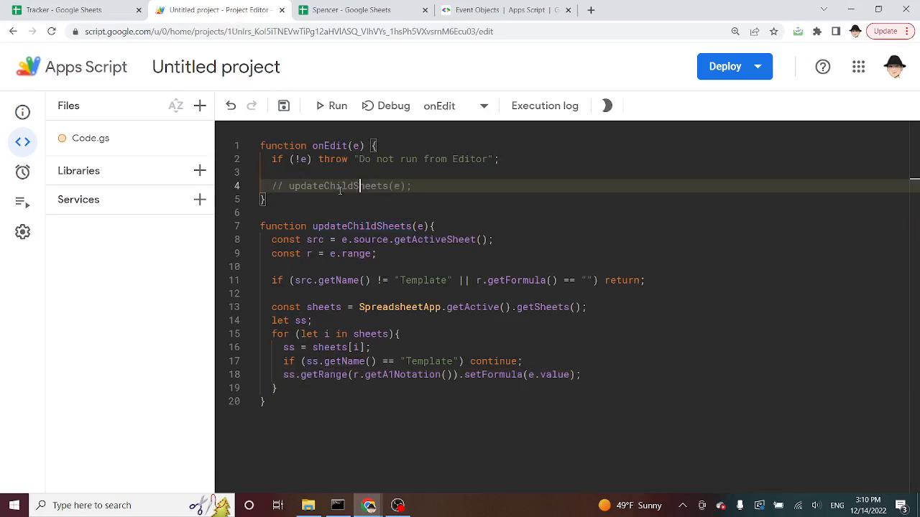
pyautogui.click(283, 106)
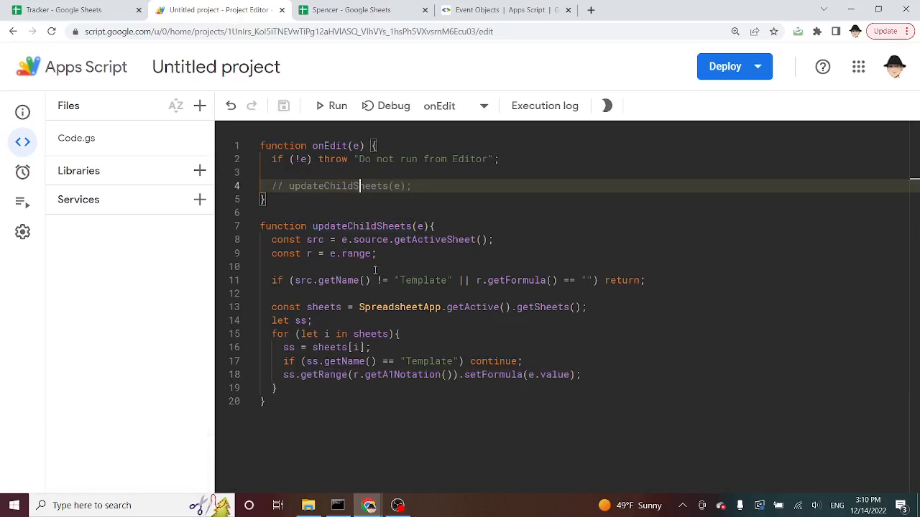
pyautogui.press('Enter')
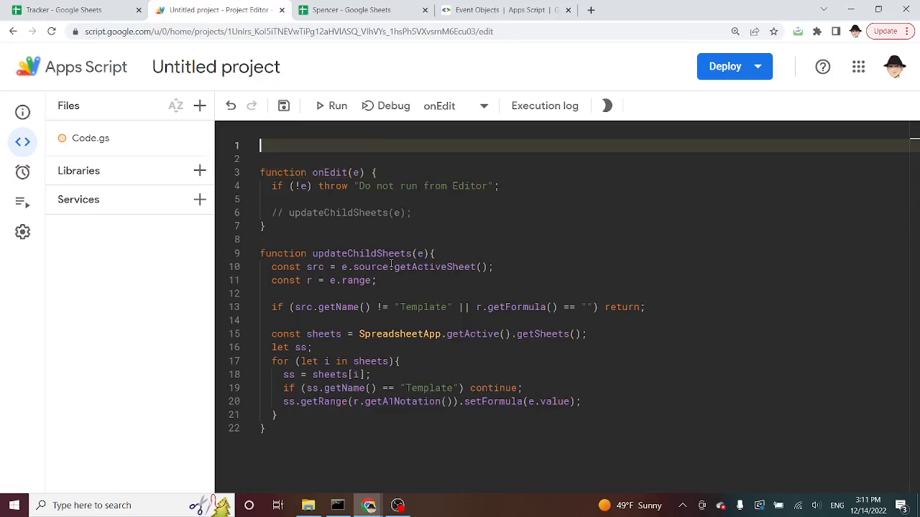
pyautogui.write('function')
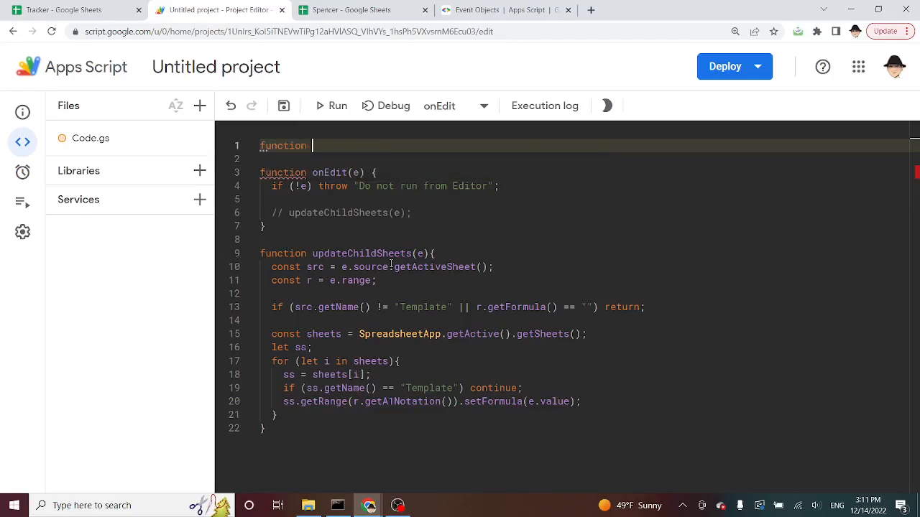
pyautogui.write('update')
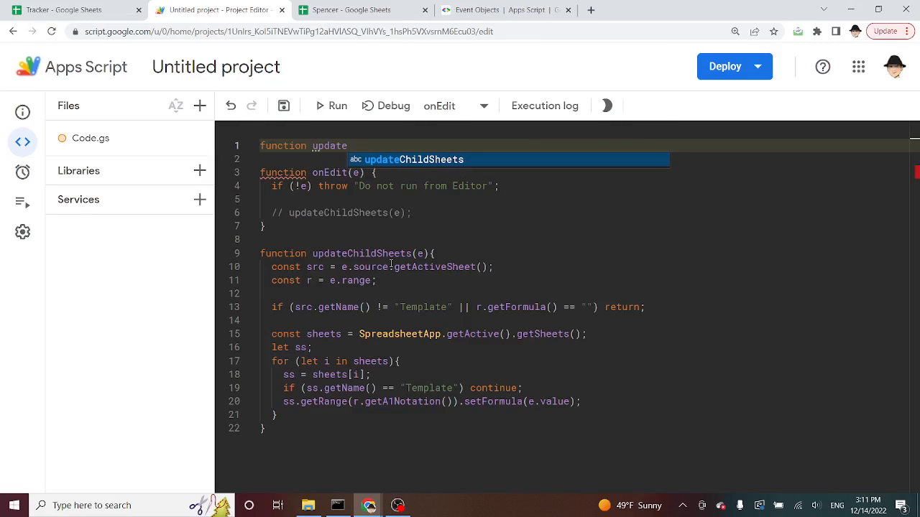
pyautogui.write('External')
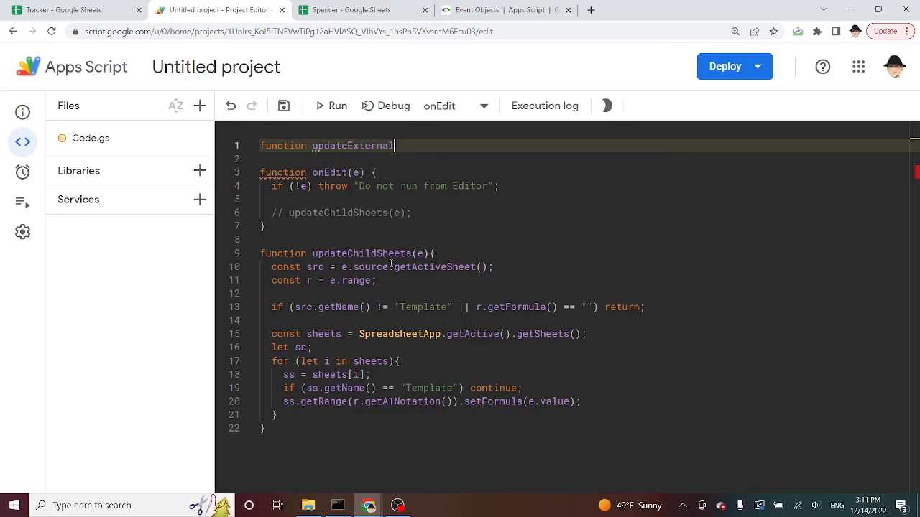
pyautogui.write('ChildSheets')
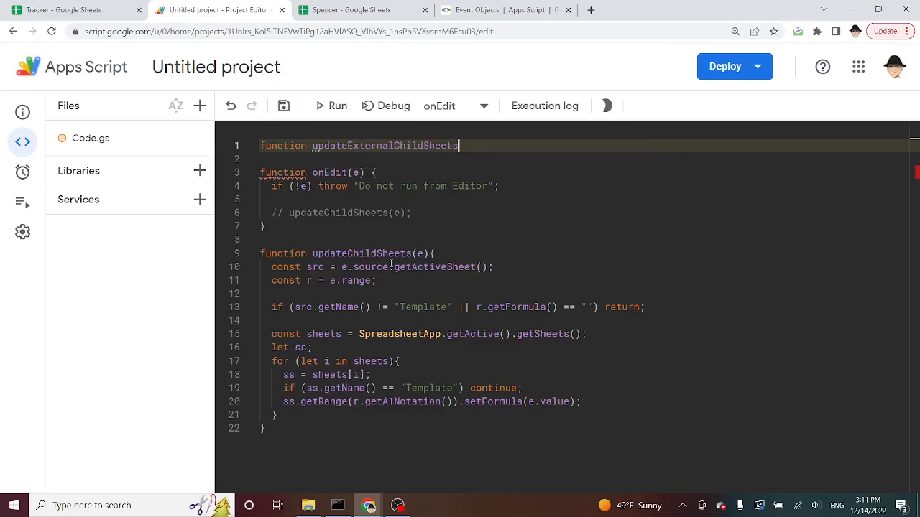
pyautogui.write('(e){')
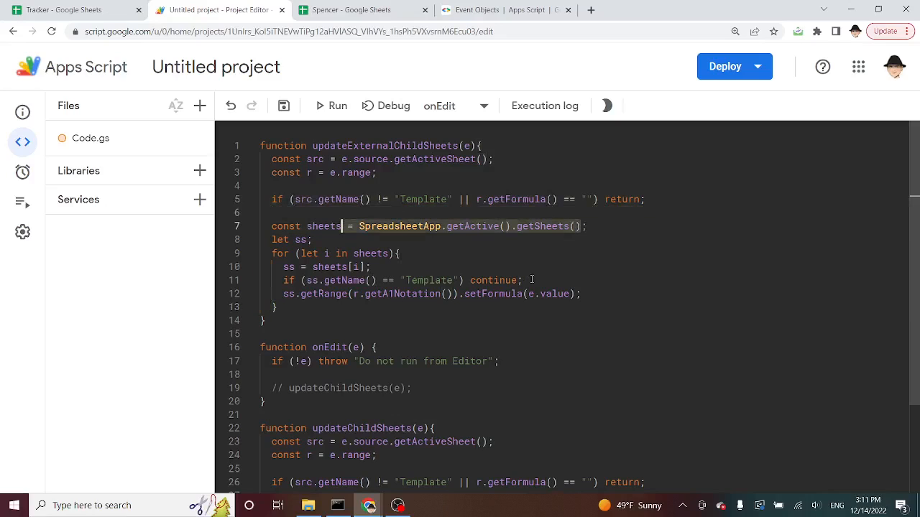
# - Replace the active-spreadsheet sheets lookup with an empty [] array, then view Spencer
pyautogui.press('Delete')
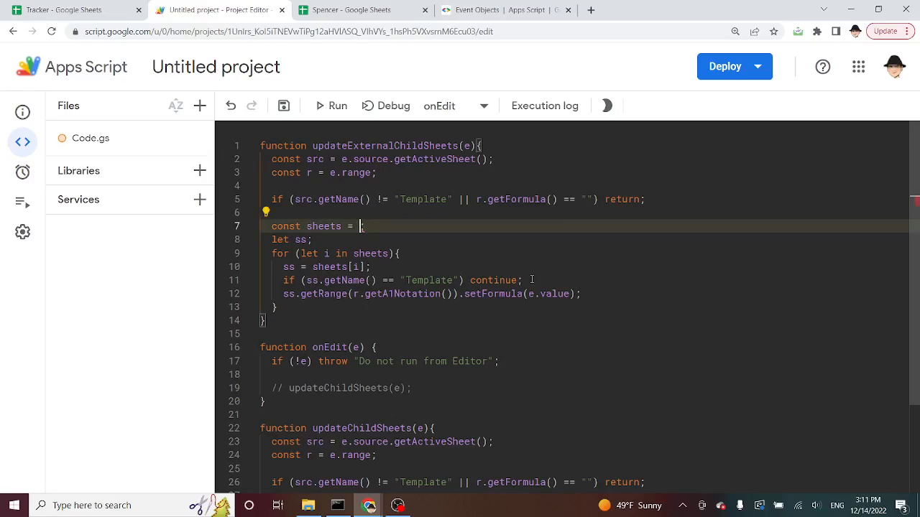
pyautogui.write('[]')
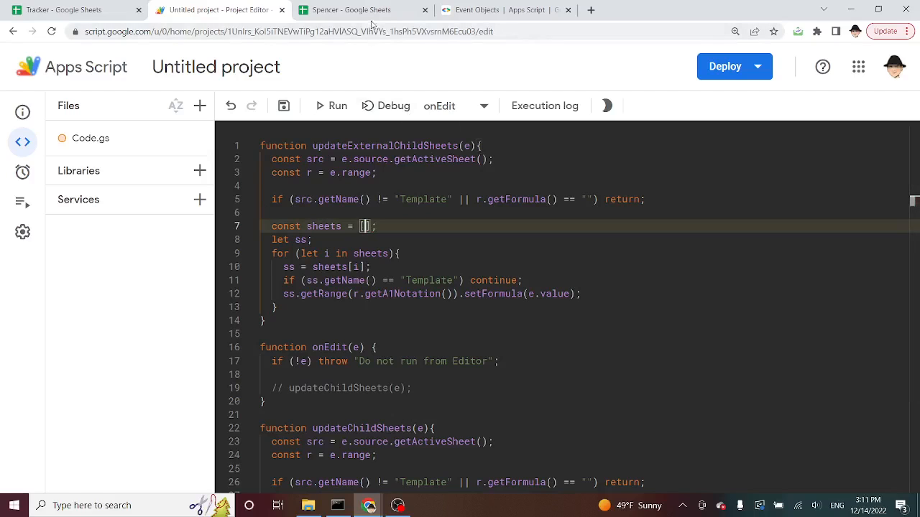
pyautogui.click(352, 9)
pyautogui.write("''")
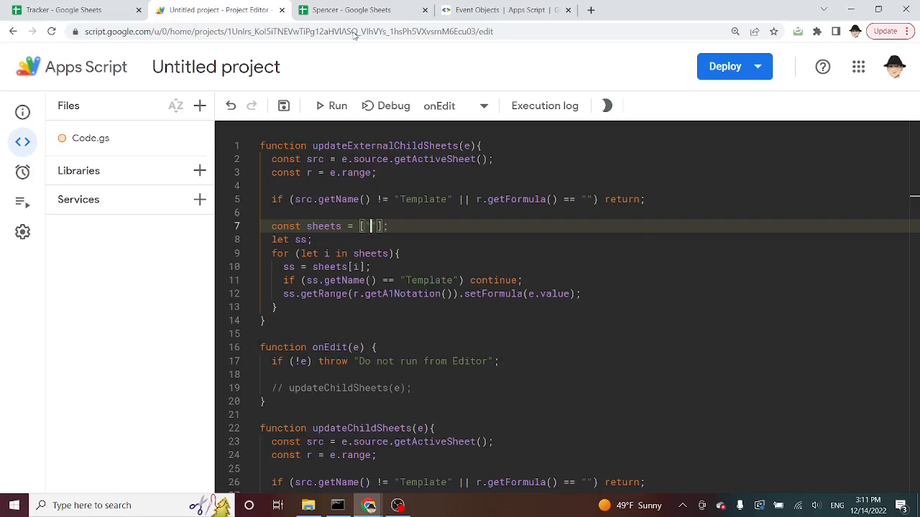
pyautogui.click(352, 10)
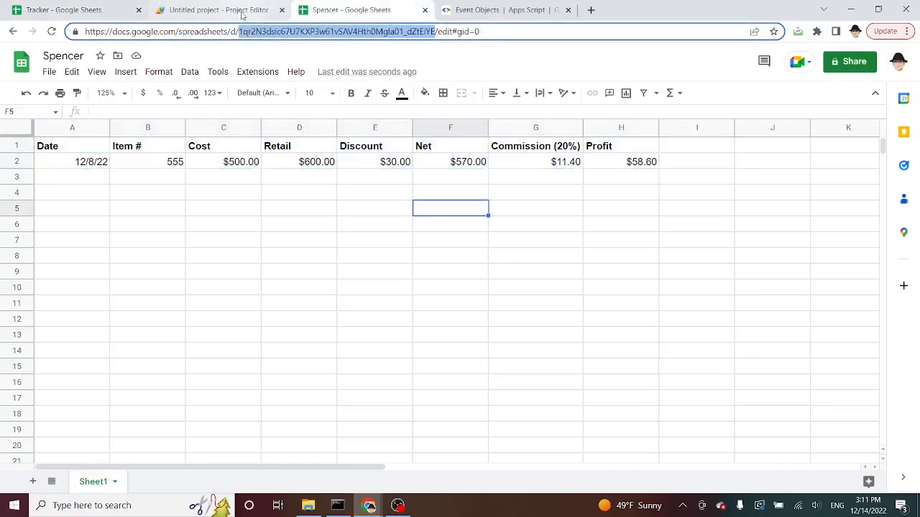
# - Make the external loop open each listed file with SpreadsheetApp.openById(sheets[i])
pyautogui.click(219, 10)
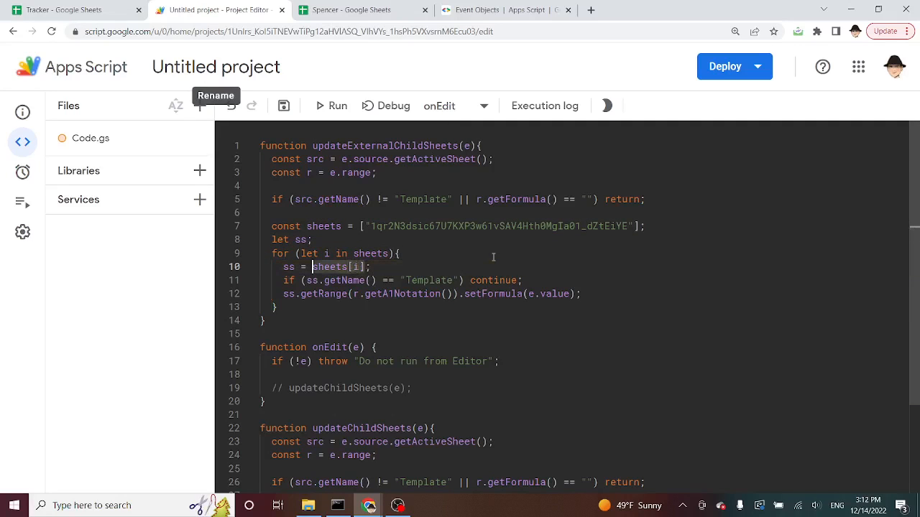
pyautogui.write('SpreadsheetApp.openById(')
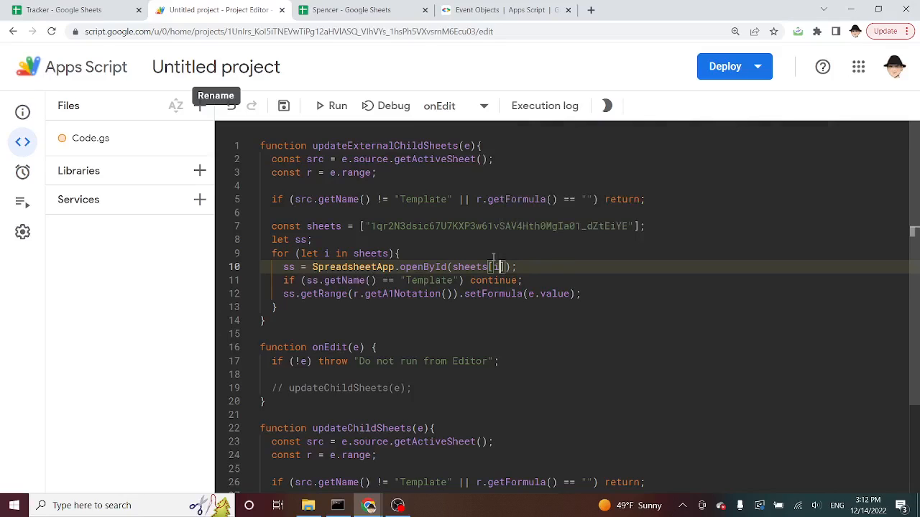
pyautogui.scroll(-3)
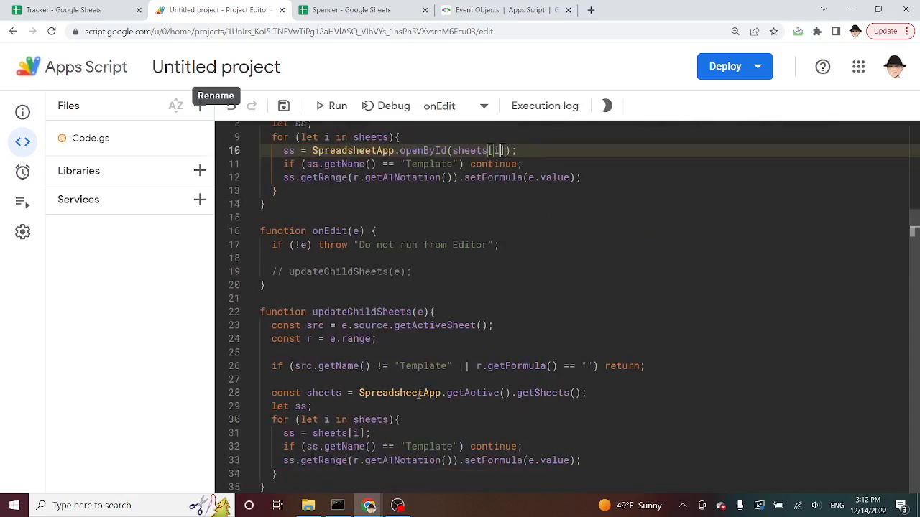
pyautogui.doubleClick(470, 393)
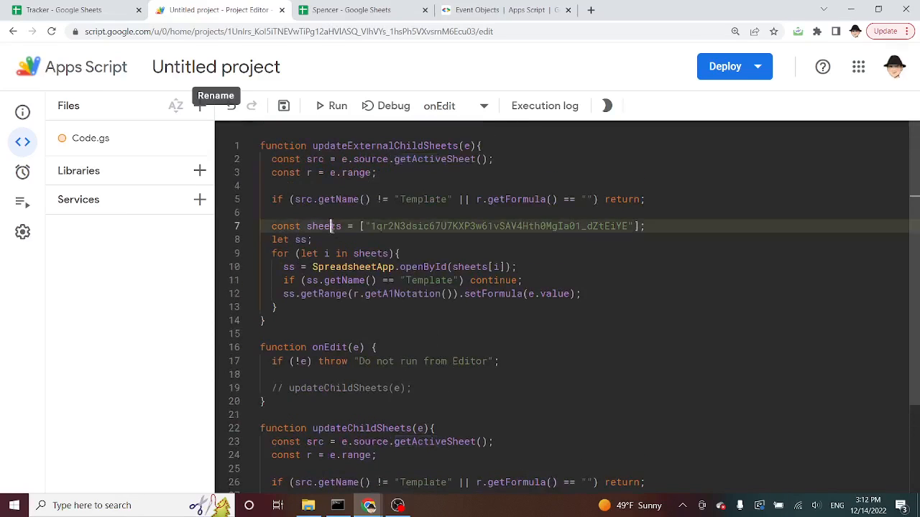
pyautogui.doubleClick(324, 226)
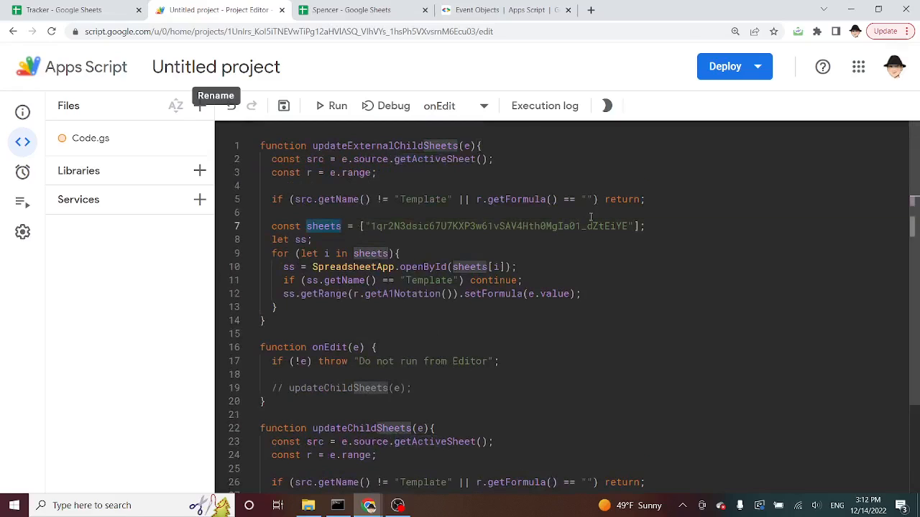
pyautogui.moveTo(329, 271)
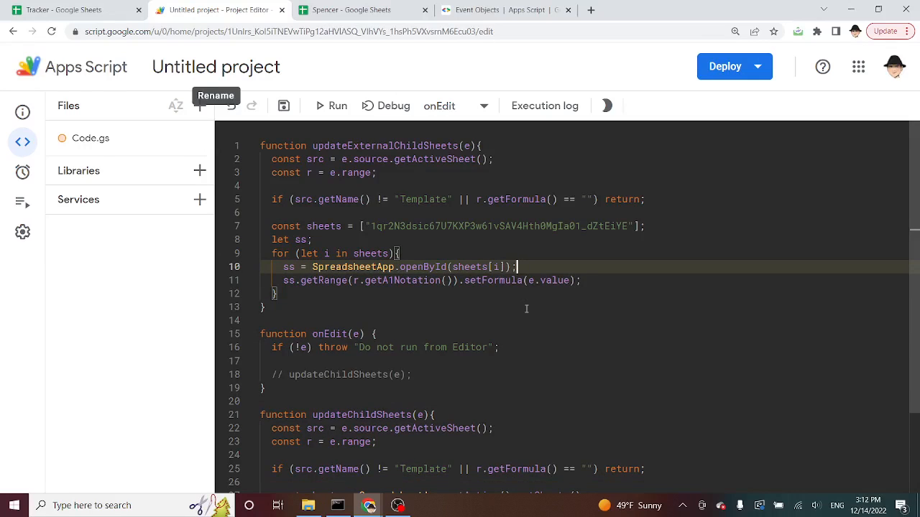
# - Append .getSheets()[0] to the openById(sheets[i]) line and save the project
pyautogui.click(352, 10)
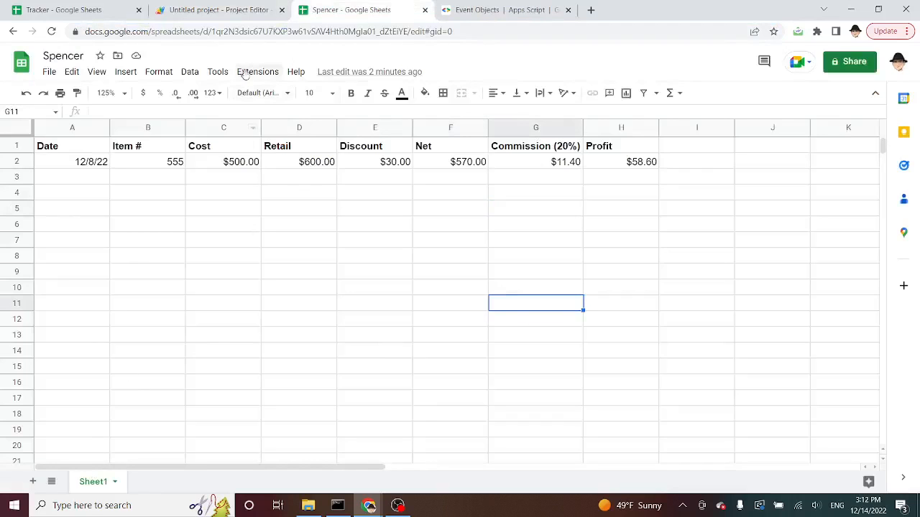
pyautogui.click(216, 10)
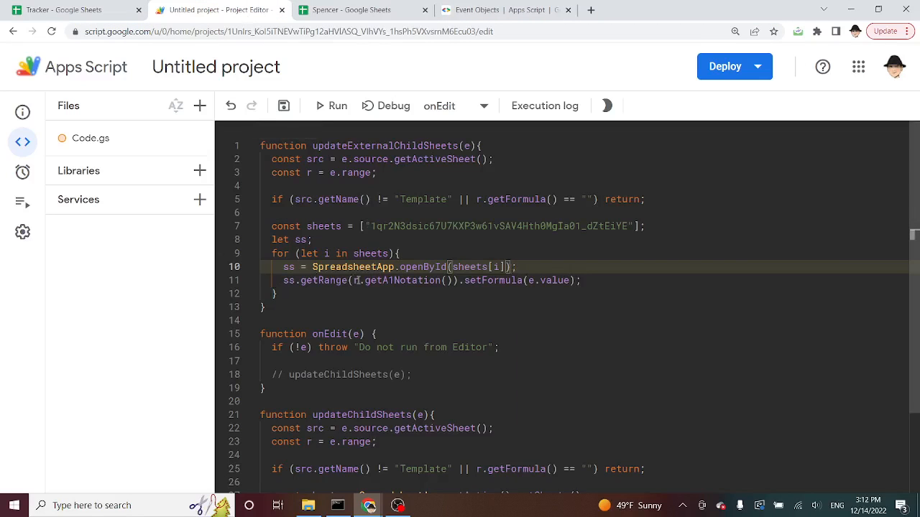
pyautogui.write('.getSheets()[')
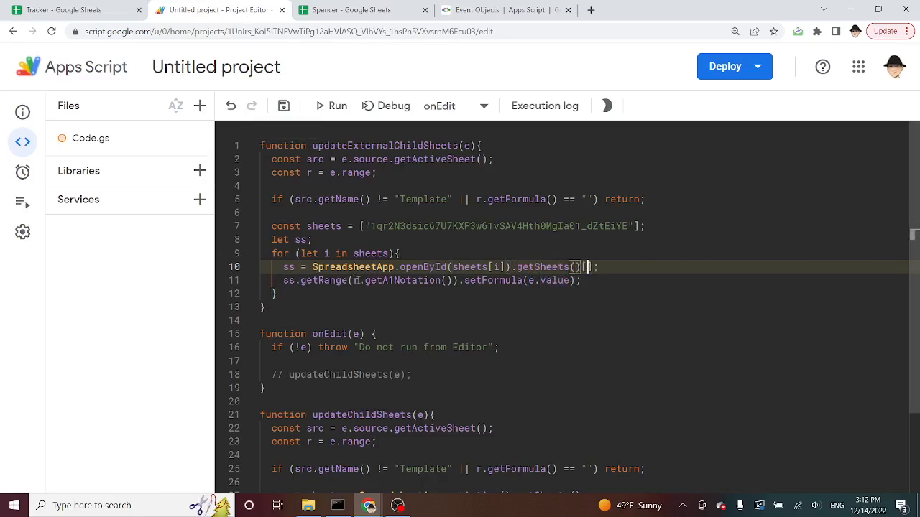
pyautogui.write('[0]')
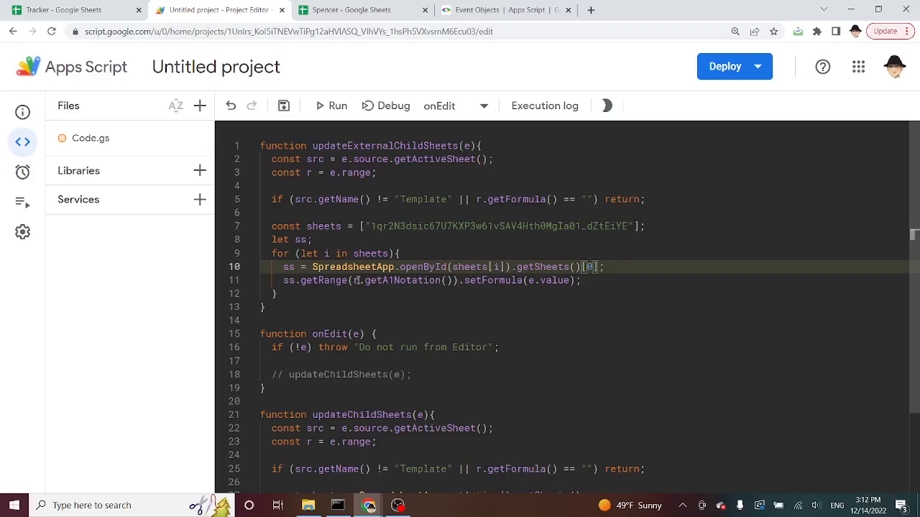
pyautogui.press('ctrl+s')
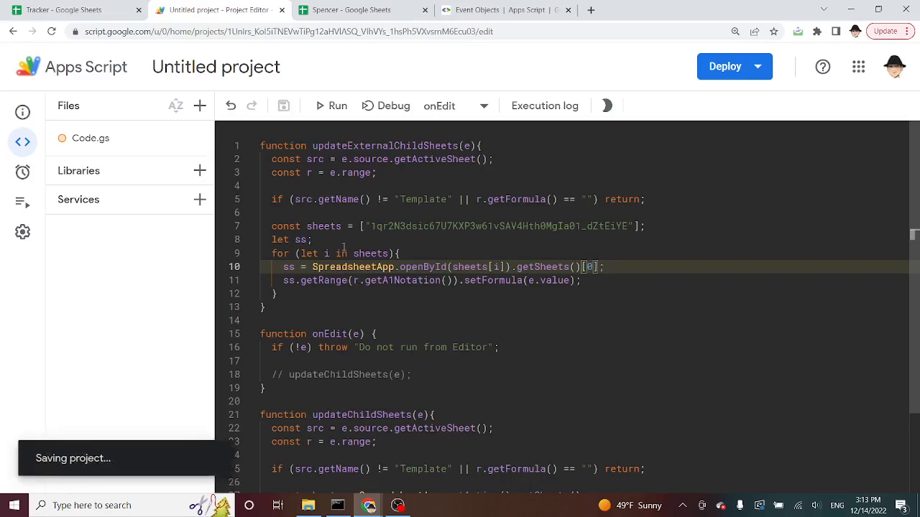
pyautogui.click(23, 173)
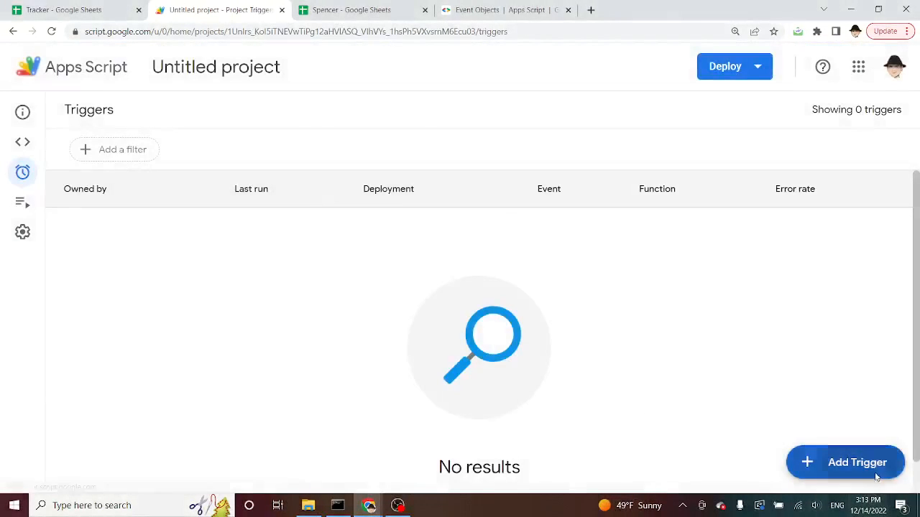
# - Save a From spreadsheet On edit trigger for updateExternalChildSheets and allow Sheets access
pyautogui.click(845, 462)
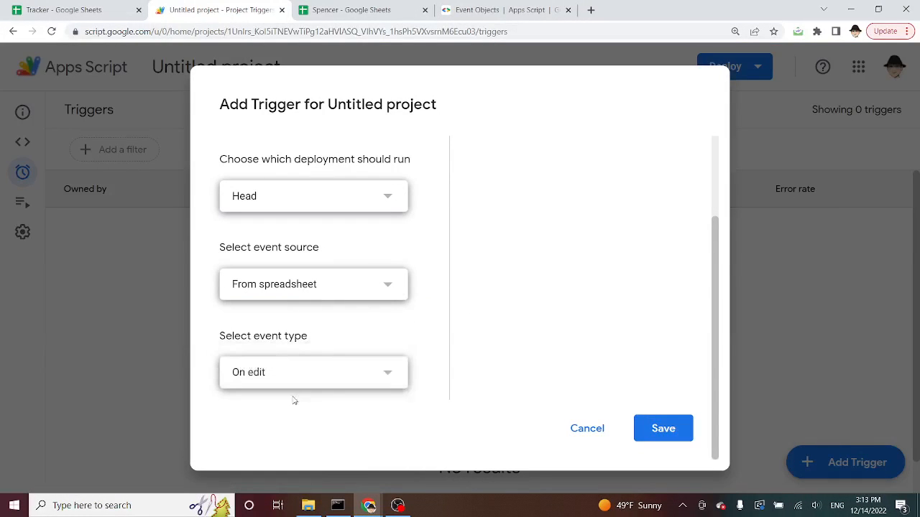
pyautogui.click(662, 429)
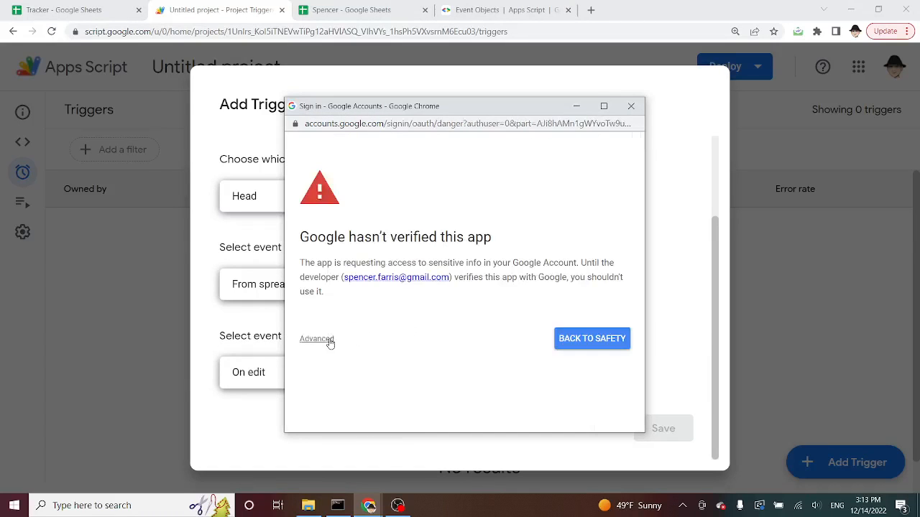
pyautogui.click(317, 339)
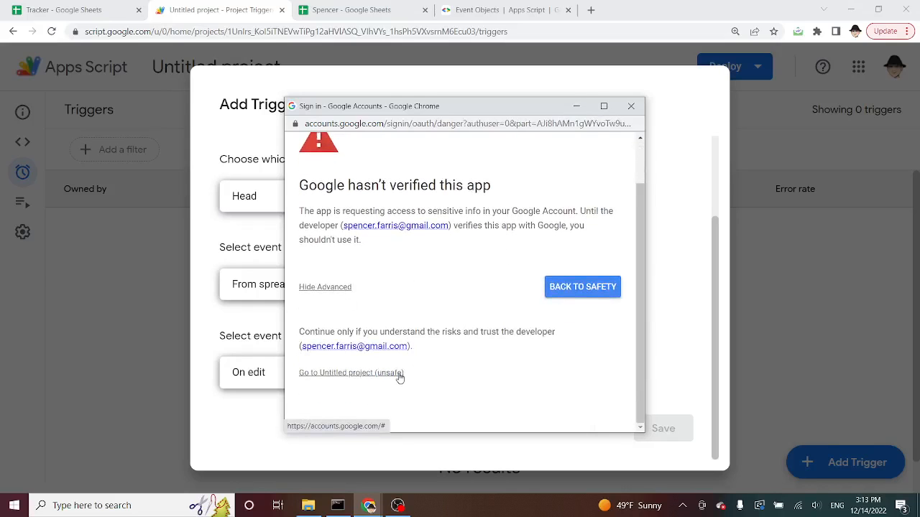
pyautogui.click(351, 372)
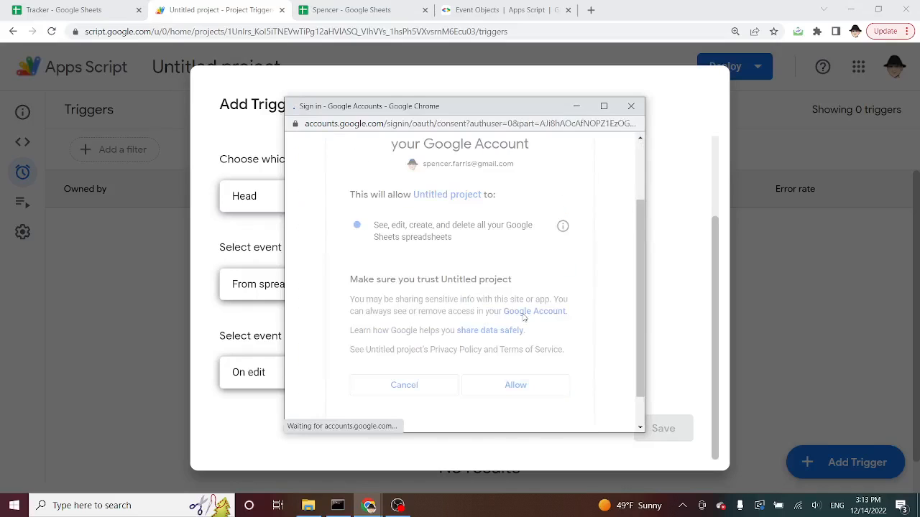
pyautogui.click(516, 384)
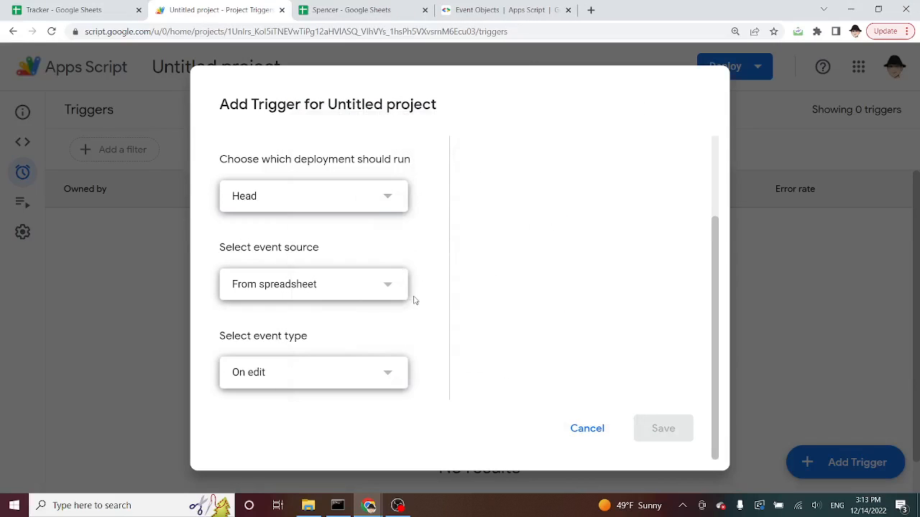
pyautogui.click(662, 429)
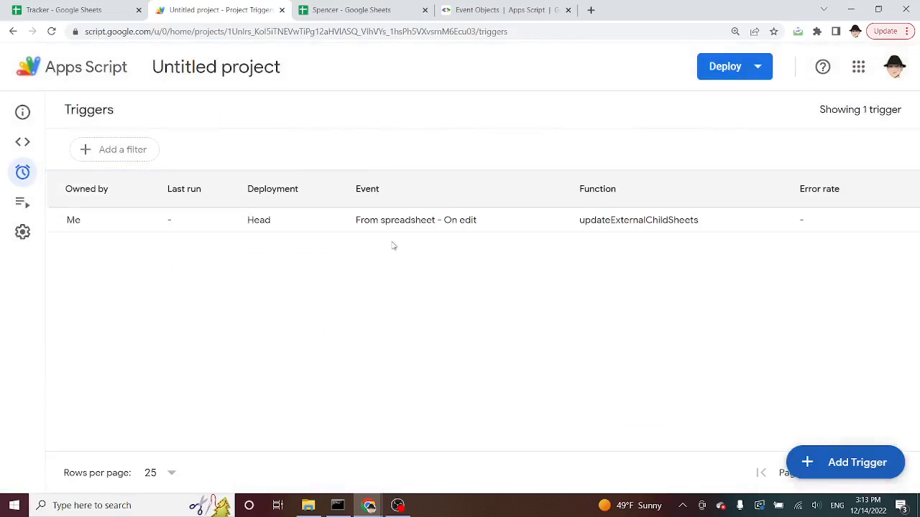
pyautogui.moveTo(404, 76)
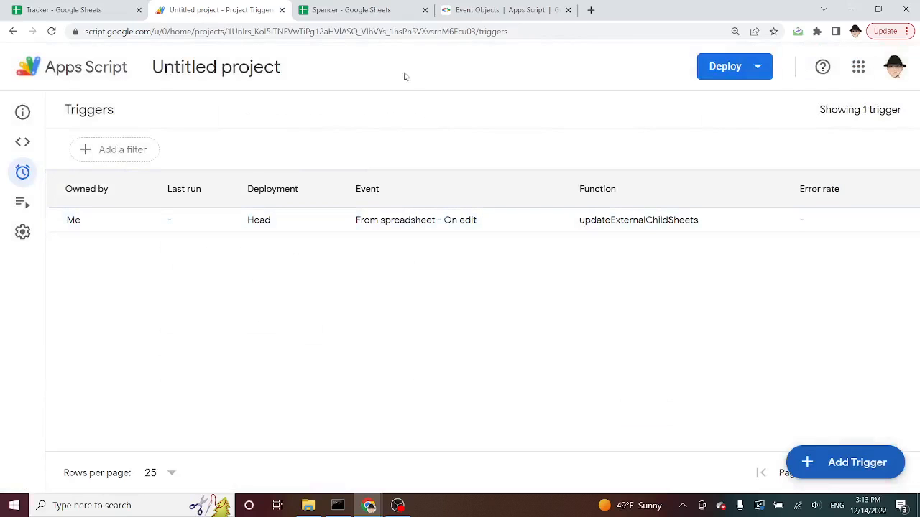
pyautogui.click(352, 10)
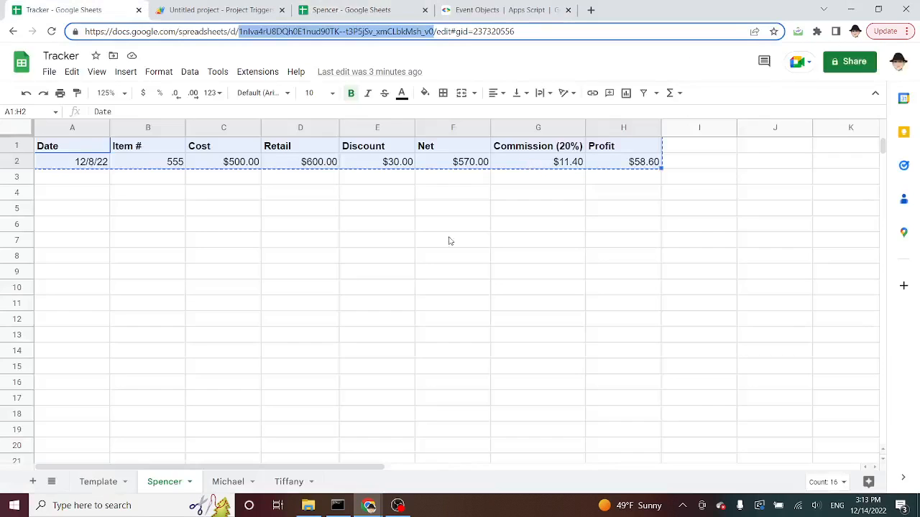
# - Open the Spencer file to confirm commission $285.00 and profit -$215.00
pyautogui.click(98, 481)
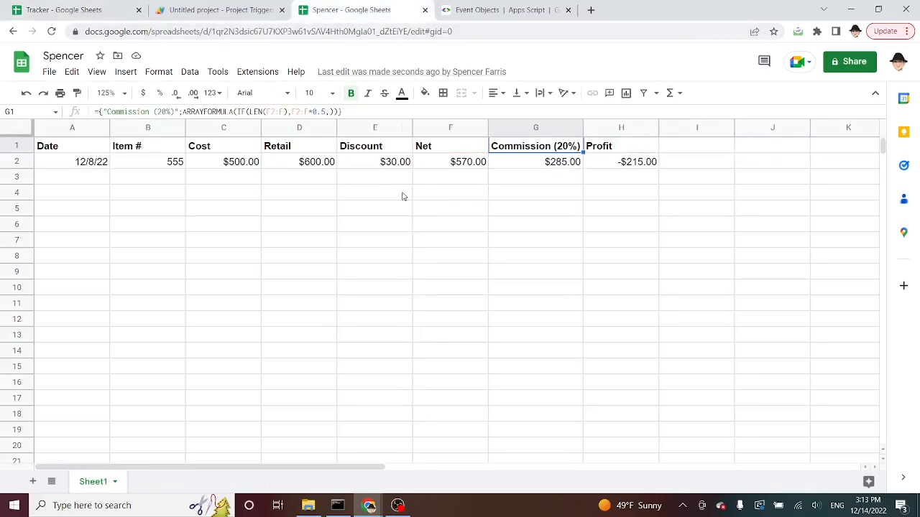
pyautogui.moveTo(528, 170)
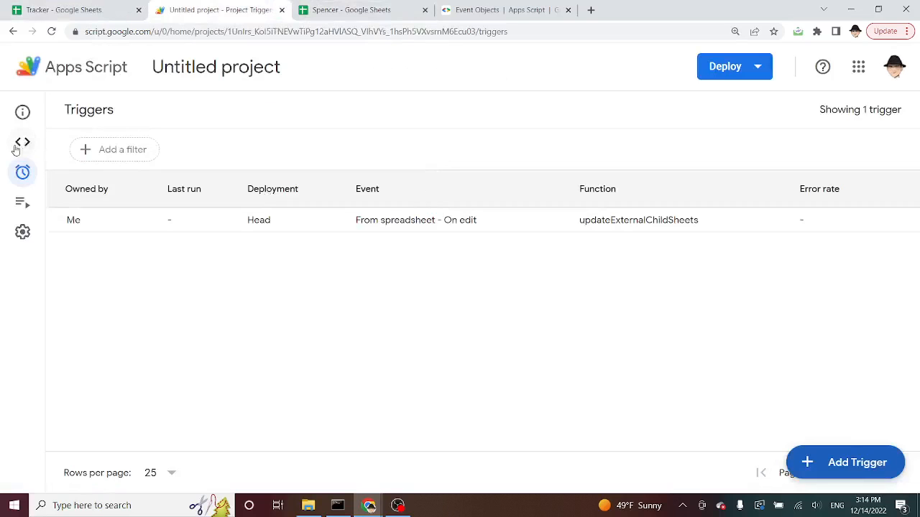
# - Temporarily add placeholder IDs 'other sheet id' and 'sheet3 id' to the sheets array
pyautogui.click(23, 141)
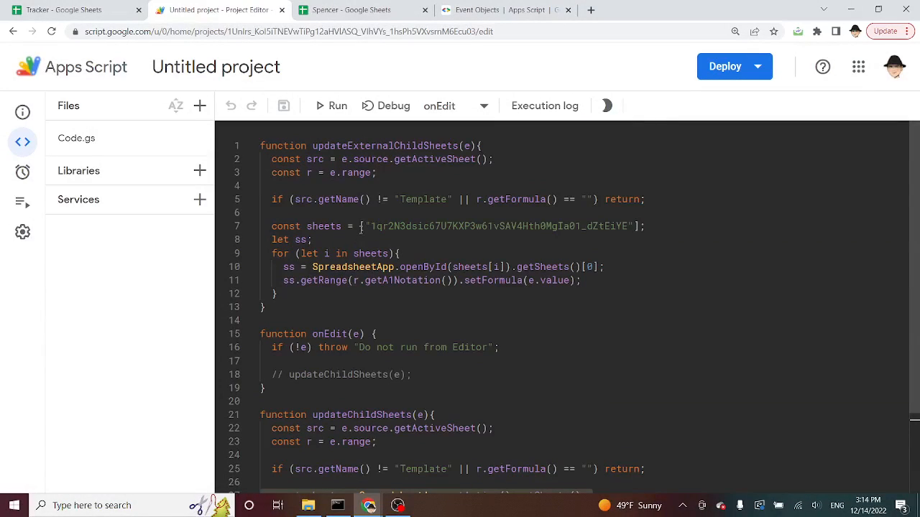
pyautogui.doubleClick(496, 225)
pyautogui.write(',')
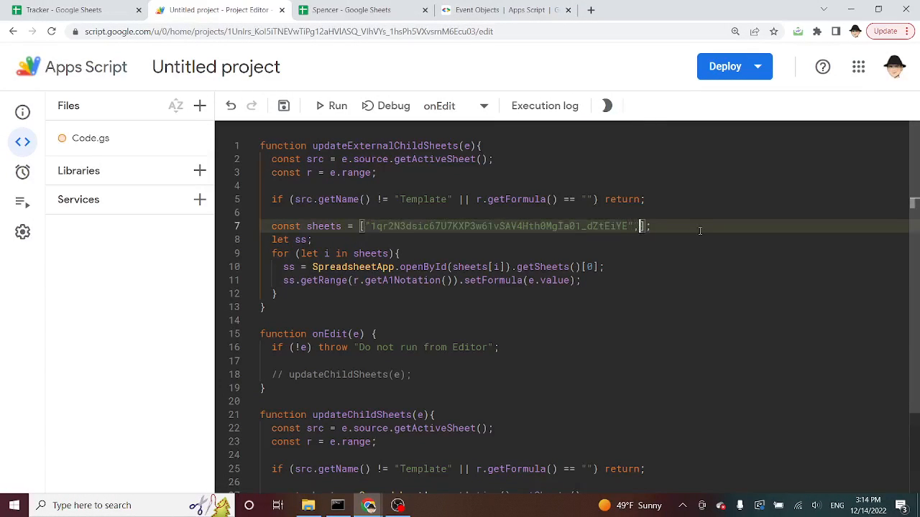
pyautogui.write('""')
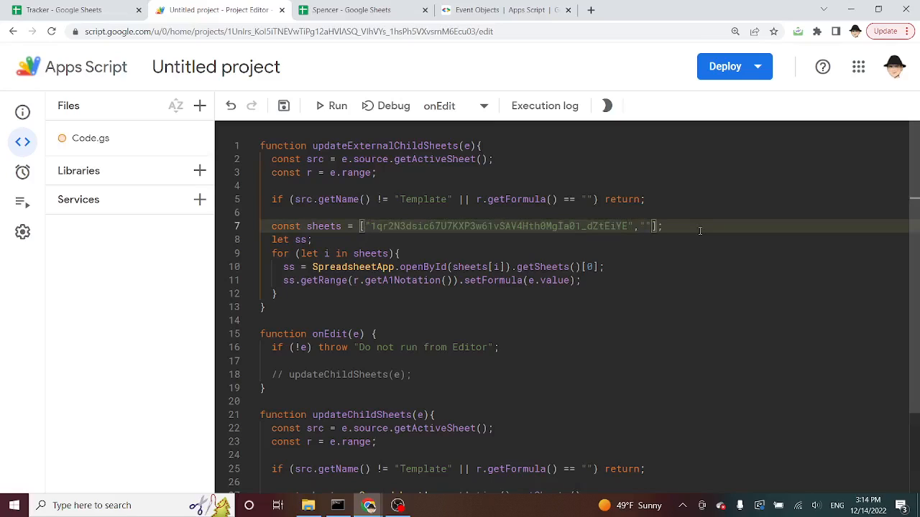
pyautogui.write('other sheet')
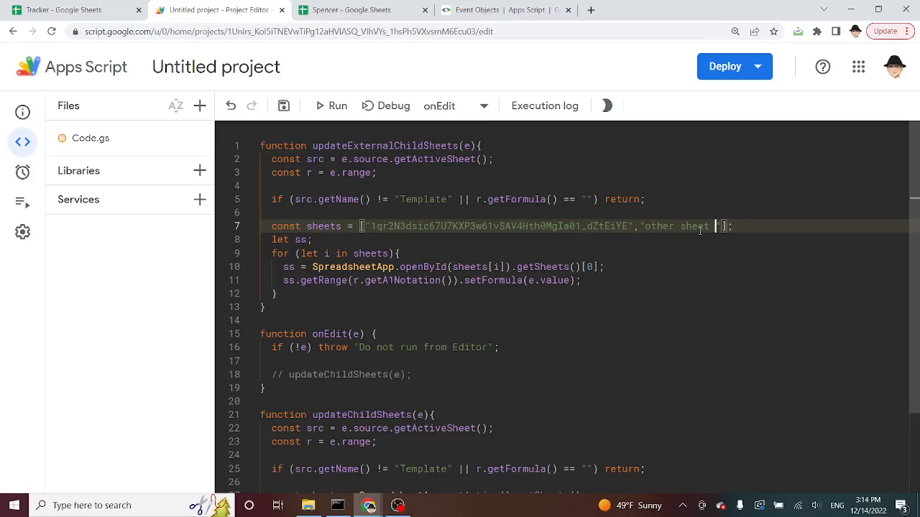
pyautogui.write('id')
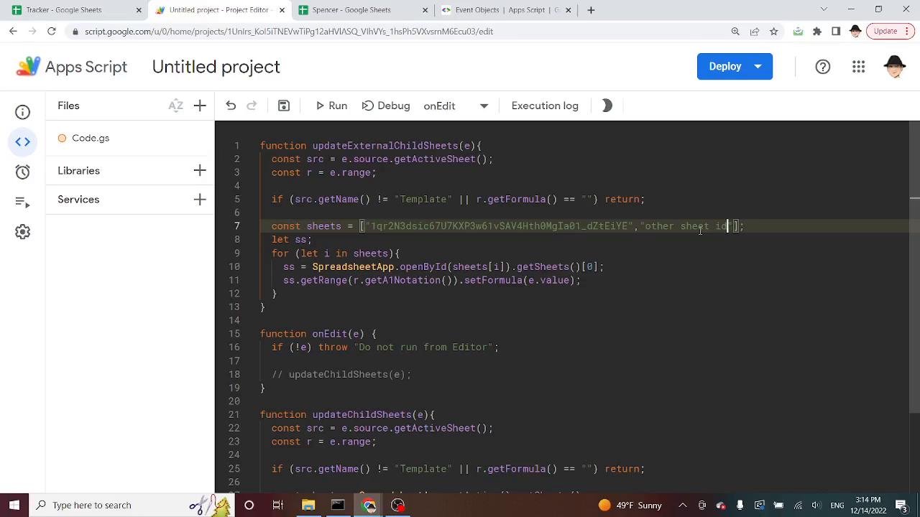
pyautogui.write(',""')
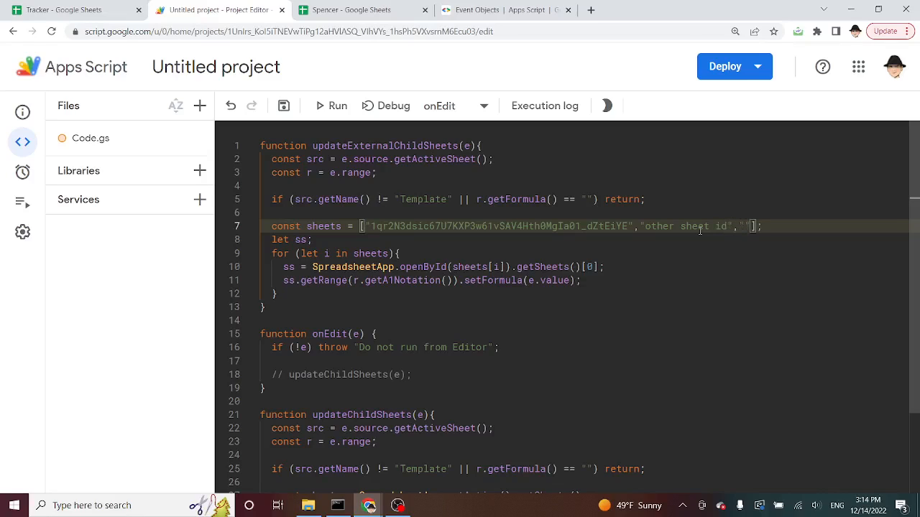
pyautogui.write('"sheet3 id"')
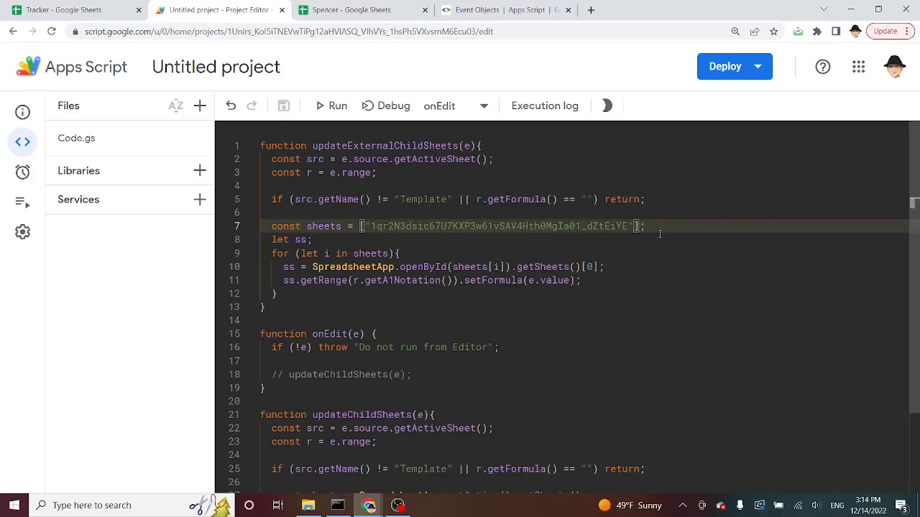
pyautogui.scroll(-3)
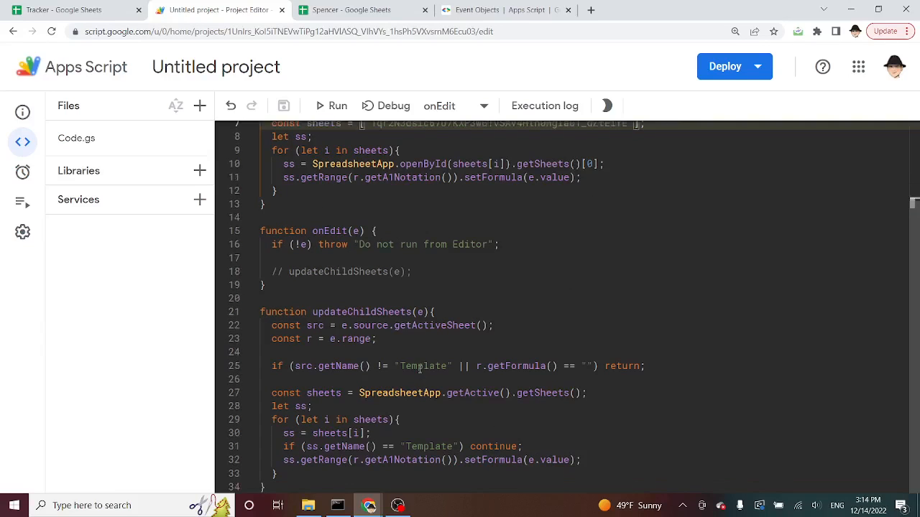